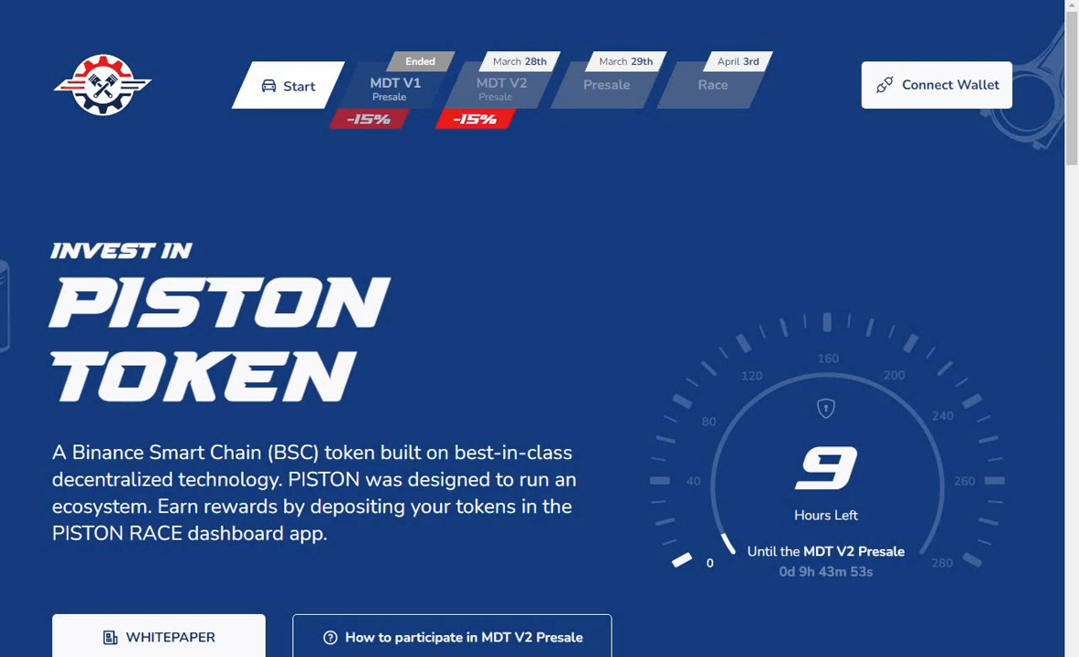
{"action": "mouse_move", "coordinate": [643, 249]}
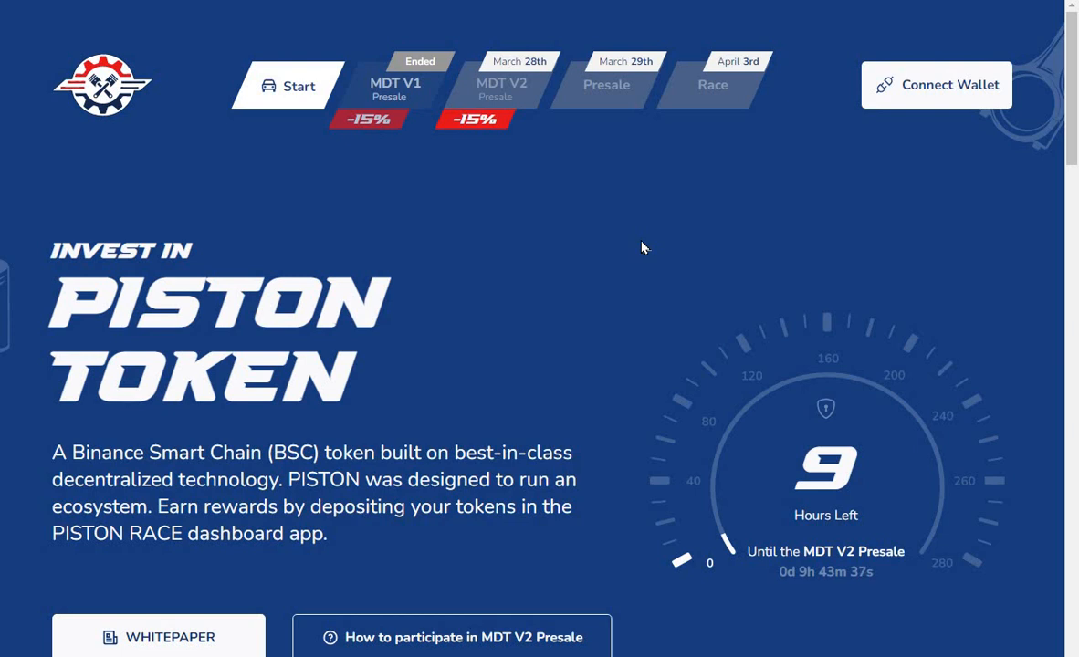
{"action": "mouse_move", "coordinate": [501, 104]}
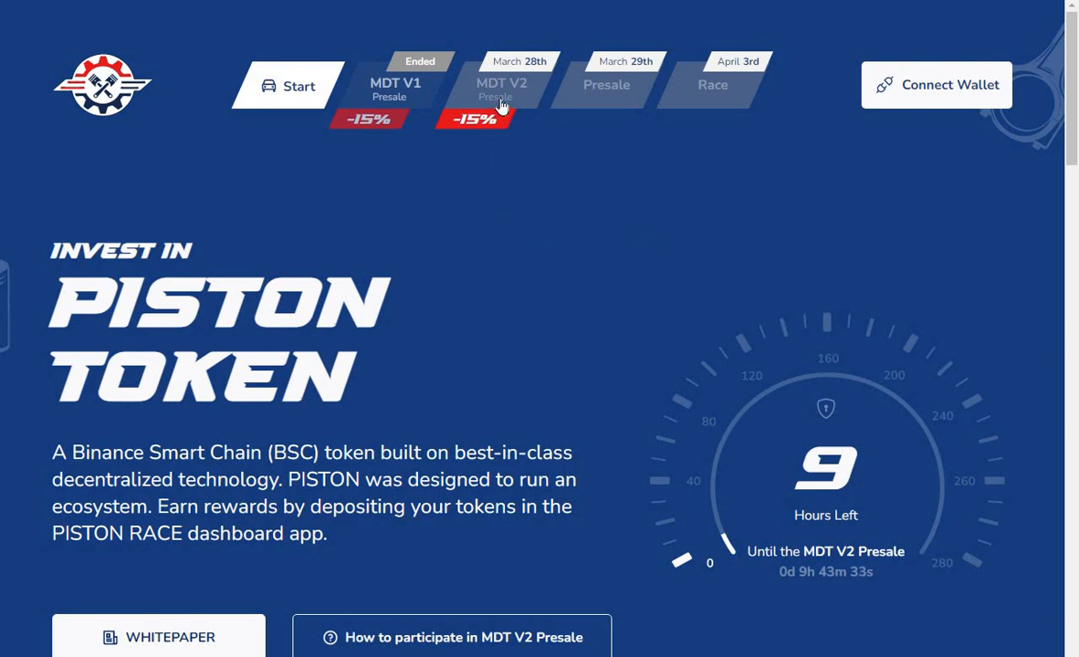
{"action": "mouse_move", "coordinate": [507, 92]}
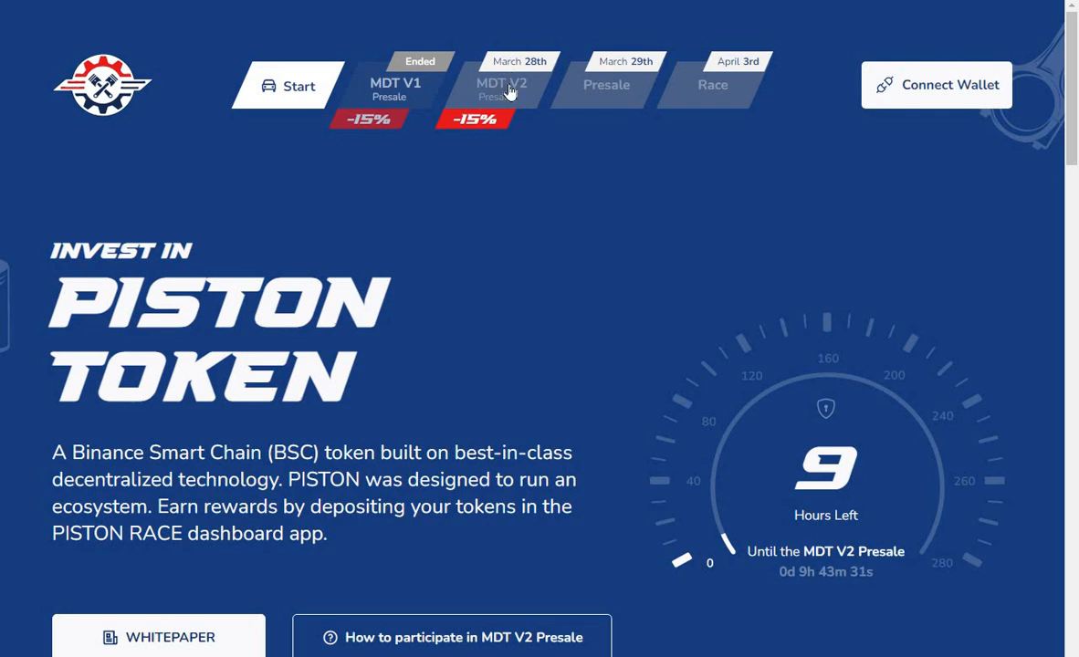
{"action": "mouse_move", "coordinate": [511, 163]}
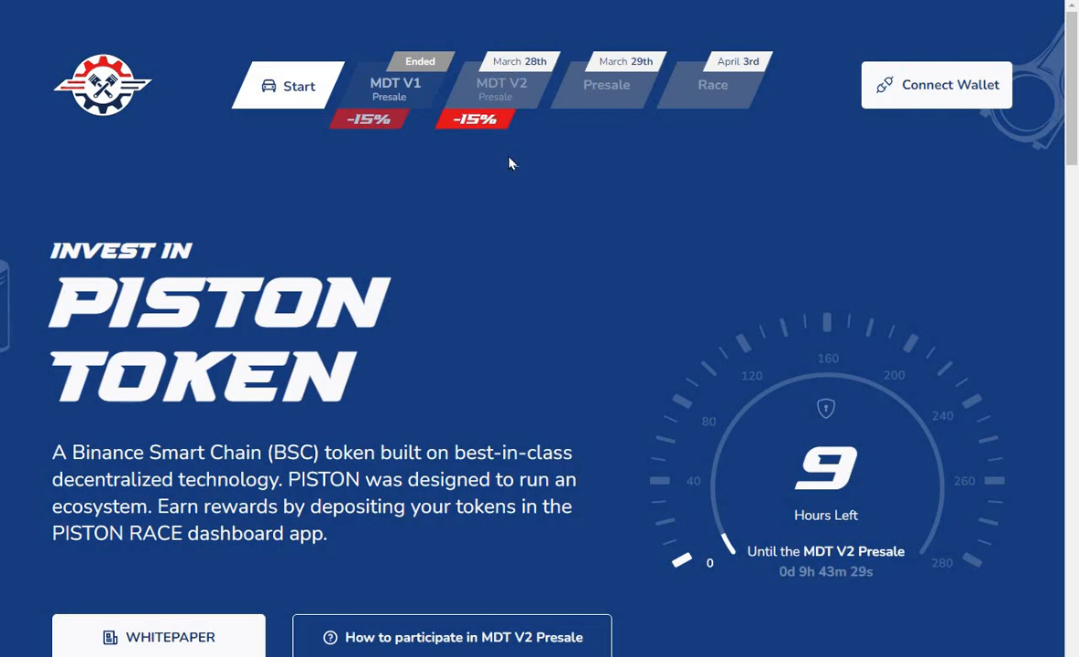
{"action": "mouse_move", "coordinate": [504, 157]}
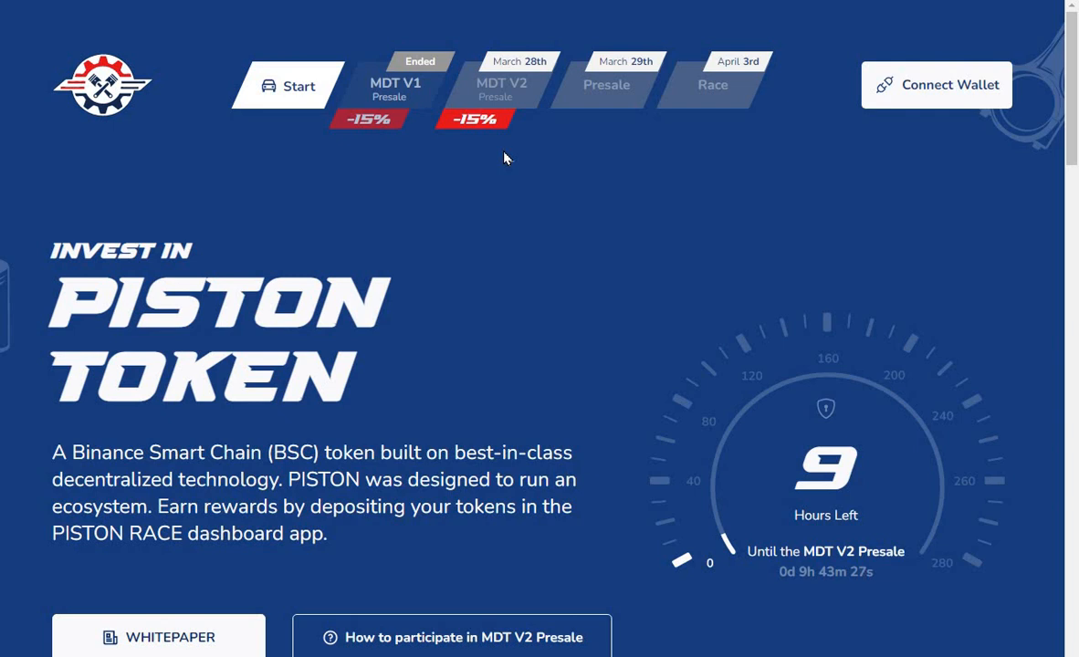
{"action": "mouse_move", "coordinate": [515, 86]}
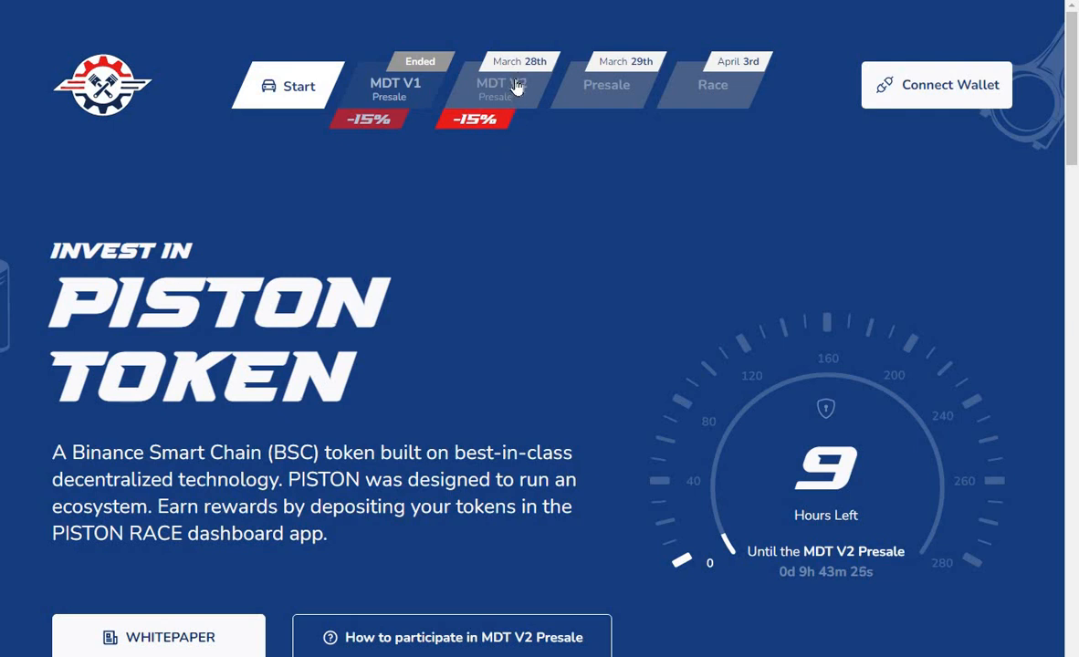
{"action": "mouse_move", "coordinate": [508, 102]}
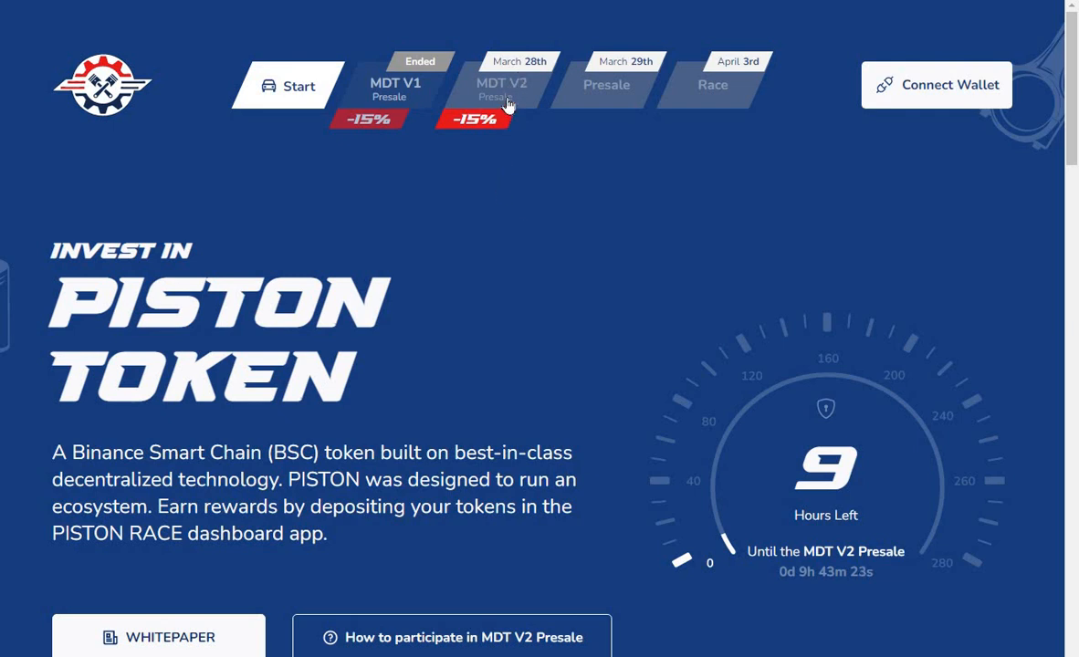
{"action": "mouse_move", "coordinate": [464, 145]}
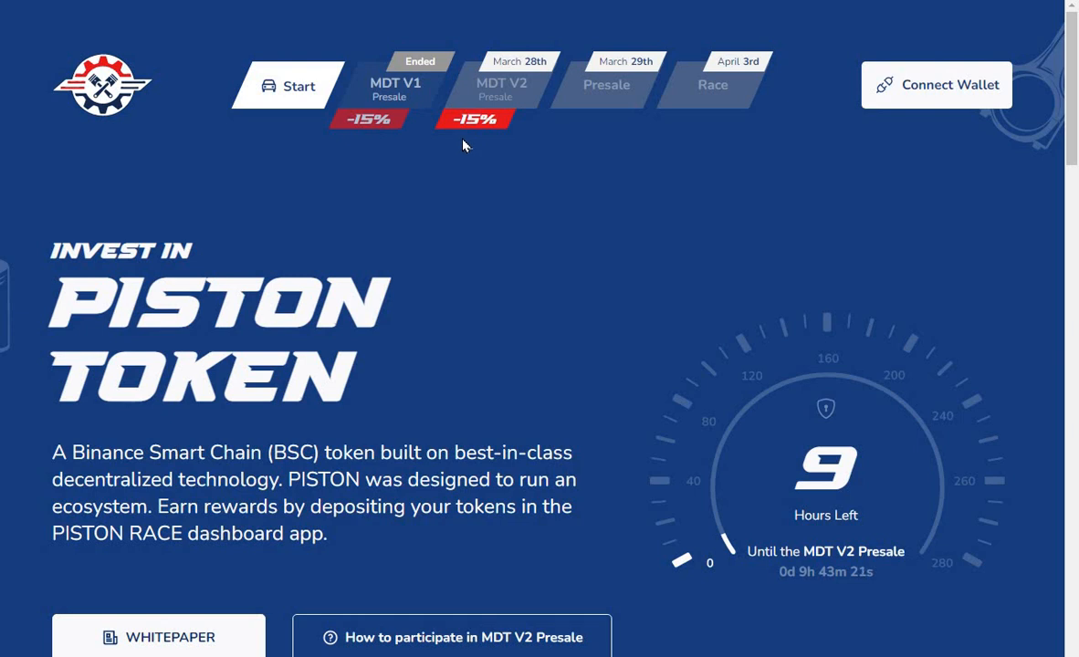
{"action": "mouse_move", "coordinate": [471, 148]}
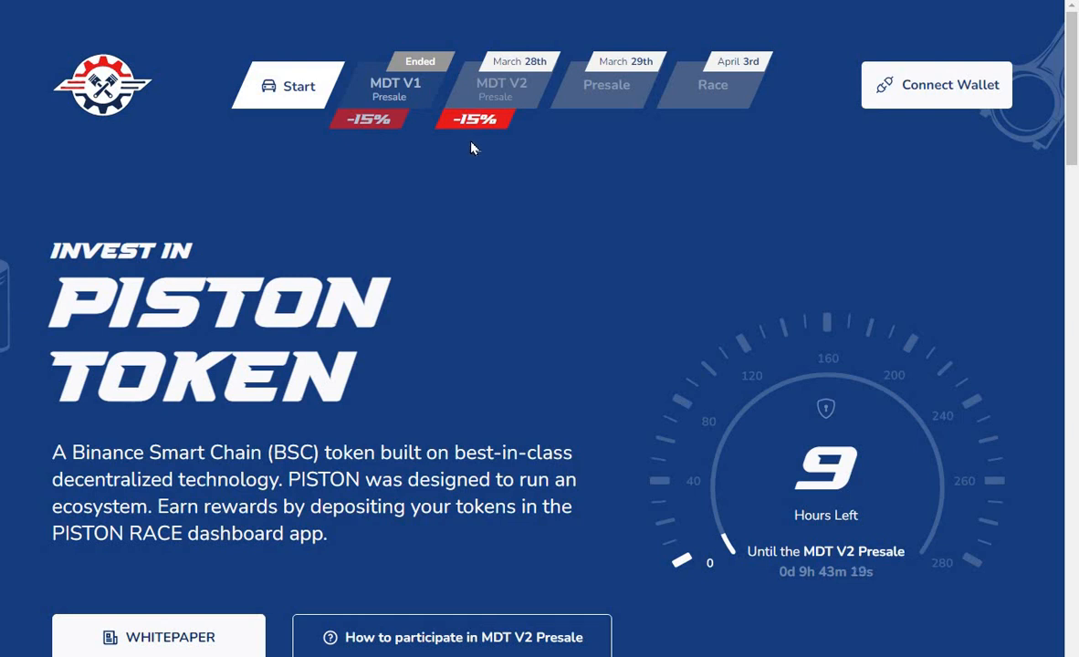
{"action": "mouse_move", "coordinate": [909, 349]}
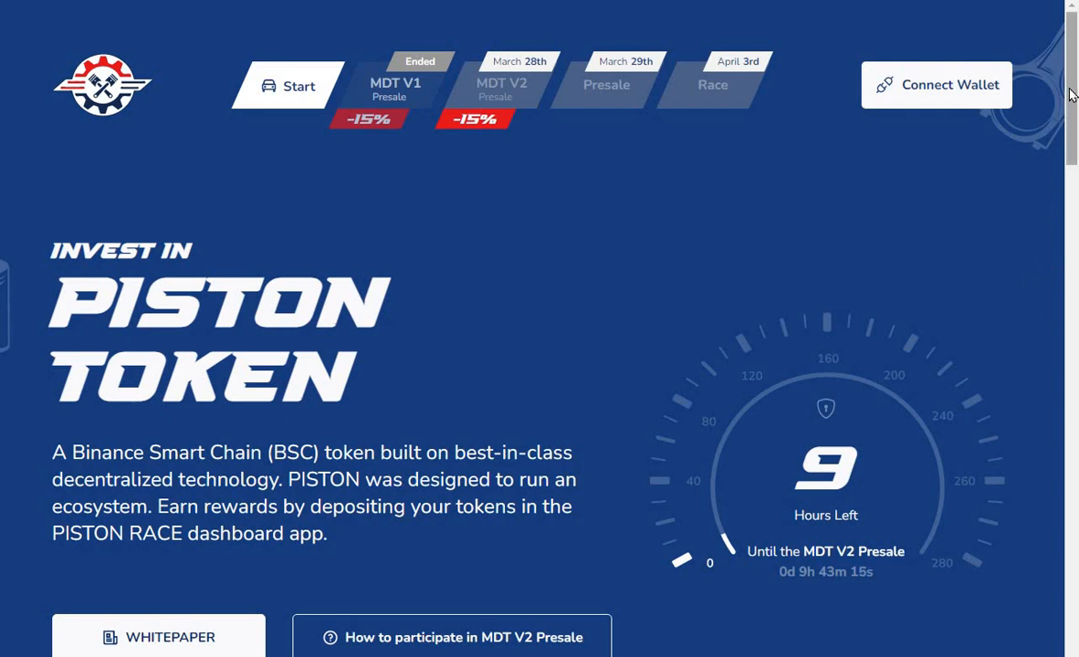
Step: Scroll the homepage down to the claim note and the Token & Race and Roadmap links
{"action": "scroll", "scroll_direction": "down", "scroll_amount": 3}
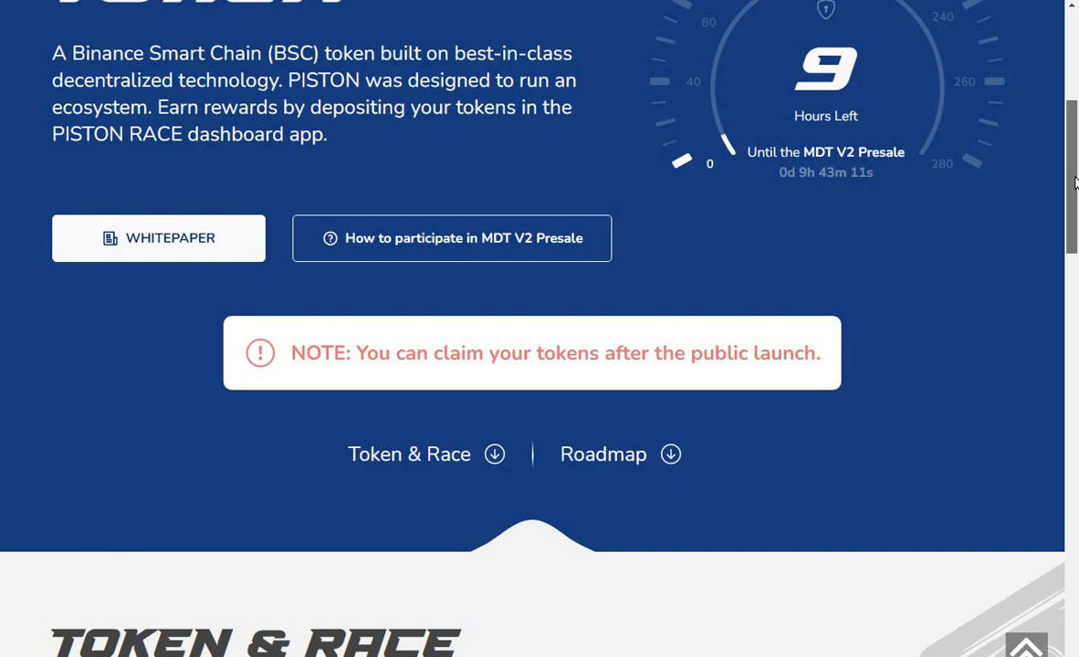
{"action": "mouse_move", "coordinate": [610, 248]}
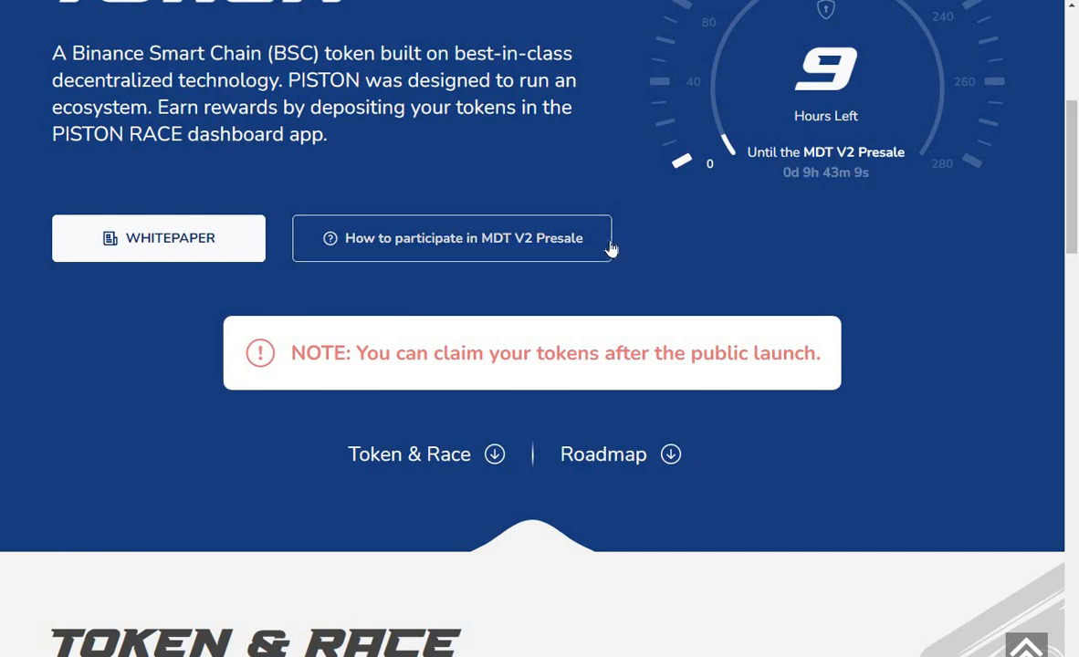
{"action": "mouse_move", "coordinate": [928, 367]}
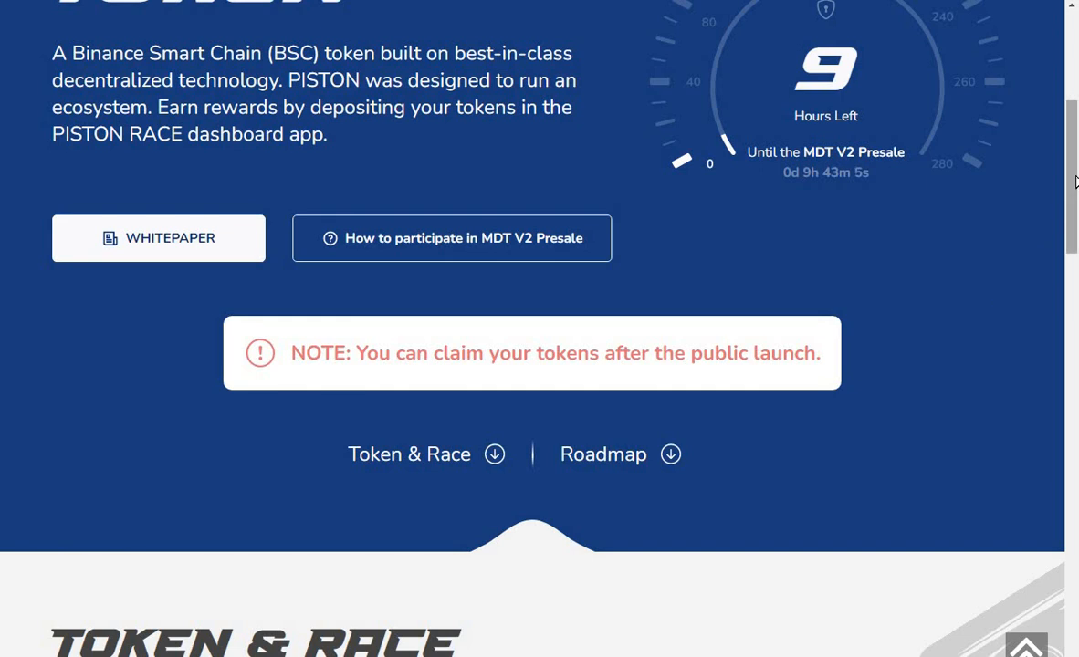
{"action": "scroll", "scroll_direction": "down", "scroll_amount": 3}
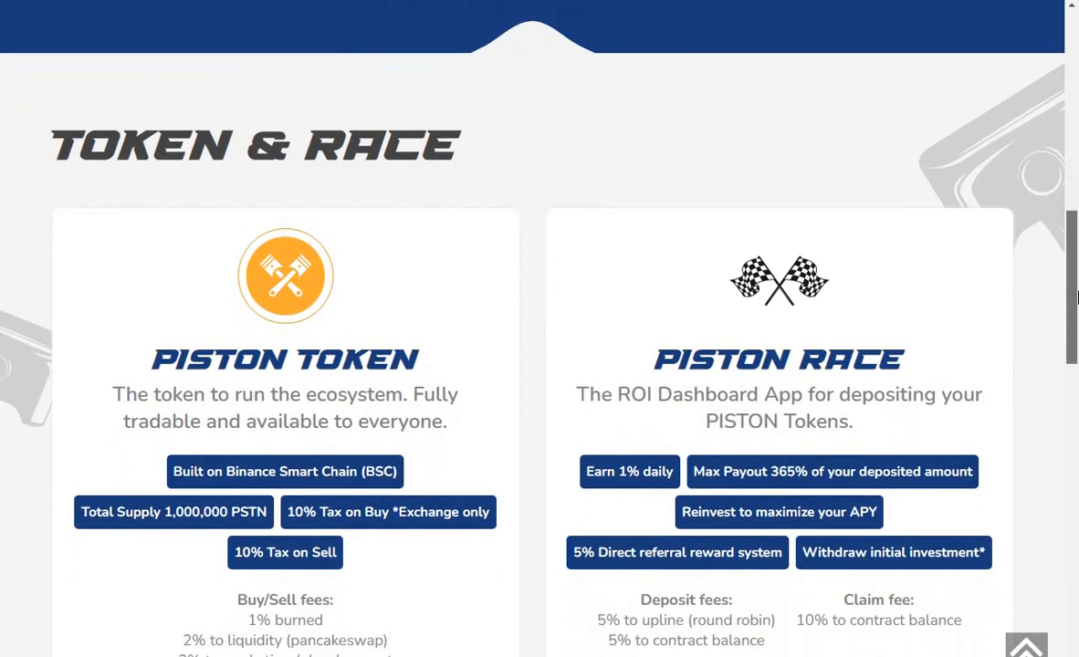
{"action": "scroll", "scroll_direction": "down", "scroll_amount": 3}
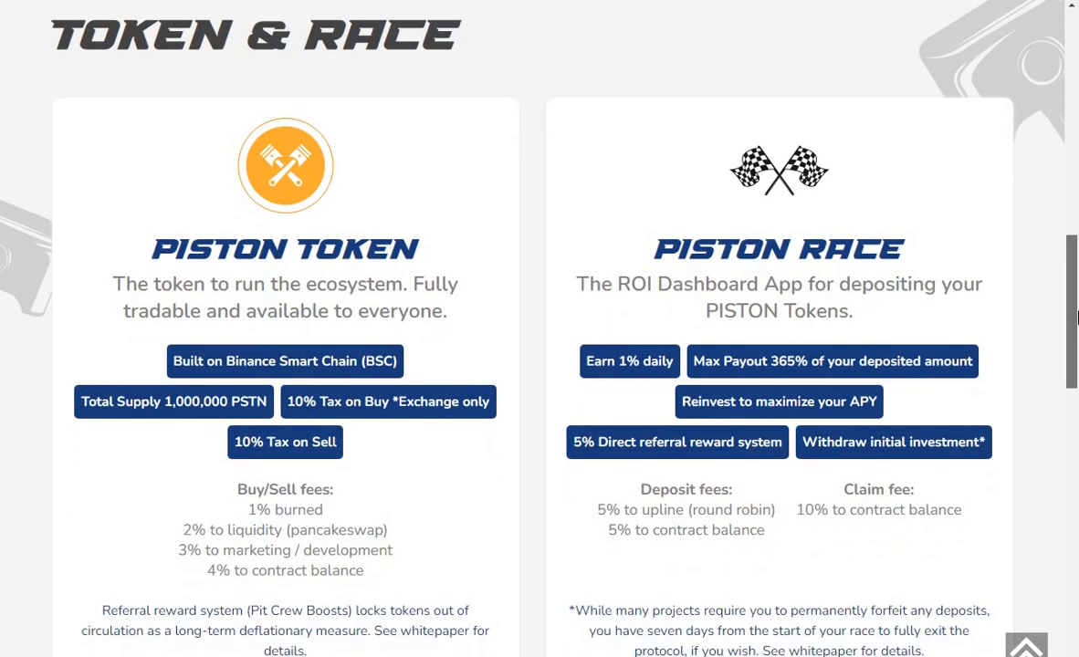
{"action": "scroll", "scroll_direction": "down", "scroll_amount": 3}
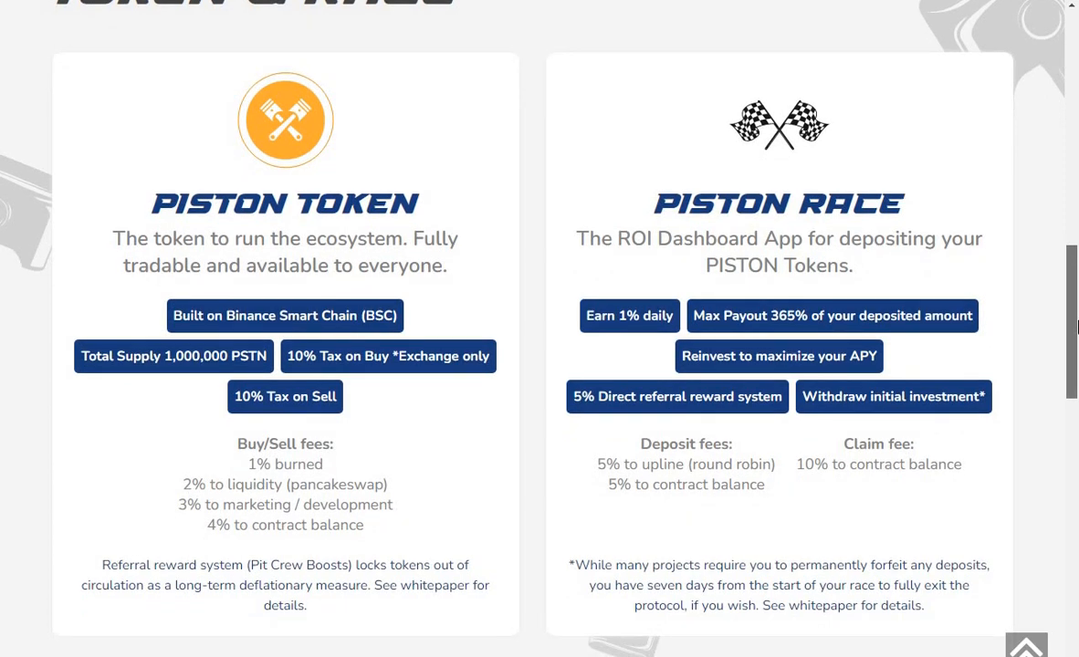
{"action": "scroll", "scroll_direction": "down", "scroll_amount": 3}
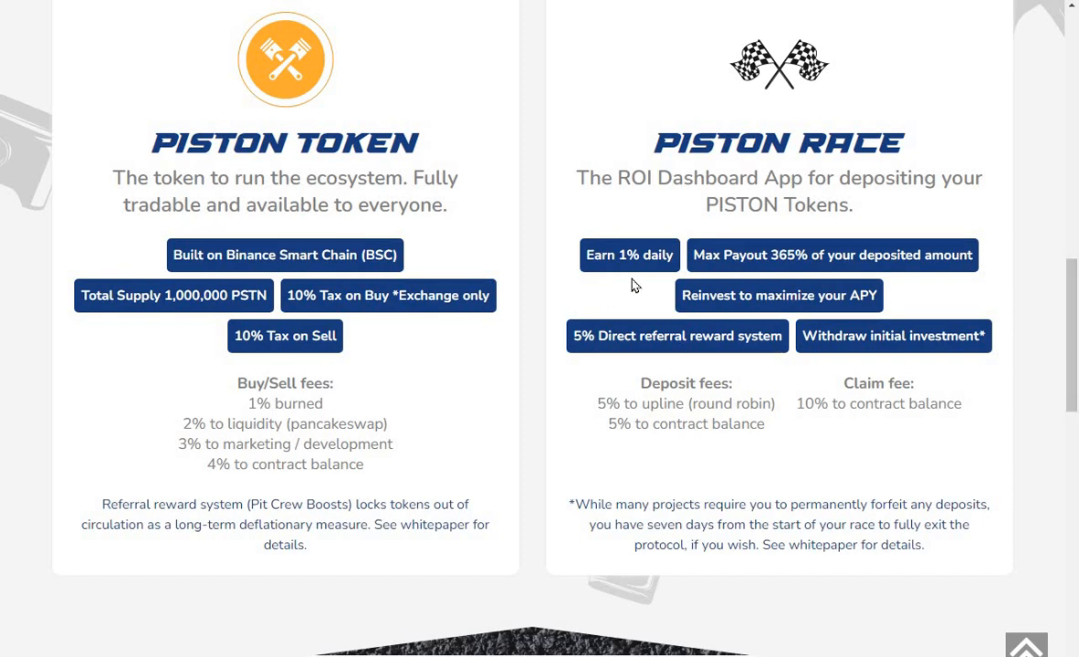
{"action": "mouse_move", "coordinate": [716, 290]}
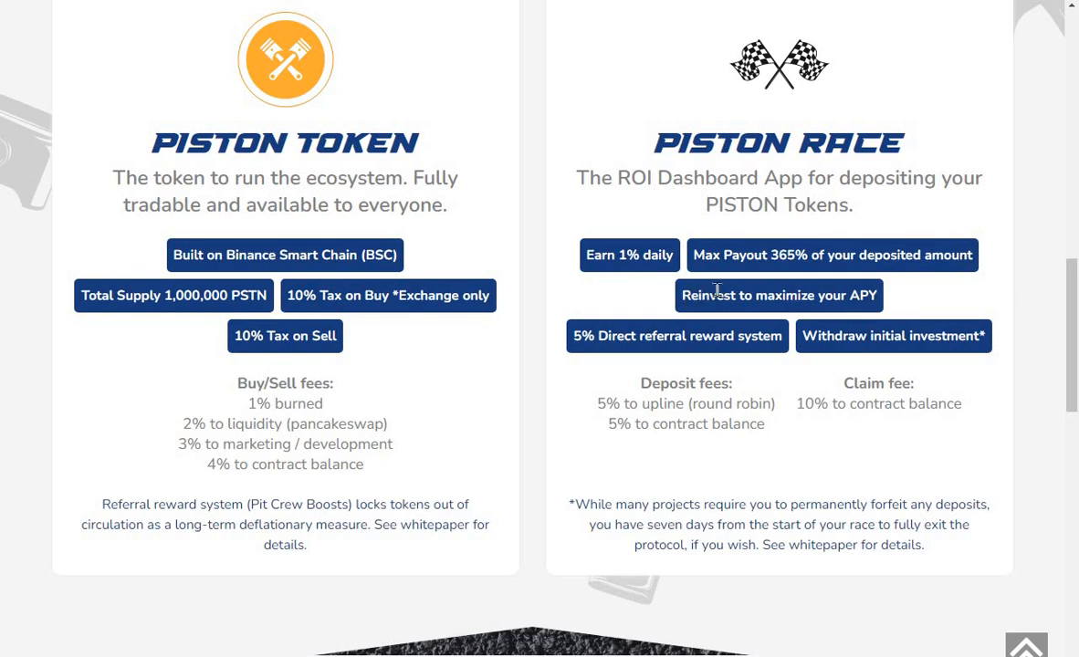
{"action": "mouse_move", "coordinate": [897, 274]}
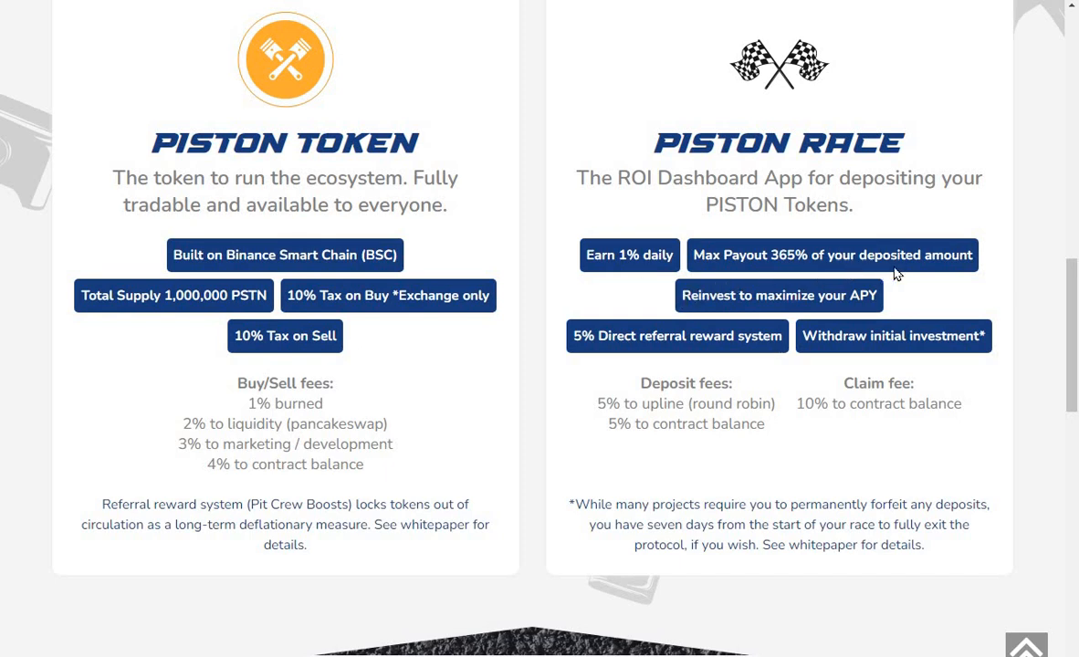
{"action": "mouse_move", "coordinate": [959, 279]}
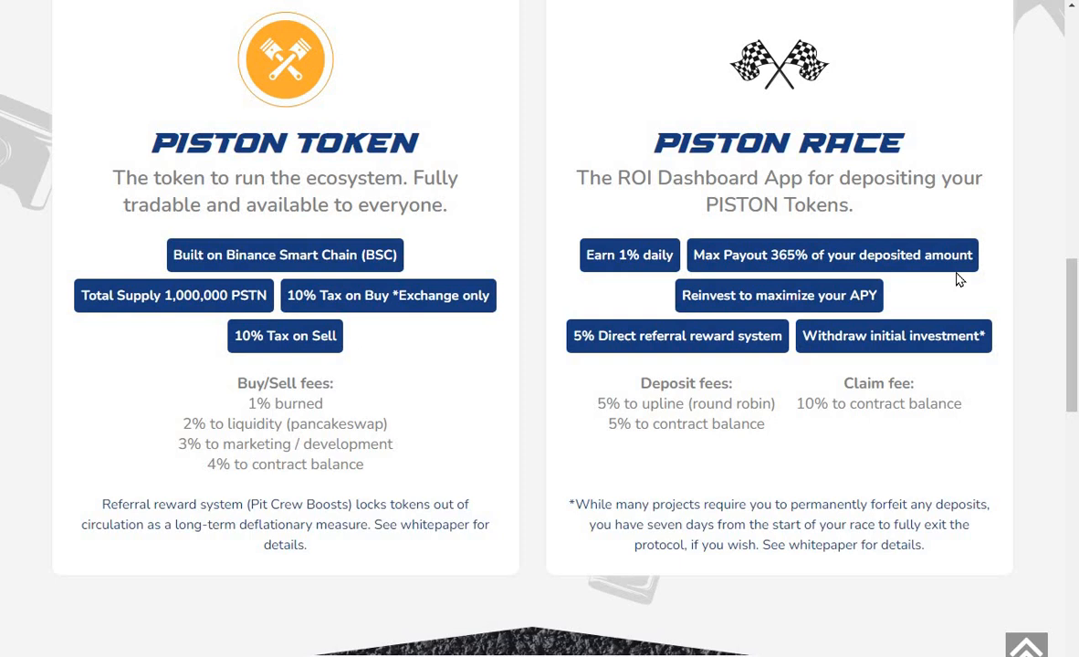
{"action": "mouse_move", "coordinate": [904, 298]}
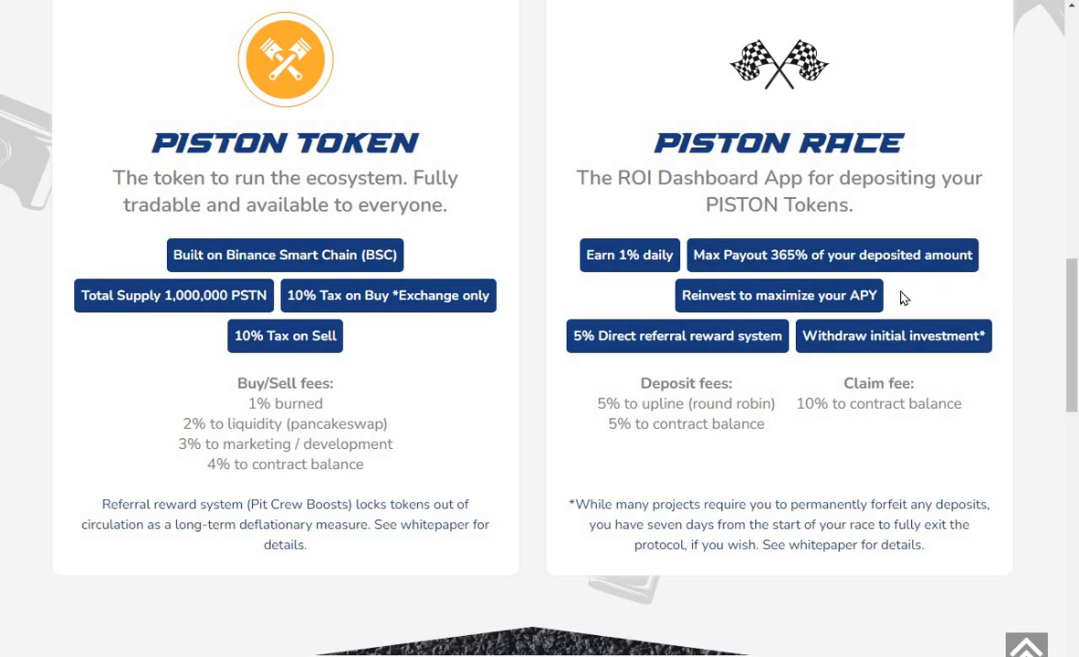
{"action": "mouse_move", "coordinate": [672, 381]}
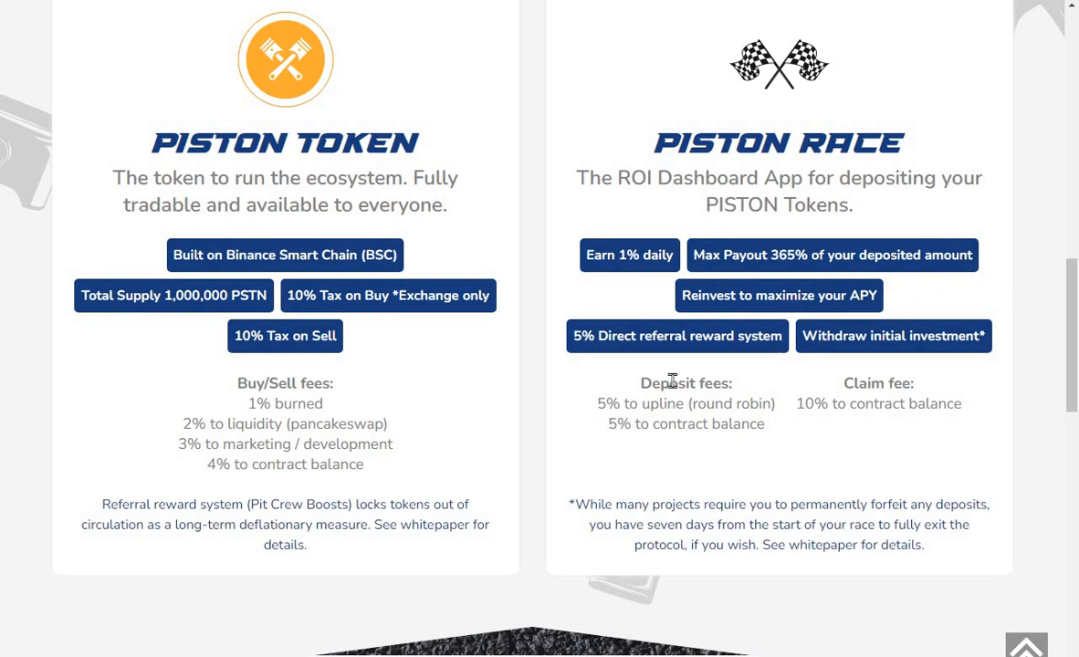
{"action": "mouse_move", "coordinate": [727, 378]}
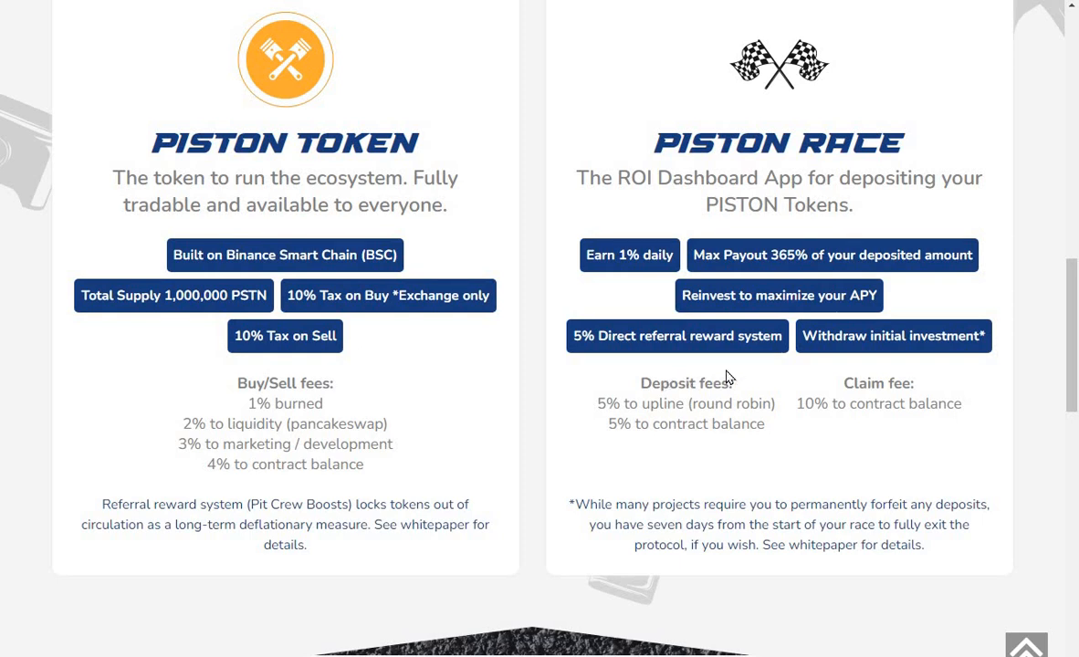
{"action": "mouse_move", "coordinate": [842, 367]}
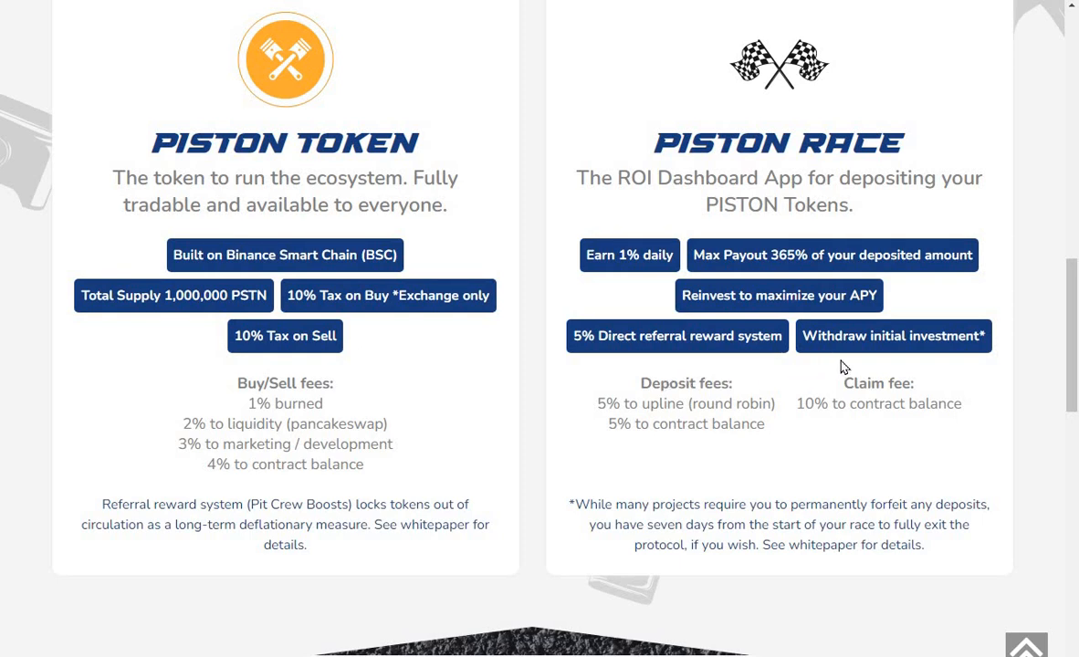
{"action": "mouse_move", "coordinate": [953, 356]}
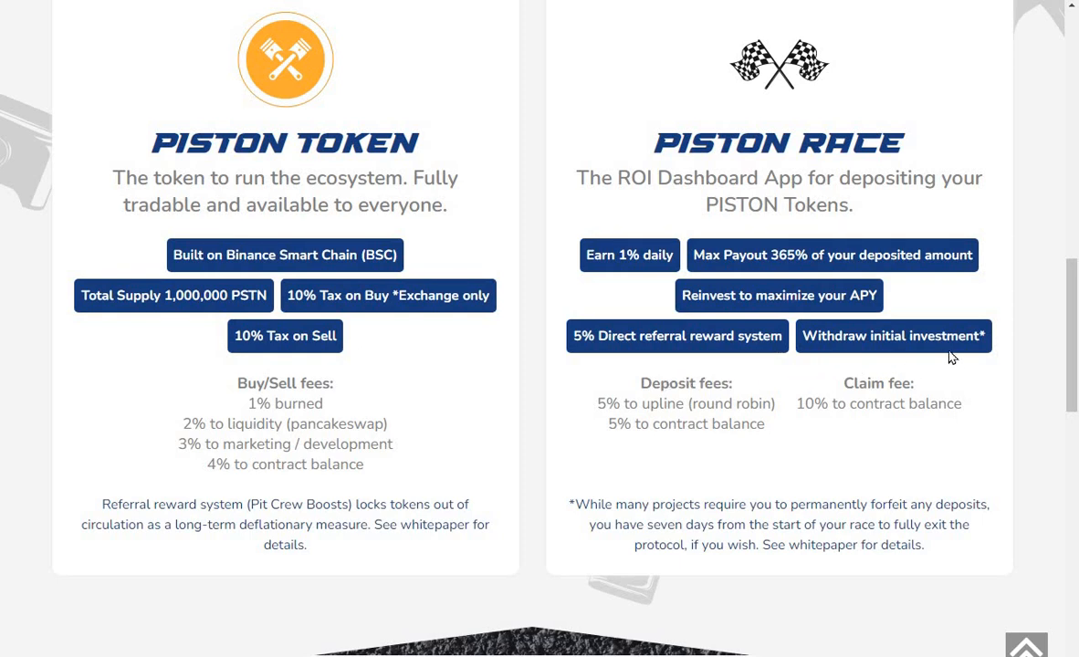
{"action": "mouse_move", "coordinate": [990, 351]}
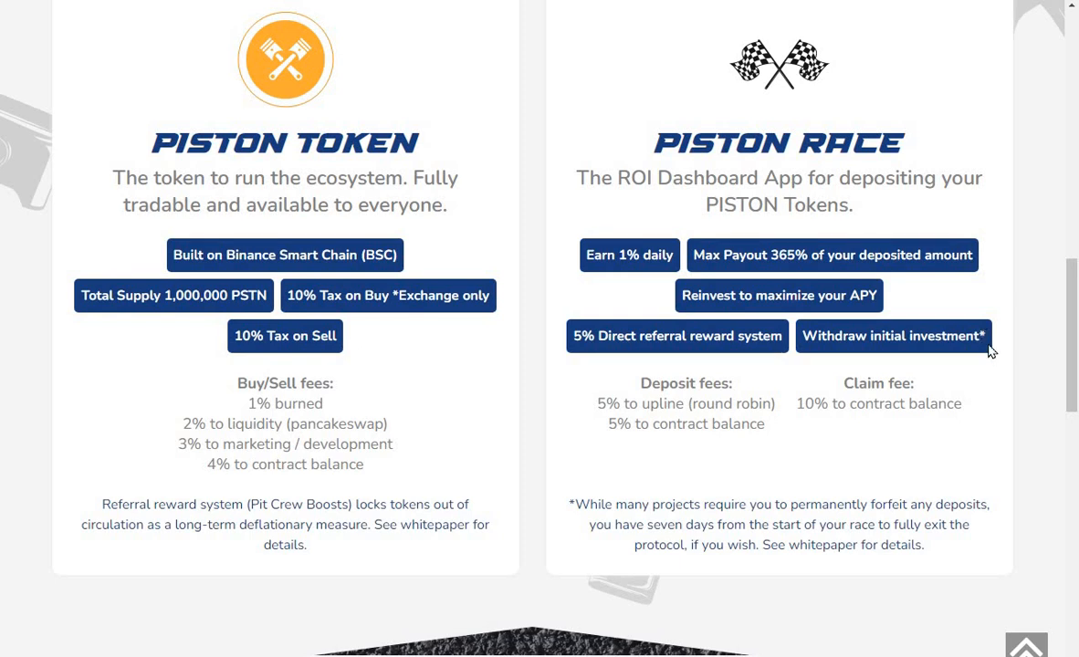
{"action": "mouse_move", "coordinate": [990, 350]}
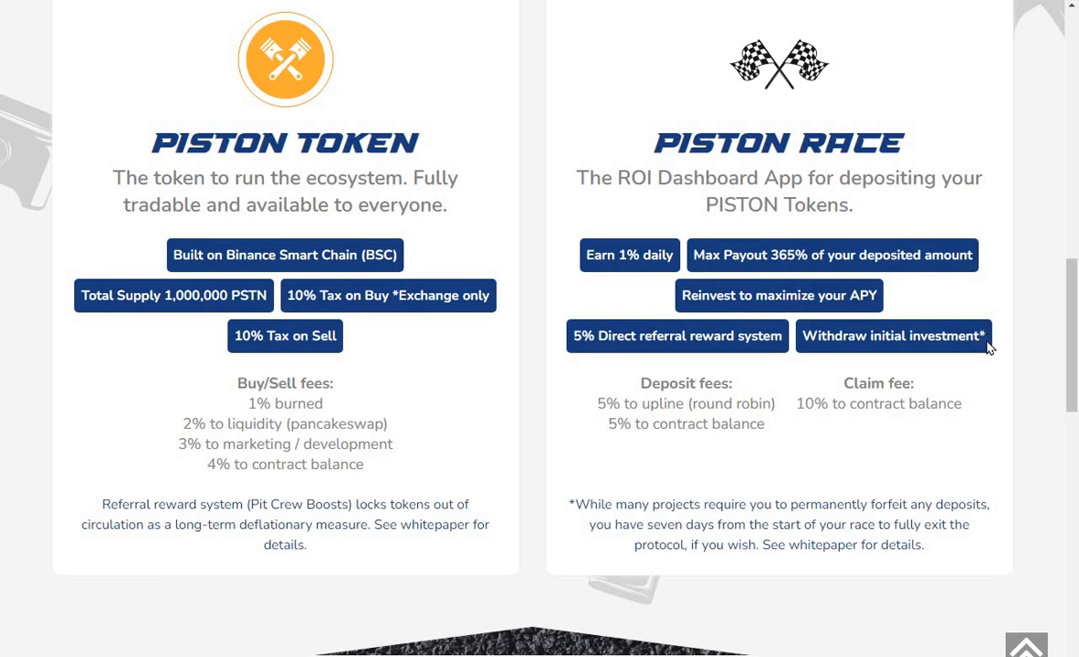
{"action": "mouse_move", "coordinate": [672, 459]}
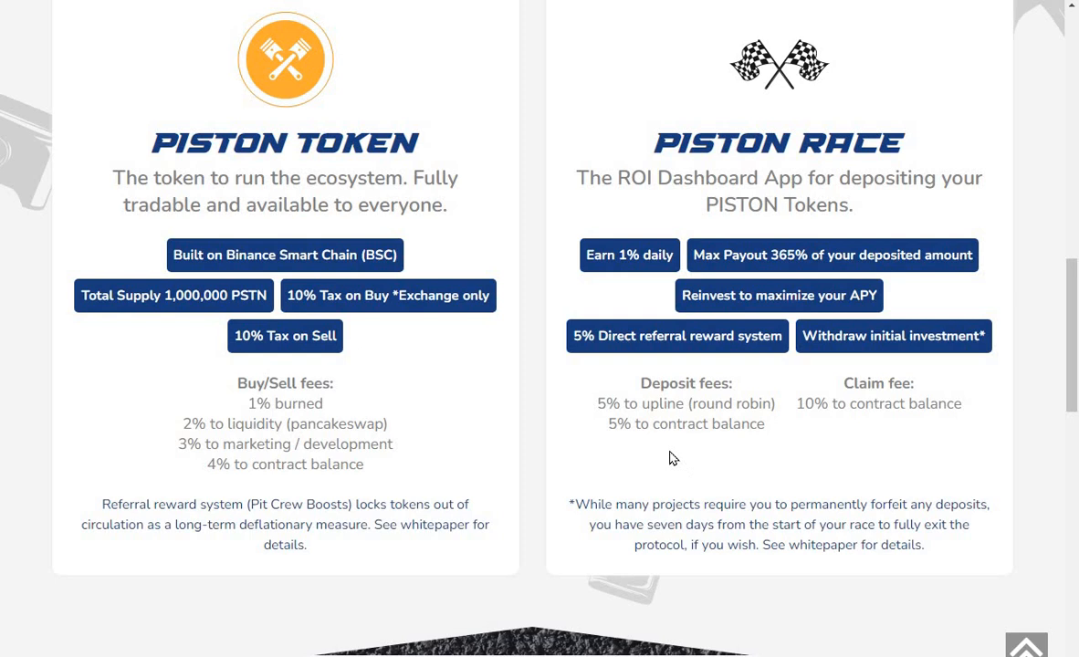
{"action": "mouse_move", "coordinate": [660, 445]}
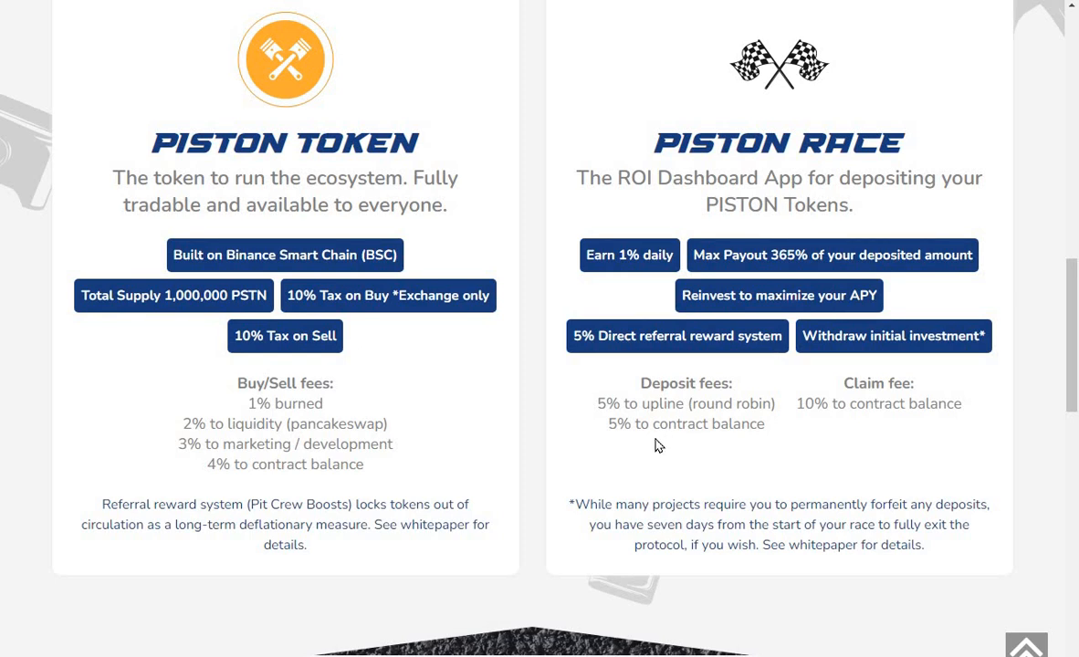
{"action": "mouse_move", "coordinate": [781, 446]}
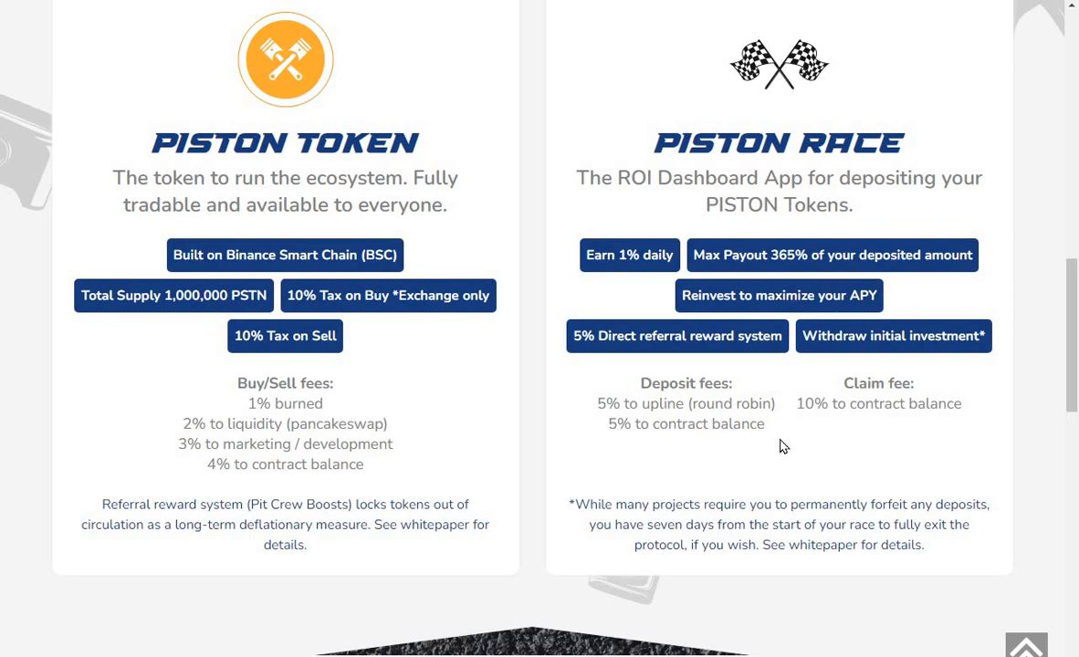
{"action": "mouse_move", "coordinate": [928, 439]}
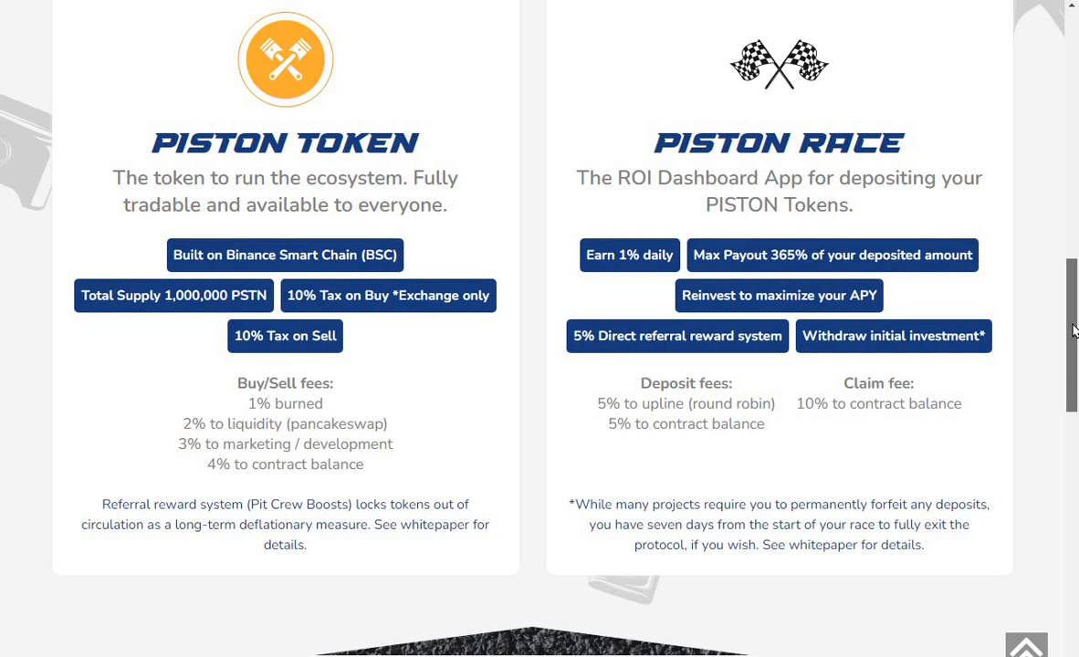
Step: Scroll past the roadmap race track to the footer's MORE section with WhitePaper and FAQ links
{"action": "scroll", "scroll_direction": "down", "scroll_amount": 3}
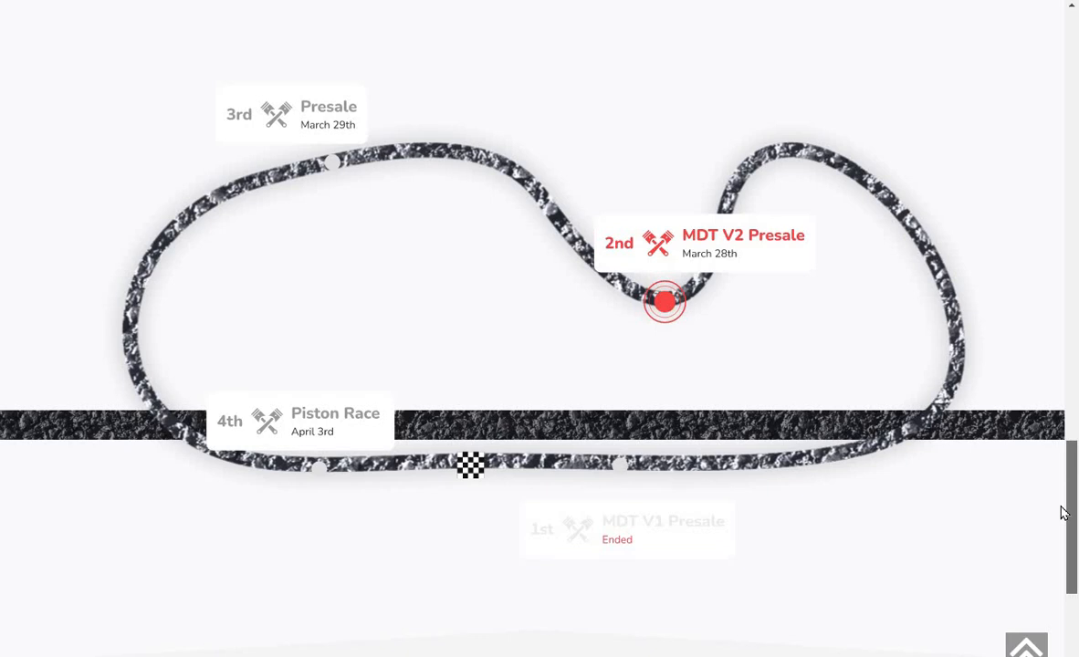
{"action": "scroll", "scroll_direction": "down", "scroll_amount": 3}
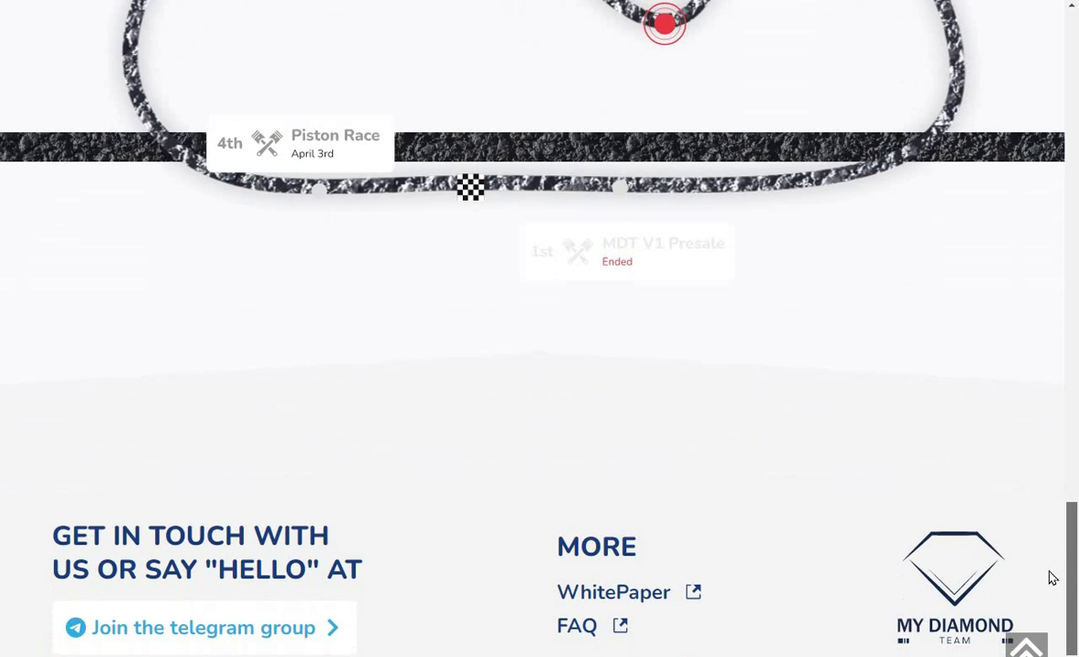
{"action": "scroll", "scroll_direction": "up", "scroll_amount": 3}
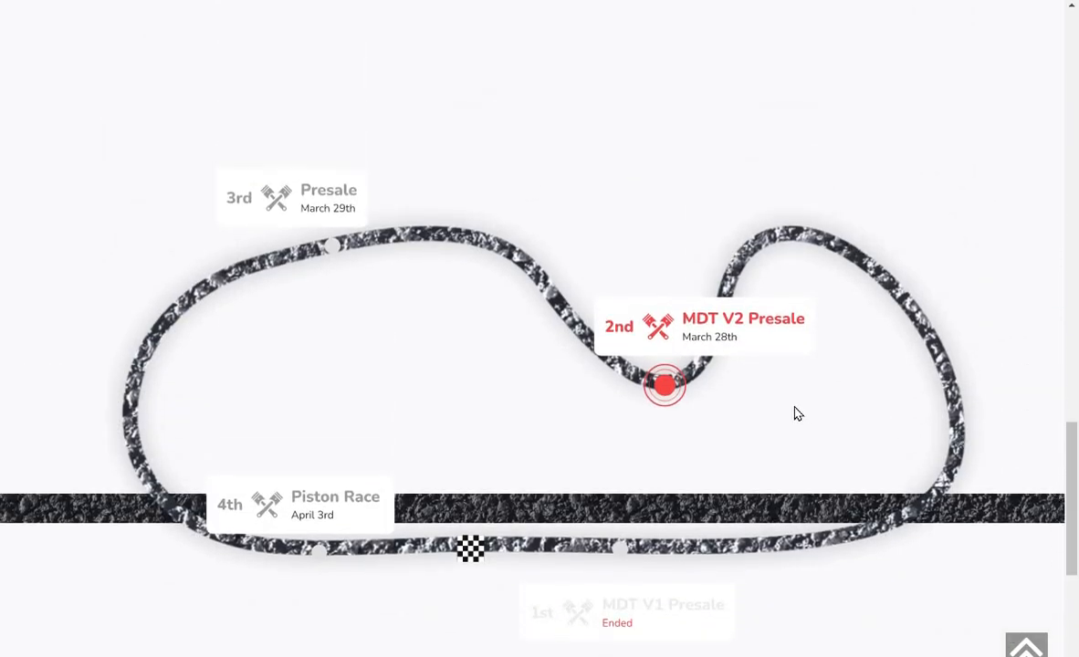
{"action": "mouse_move", "coordinate": [1063, 468]}
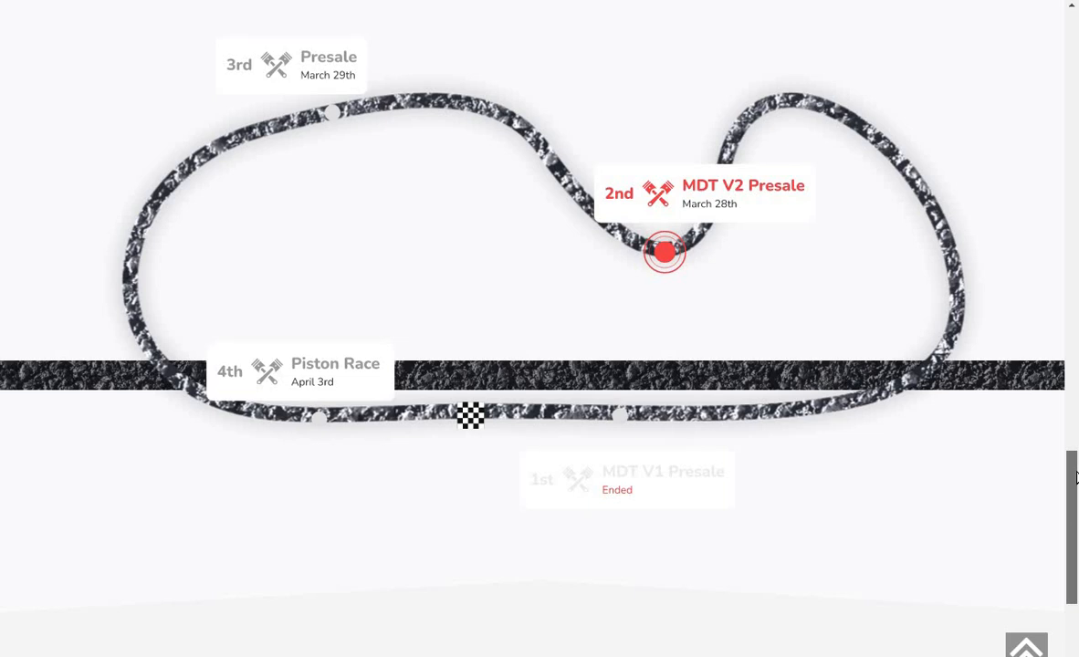
{"action": "scroll", "scroll_direction": "down", "scroll_amount": 3}
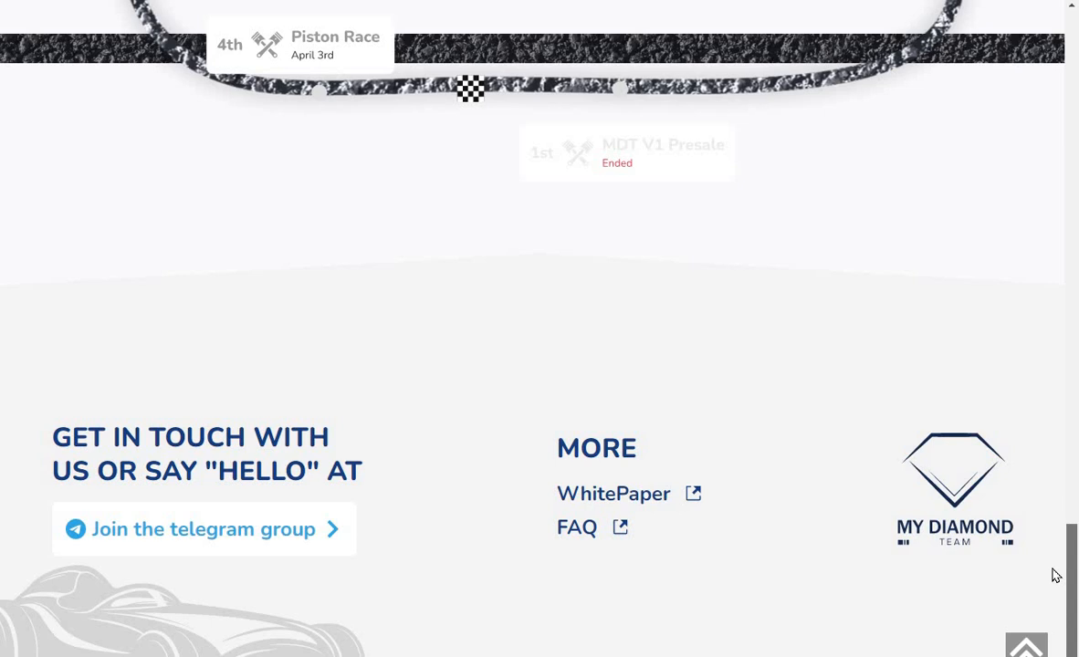
{"action": "mouse_move", "coordinate": [764, 312]}
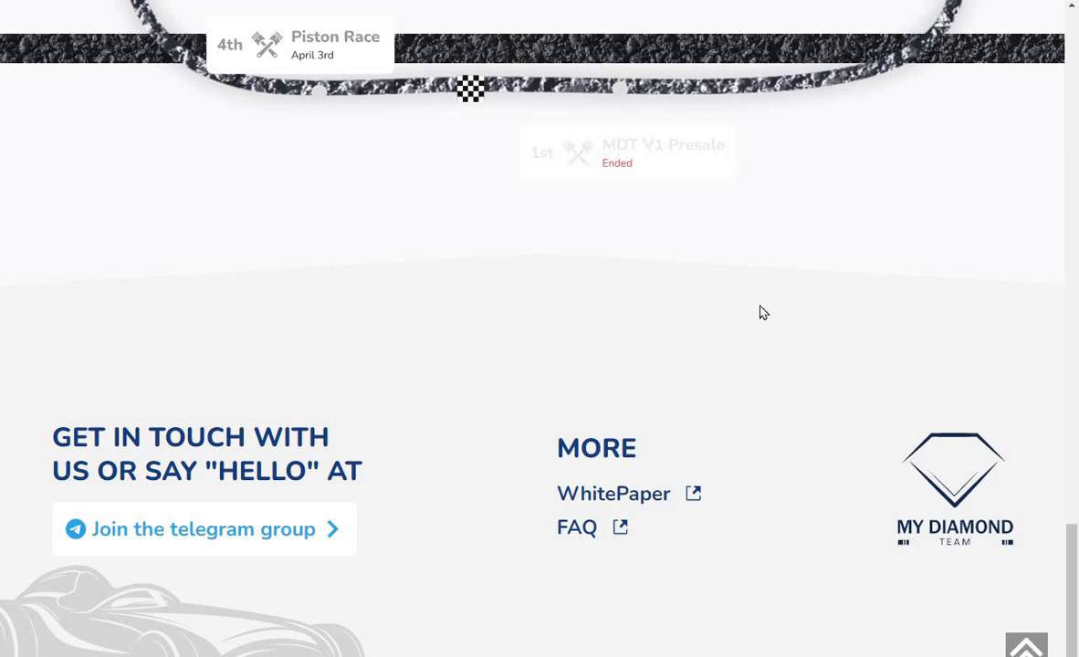
{"action": "mouse_move", "coordinate": [613, 496]}
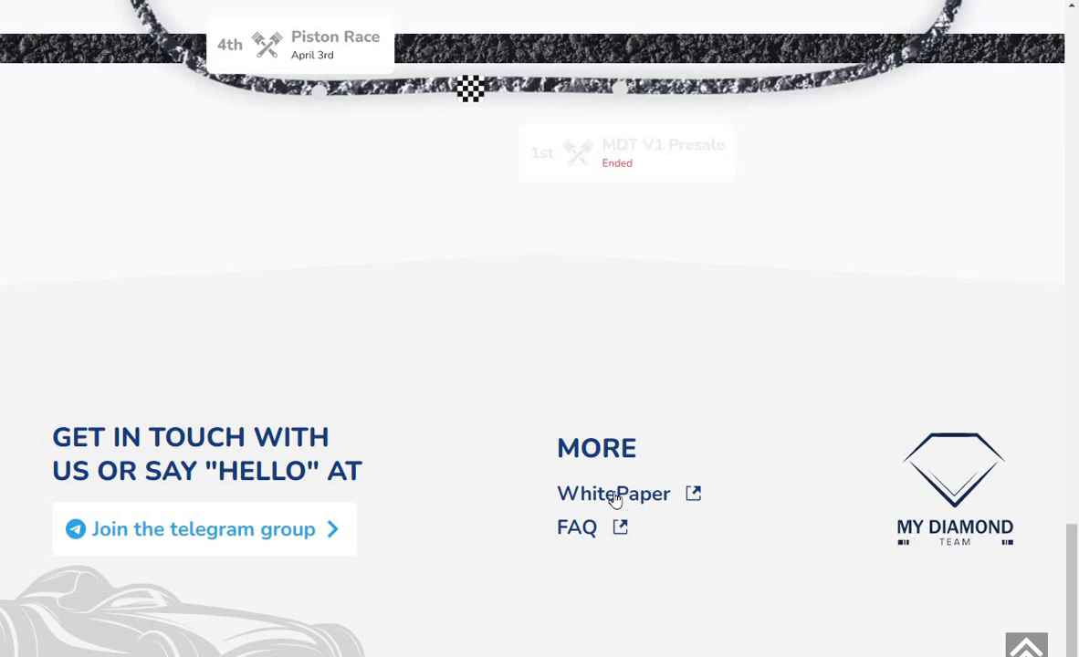
Step: Load the Piston Token whitepaper PDF from the footer link and skim its pages
{"action": "left_click", "coordinate": [614, 493]}
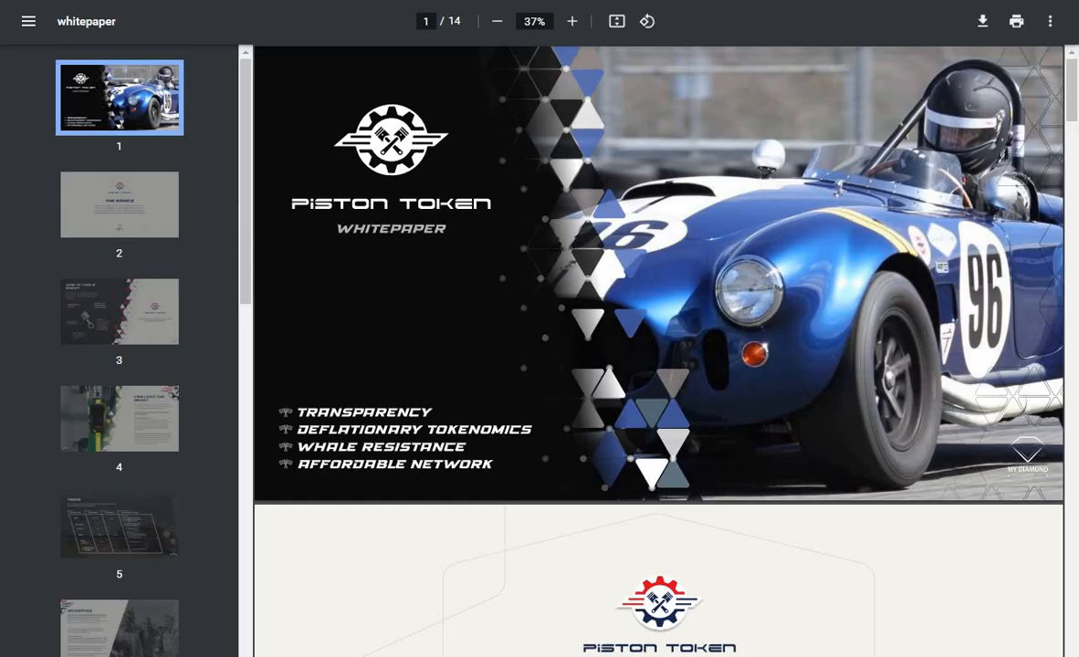
{"action": "mouse_move", "coordinate": [1070, 101]}
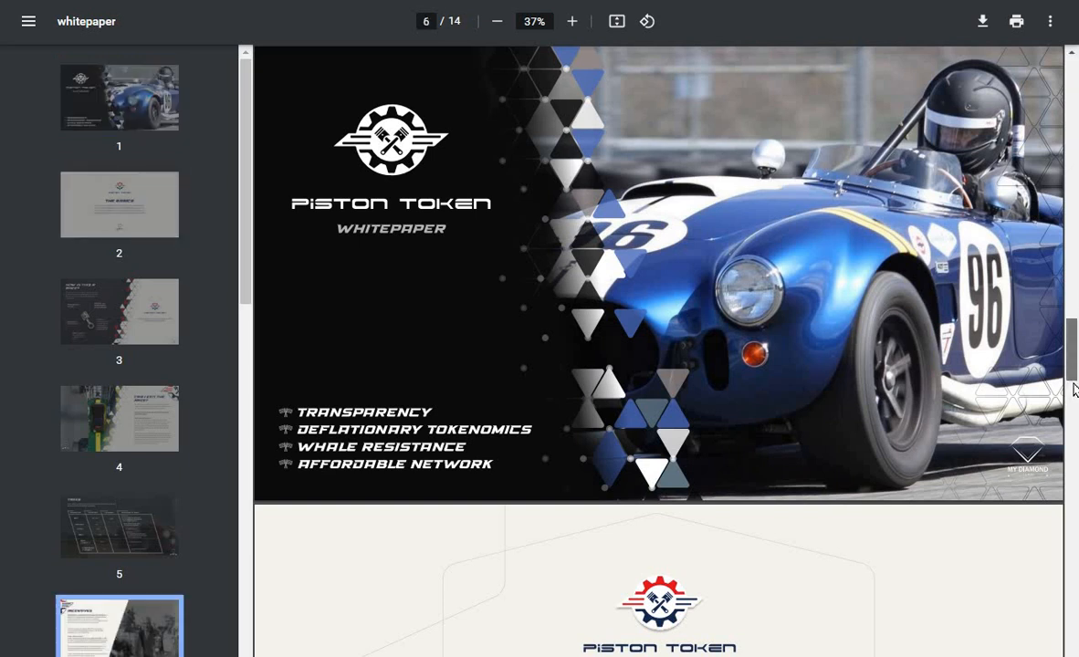
{"action": "scroll", "scroll_direction": "down", "scroll_amount": 3}
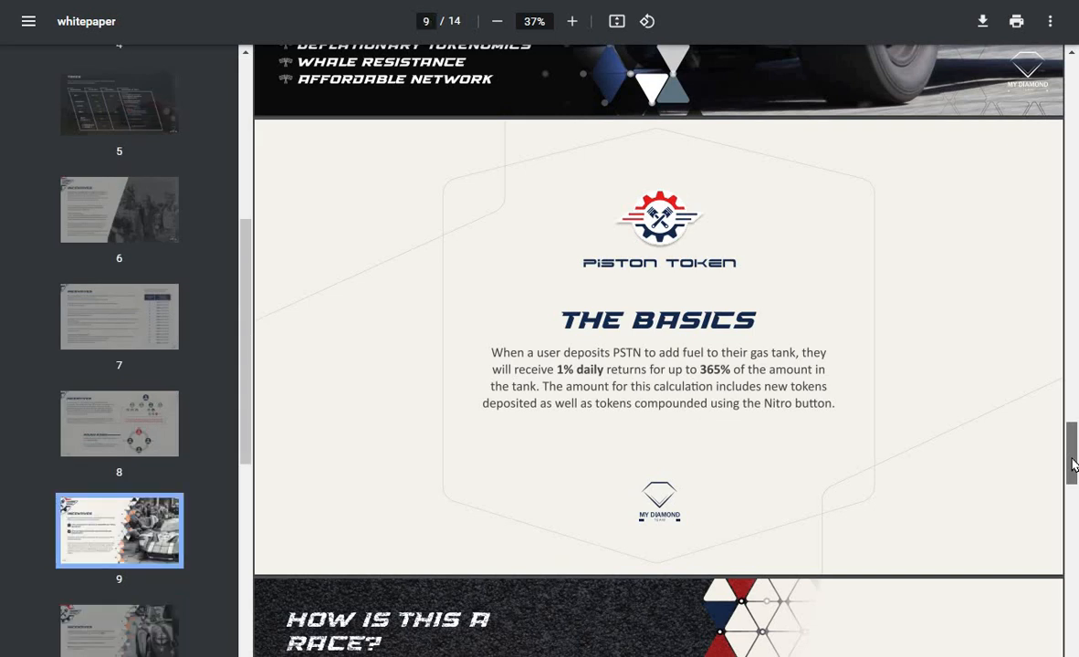
{"action": "scroll", "scroll_direction": "up", "scroll_amount": 3}
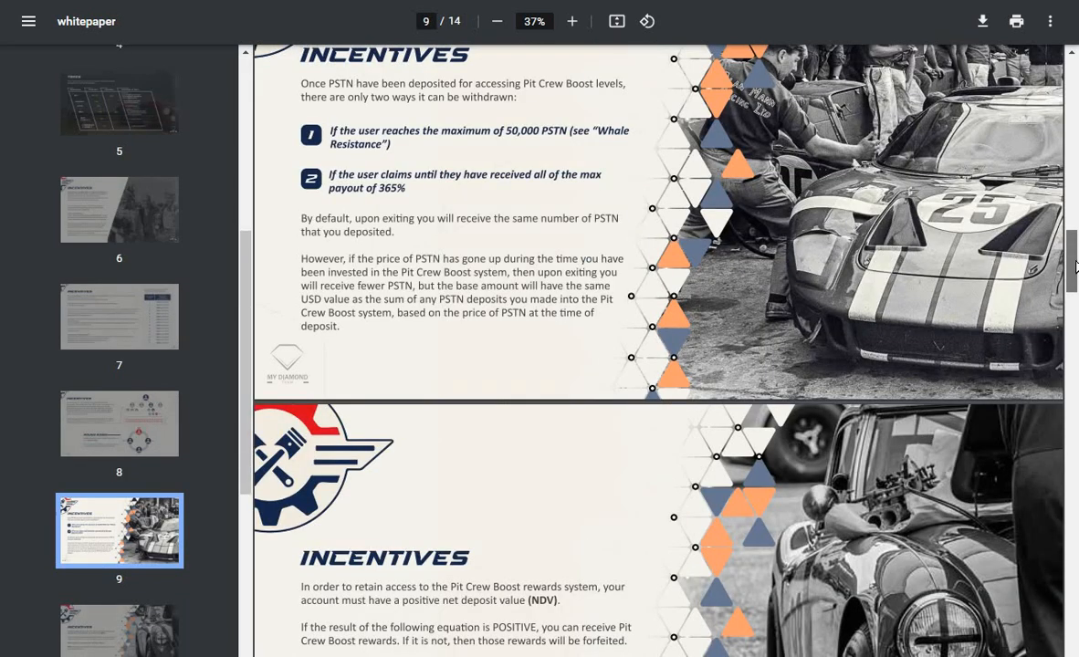
Step: Jump to page 5 via the sidebar thumbnails, then back to page 2, The Basics
{"action": "left_click", "coordinate": [118, 103]}
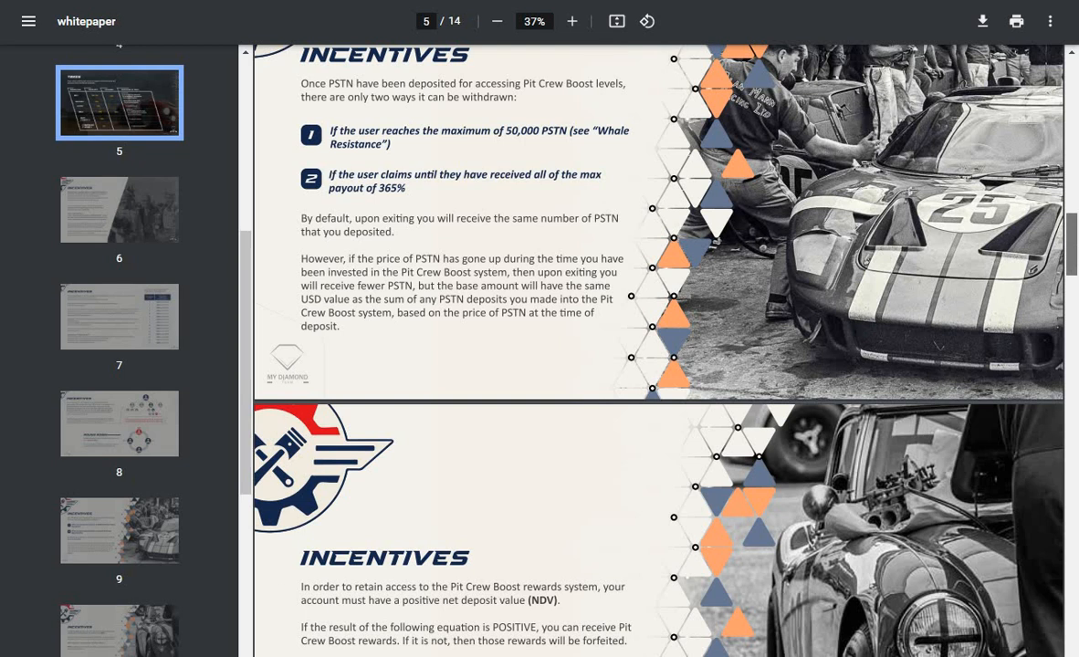
{"action": "left_click", "coordinate": [119, 205]}
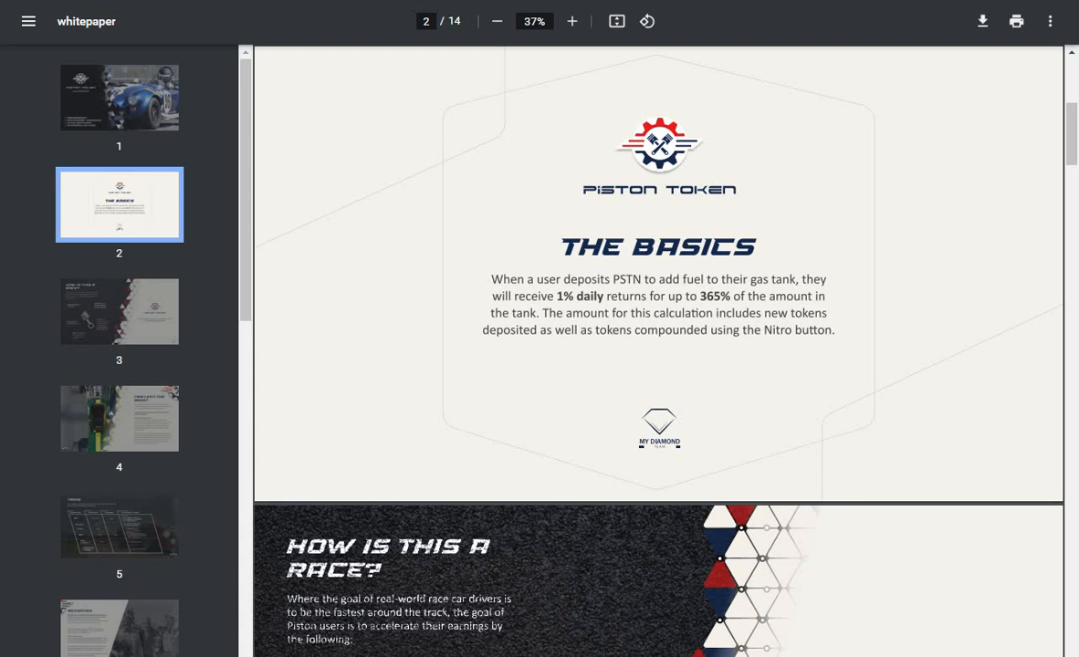
{"action": "mouse_move", "coordinate": [111, 317]}
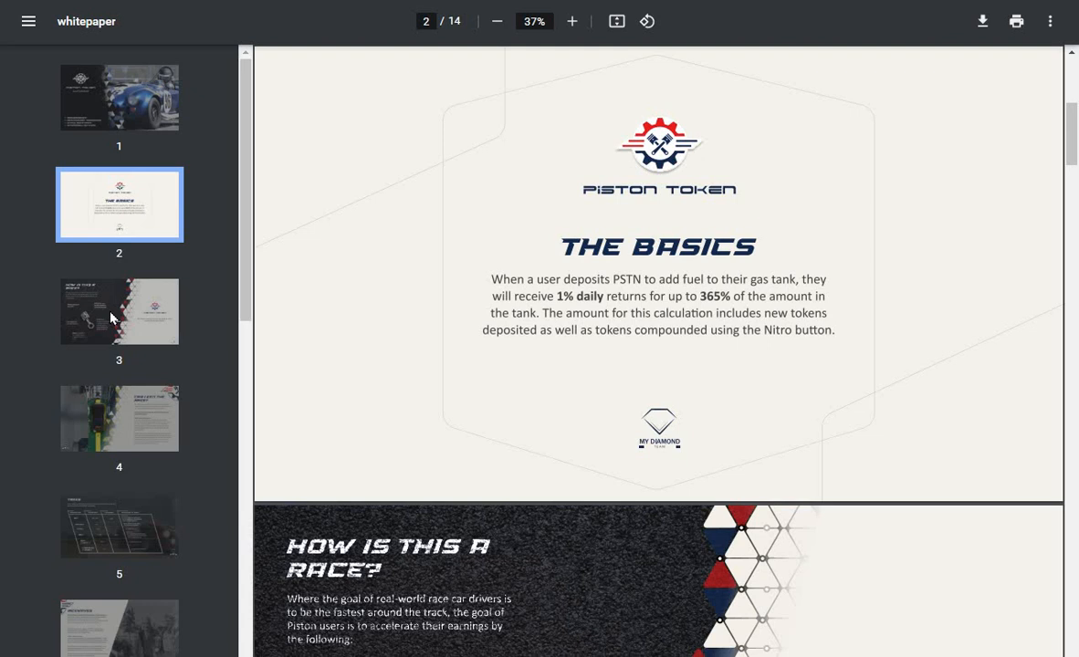
Step: Go to page 3 of the whitepaper, 'How Is This a Race?'
{"action": "left_click", "coordinate": [119, 311]}
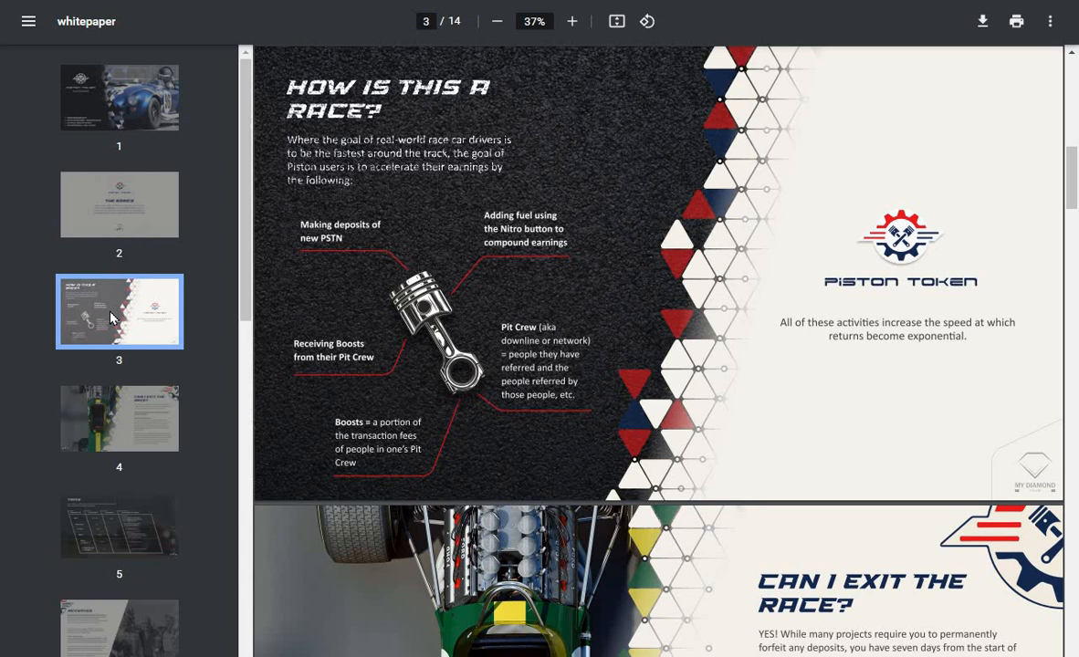
{"action": "mouse_move", "coordinate": [131, 241]}
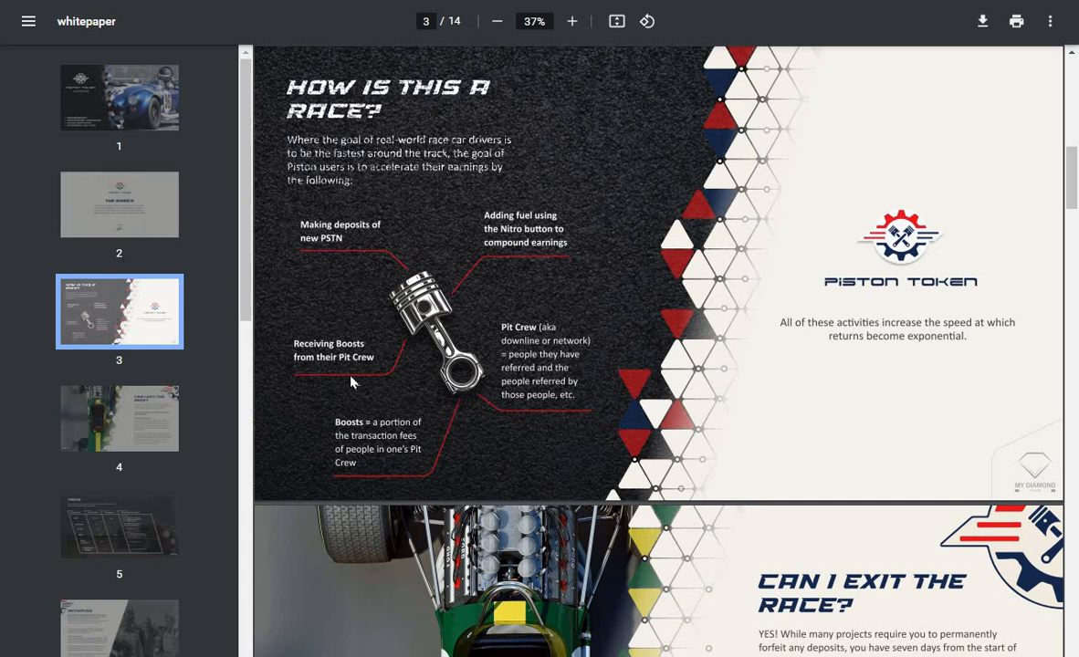
{"action": "mouse_move", "coordinate": [490, 277]}
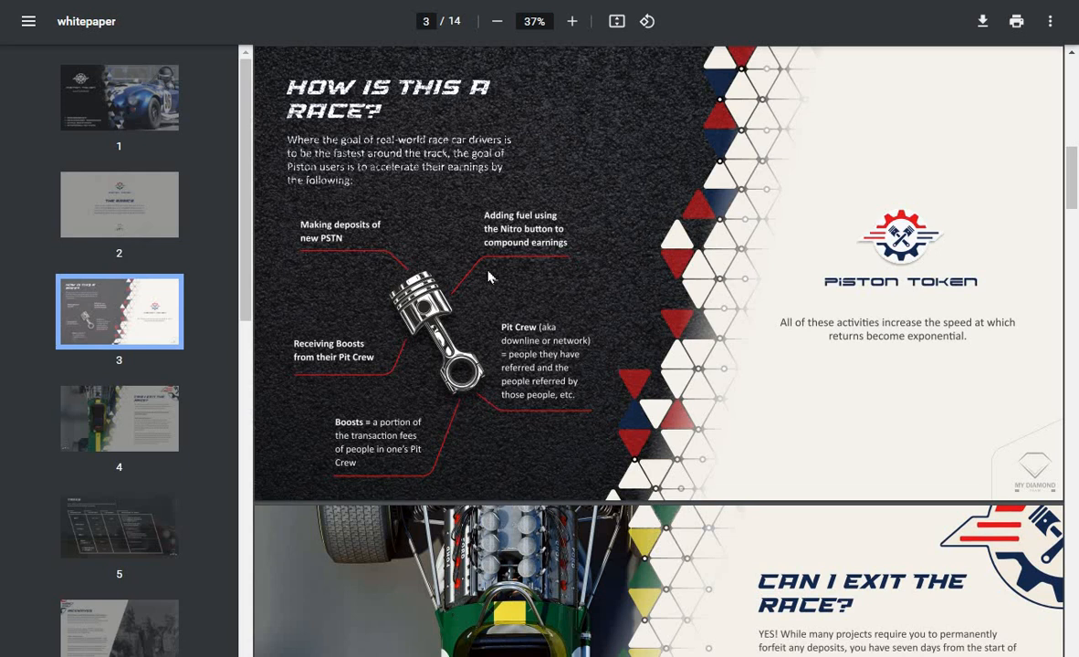
{"action": "mouse_move", "coordinate": [568, 263]}
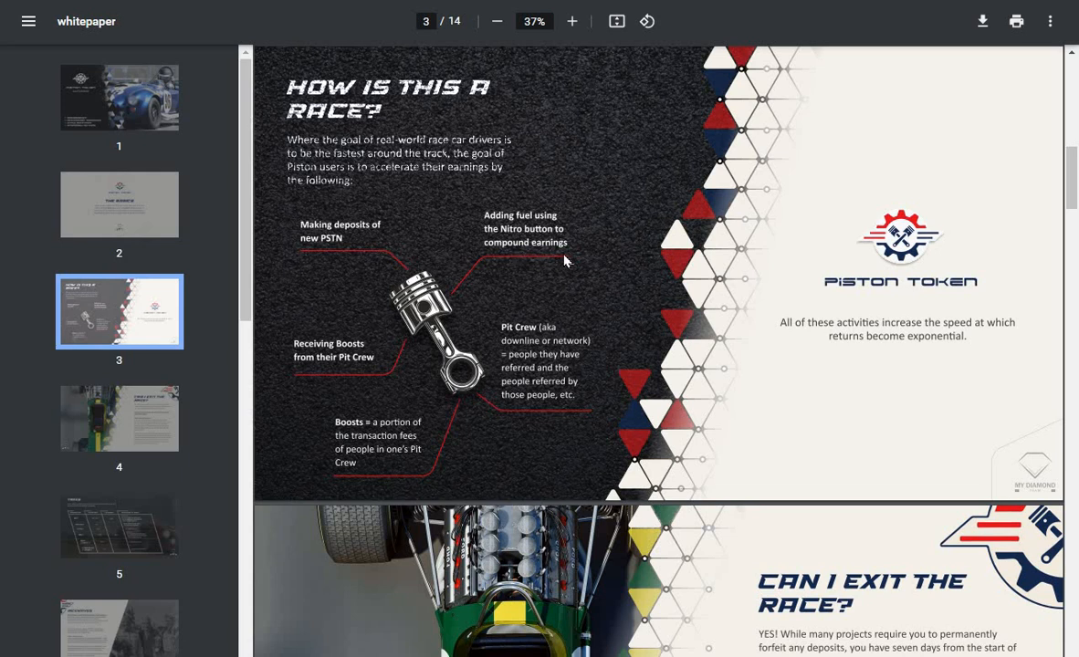
{"action": "mouse_move", "coordinate": [545, 384]}
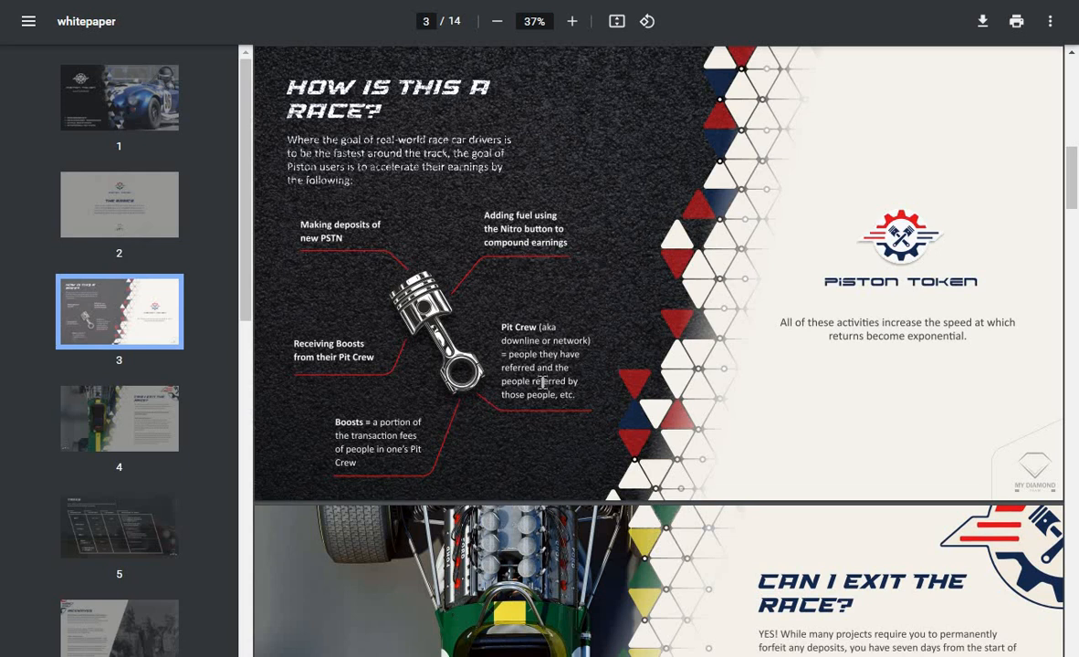
{"action": "mouse_move", "coordinate": [599, 340]}
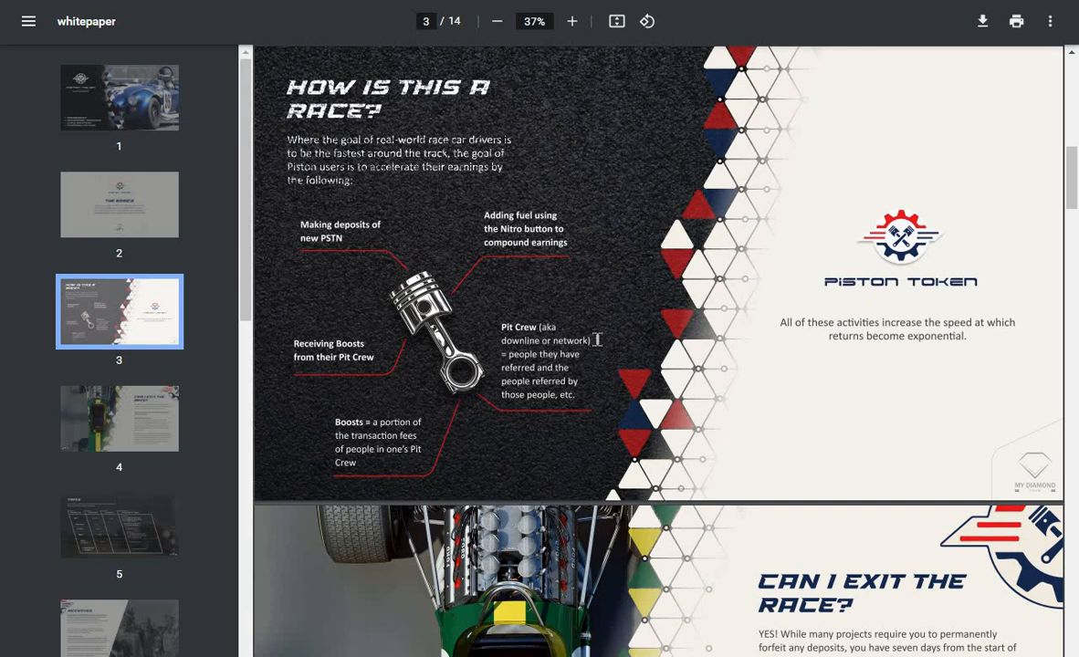
{"action": "mouse_move", "coordinate": [588, 372]}
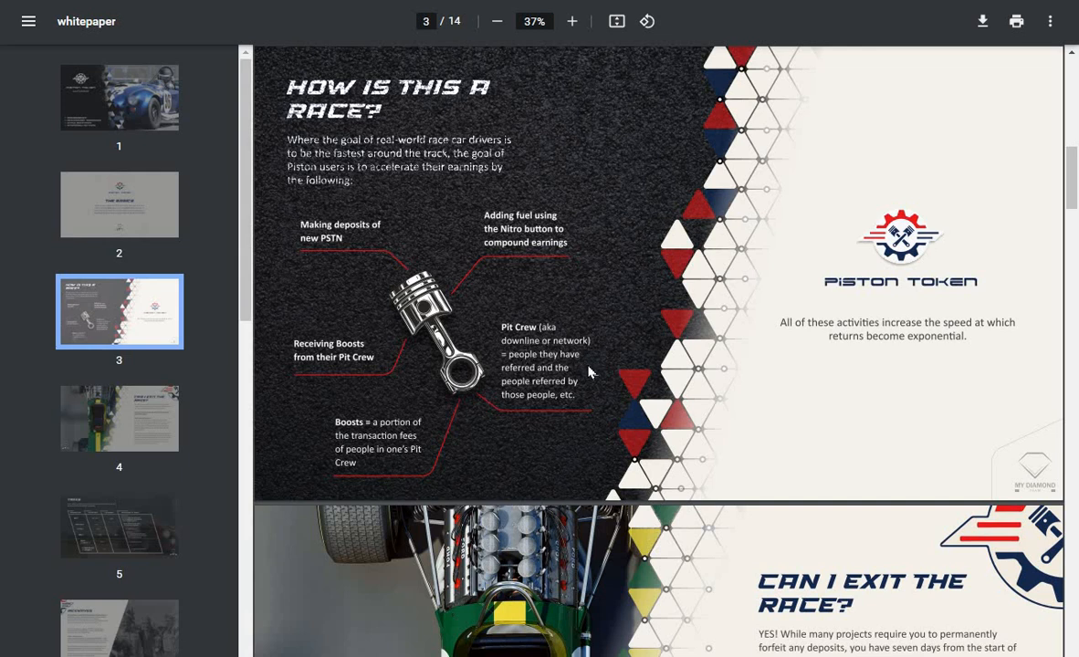
{"action": "mouse_move", "coordinate": [592, 400]}
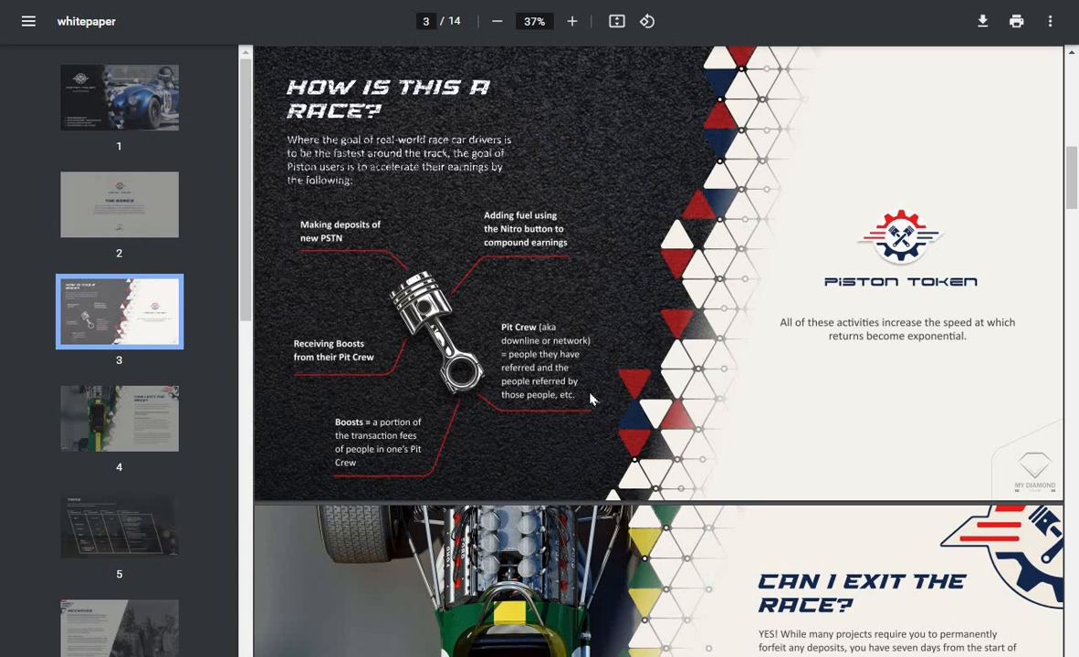
{"action": "mouse_move", "coordinate": [558, 441]}
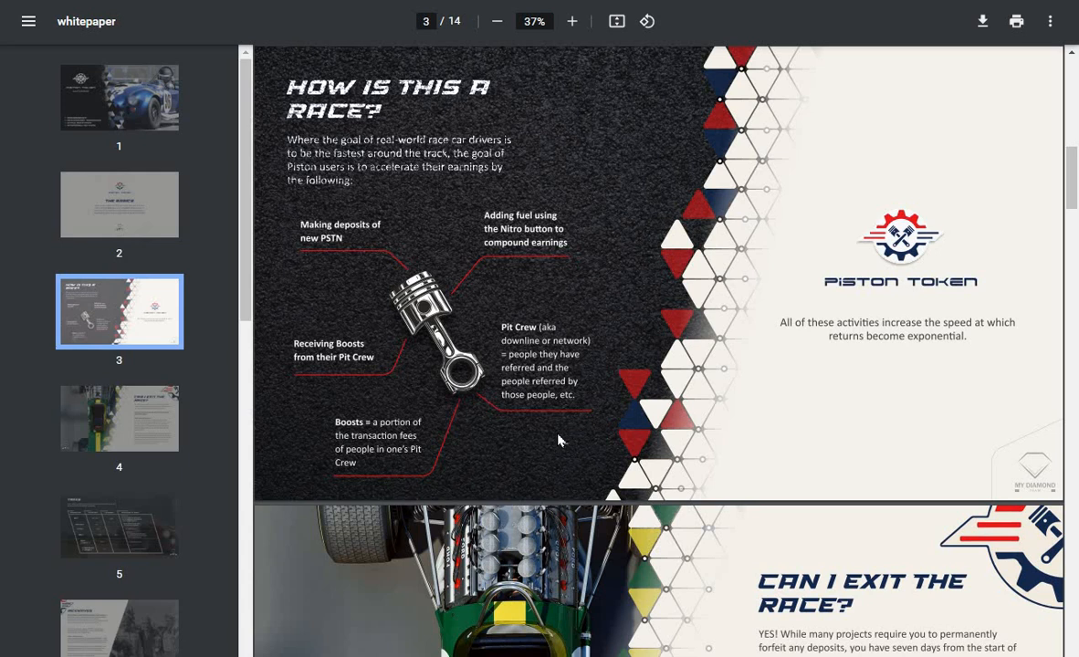
{"action": "mouse_move", "coordinate": [460, 438]}
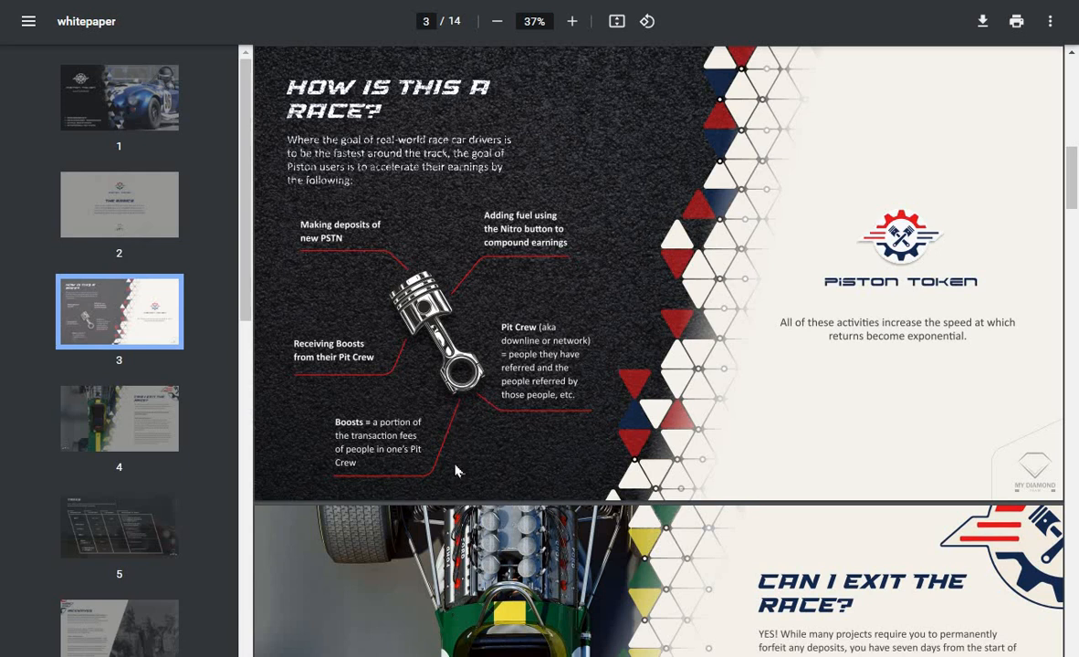
{"action": "mouse_move", "coordinate": [1074, 179]}
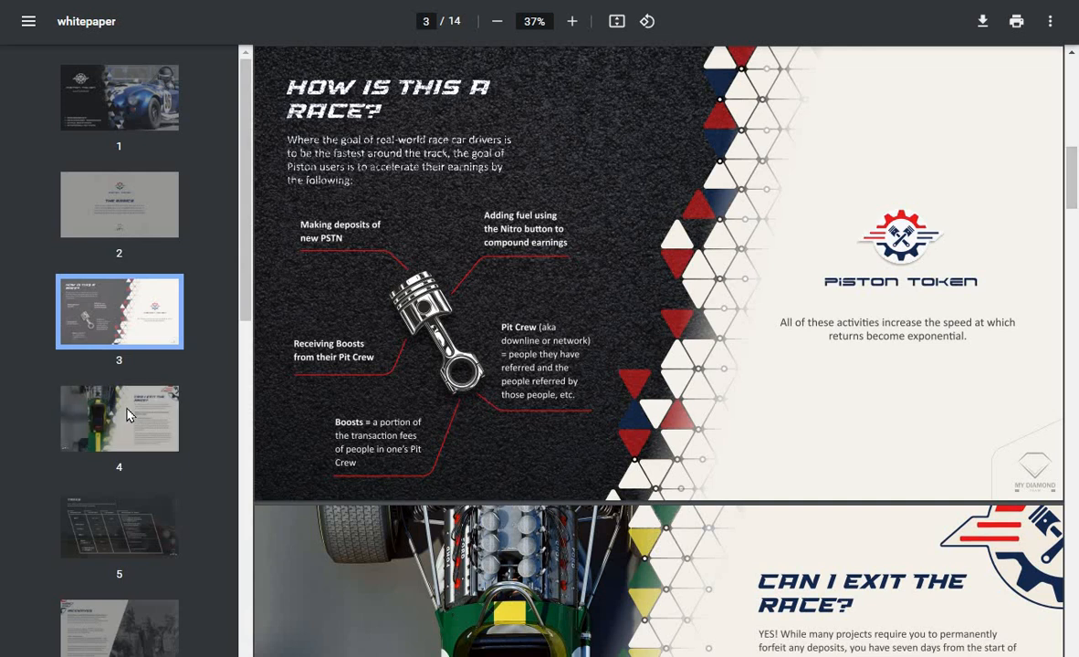
Step: Go to page 4 and bring the 'Can I Exit the Race?' seven-day exit rules into view
{"action": "left_click", "coordinate": [119, 418]}
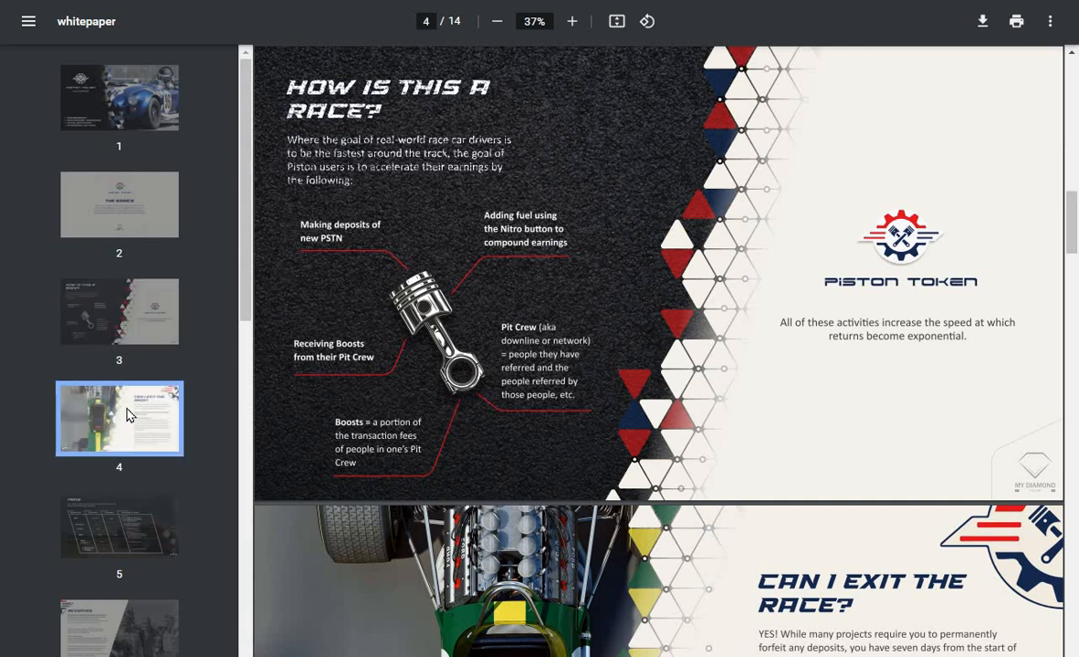
{"action": "scroll", "scroll_direction": "down", "scroll_amount": 3}
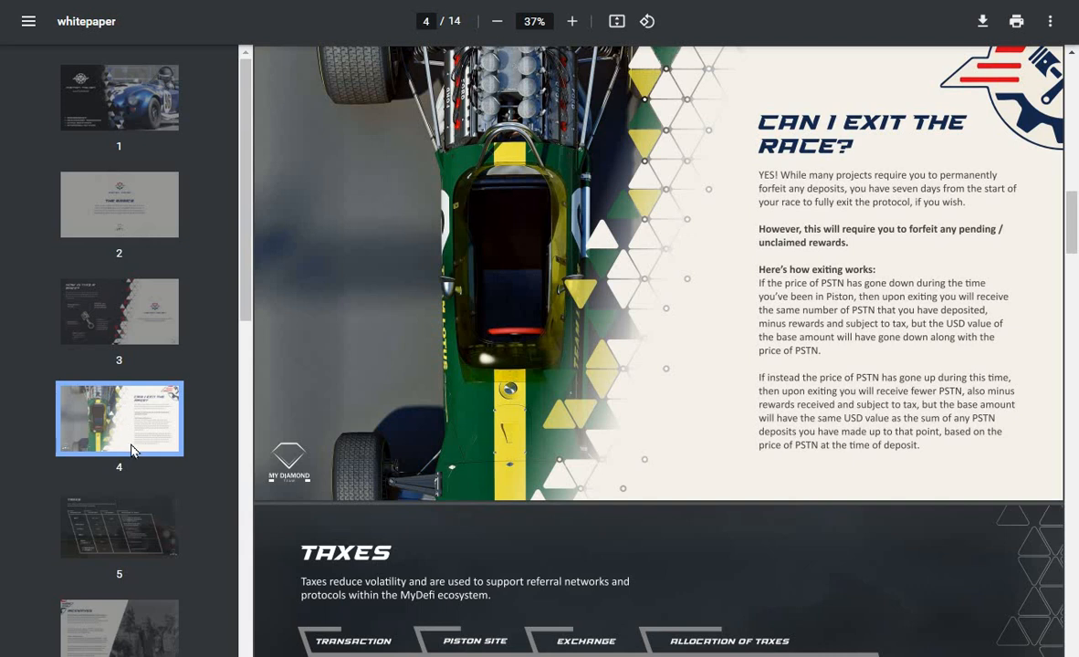
{"action": "mouse_move", "coordinate": [113, 528]}
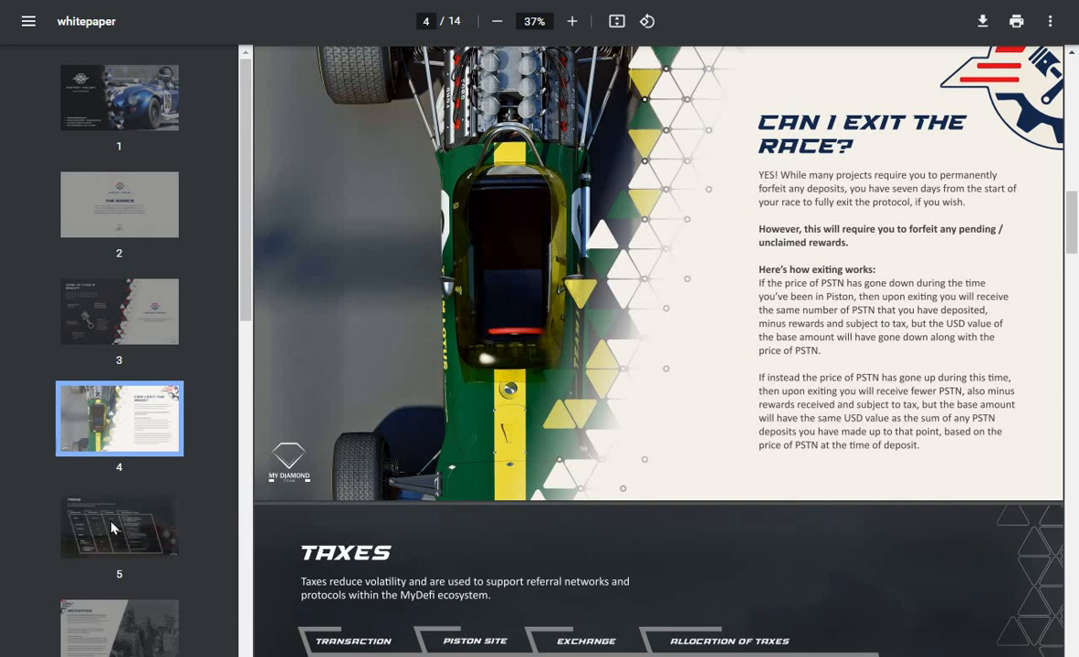
Step: Go to page 5 and bring the Taxes table of buy, sell, claim and exit fees into view
{"action": "left_click", "coordinate": [119, 526]}
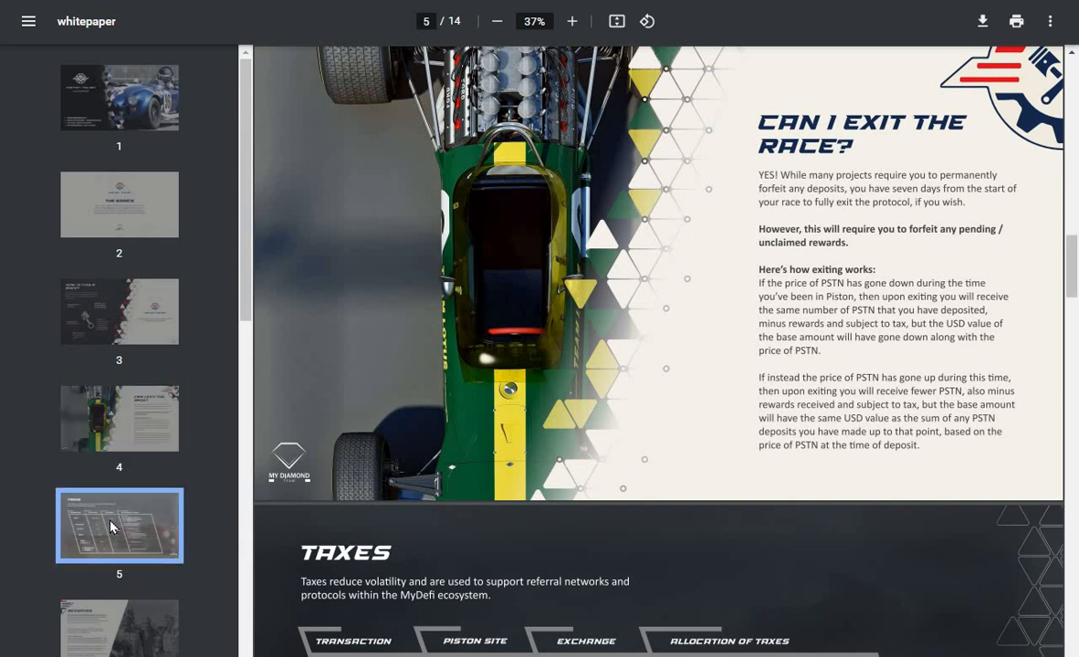
{"action": "scroll", "scroll_direction": "down", "scroll_amount": 3}
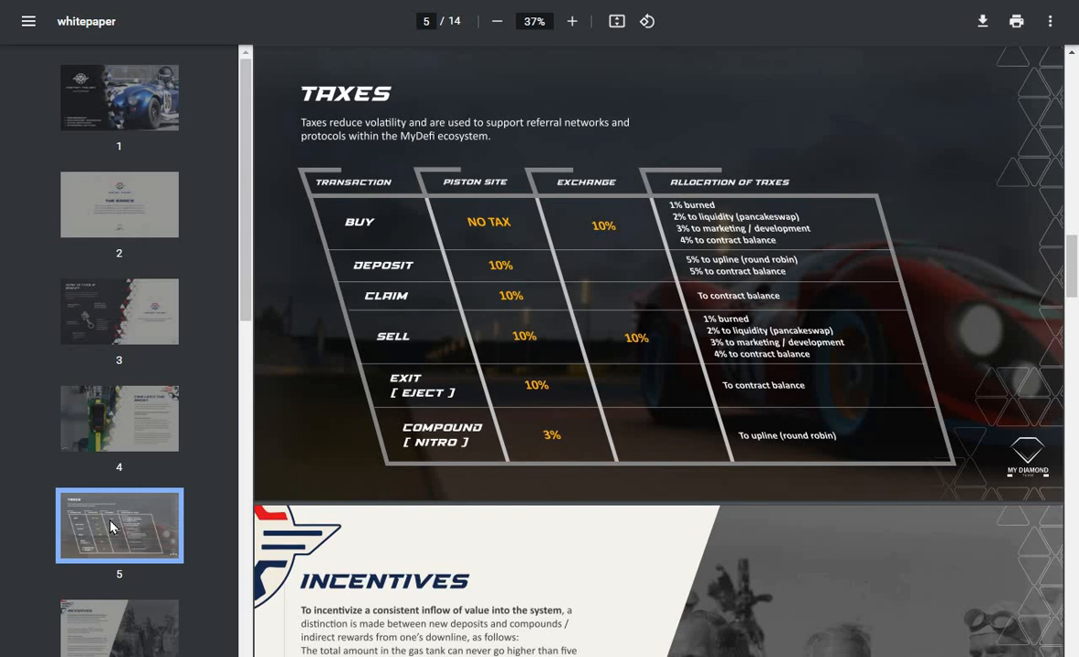
{"action": "mouse_move", "coordinate": [705, 245]}
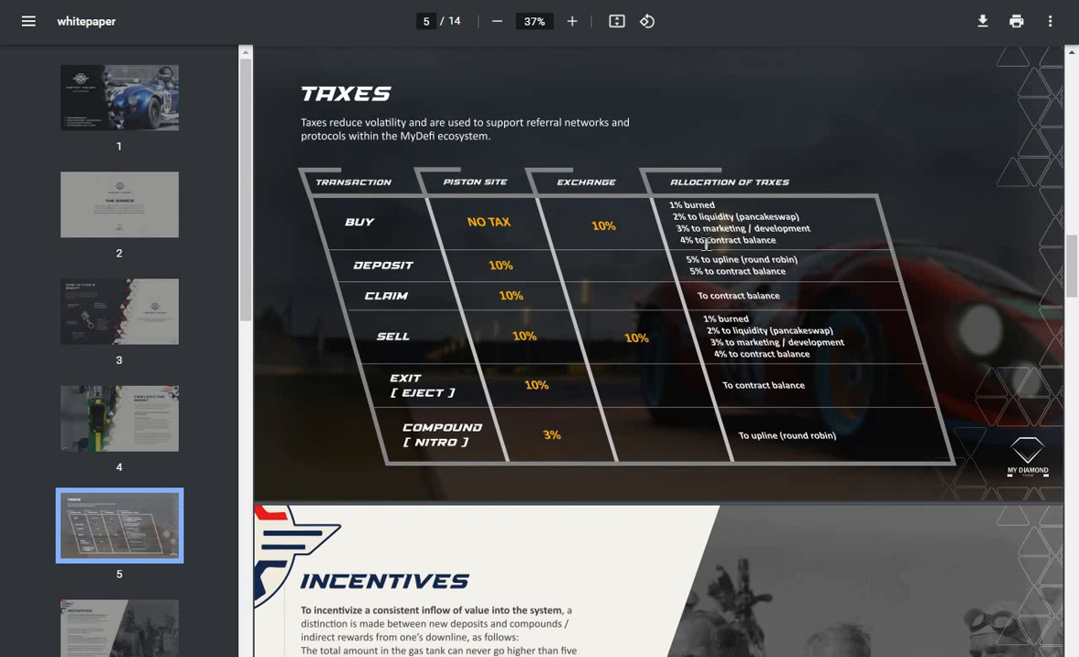
{"action": "mouse_move", "coordinate": [544, 282]}
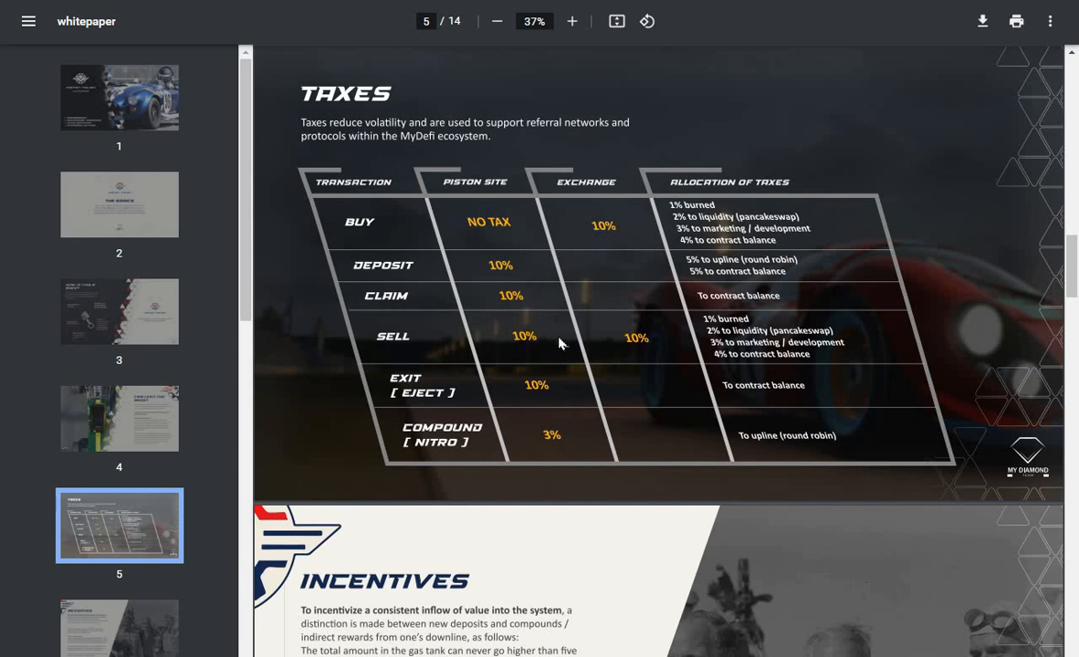
{"action": "mouse_move", "coordinate": [539, 409]}
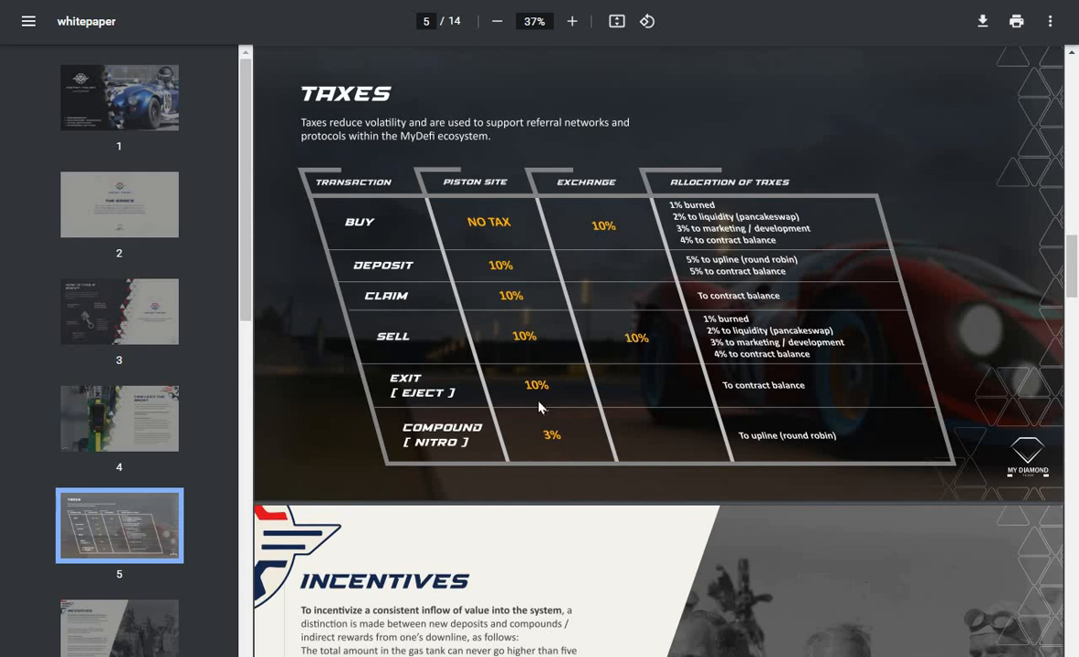
{"action": "mouse_move", "coordinate": [603, 431]}
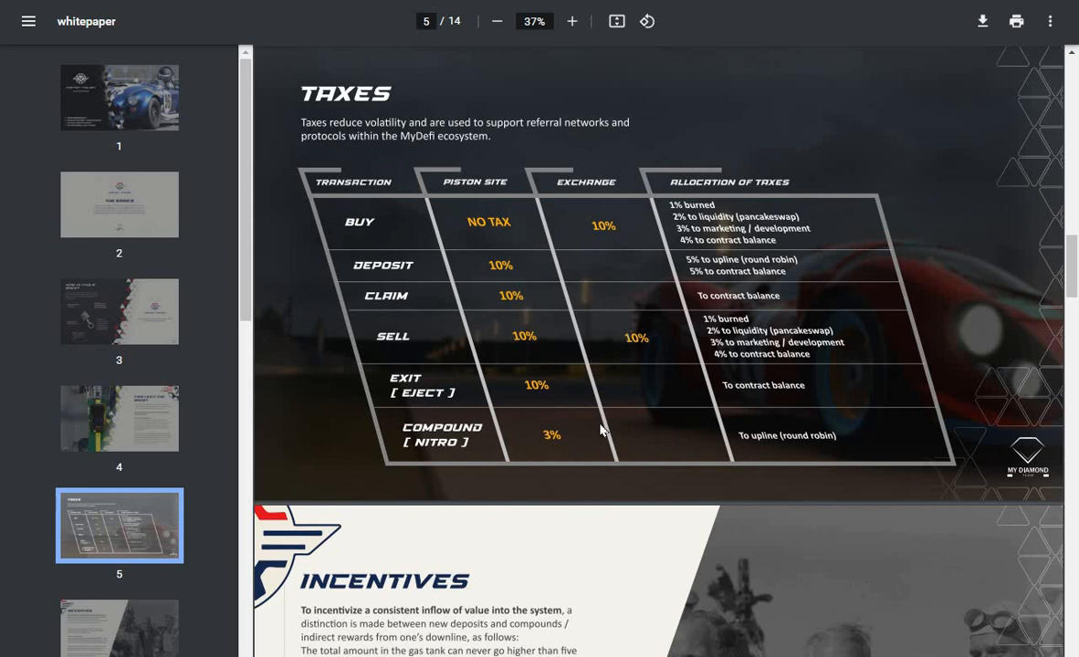
{"action": "mouse_move", "coordinate": [317, 424]}
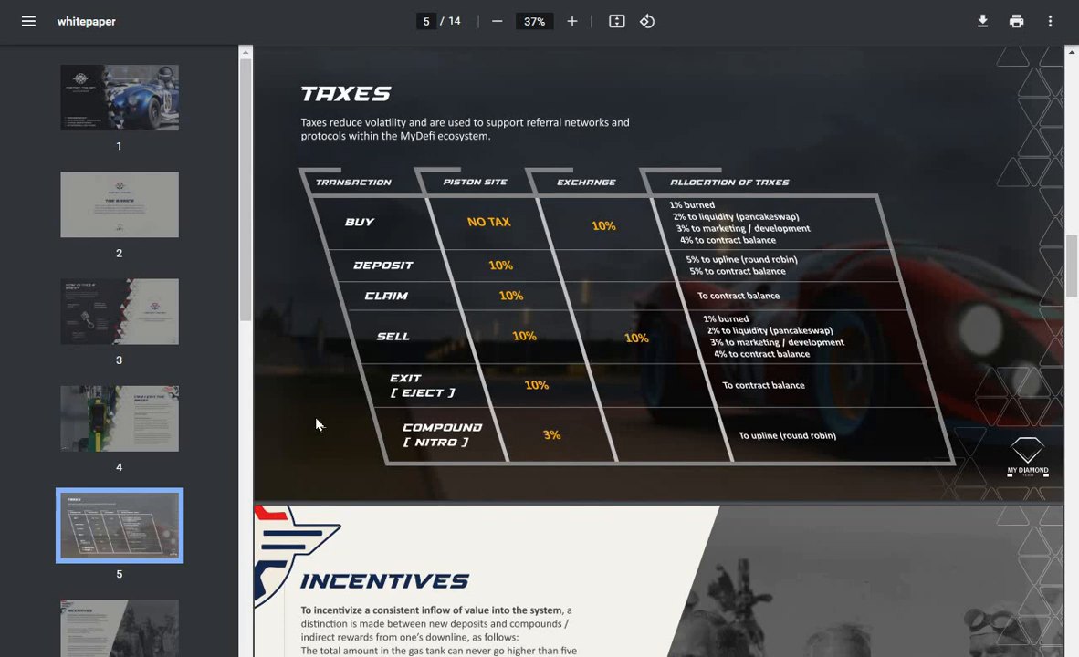
{"action": "mouse_move", "coordinate": [118, 621]}
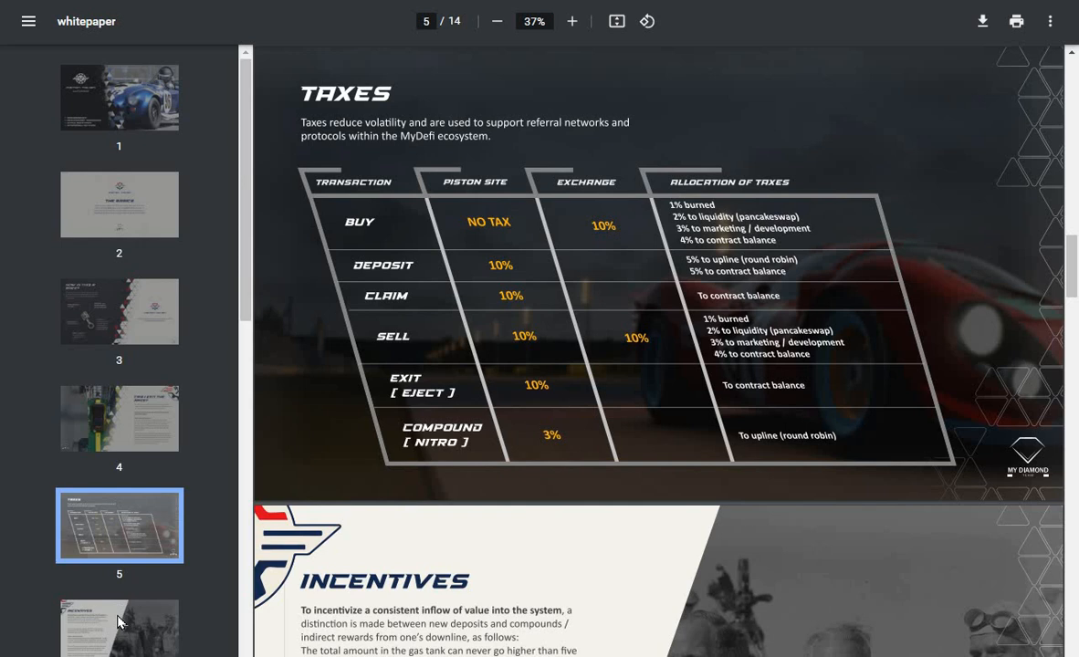
Step: Scroll to page 6, the Incentives page on deposit limits and referral rewards
{"action": "scroll", "scroll_direction": "down", "scroll_amount": 3}
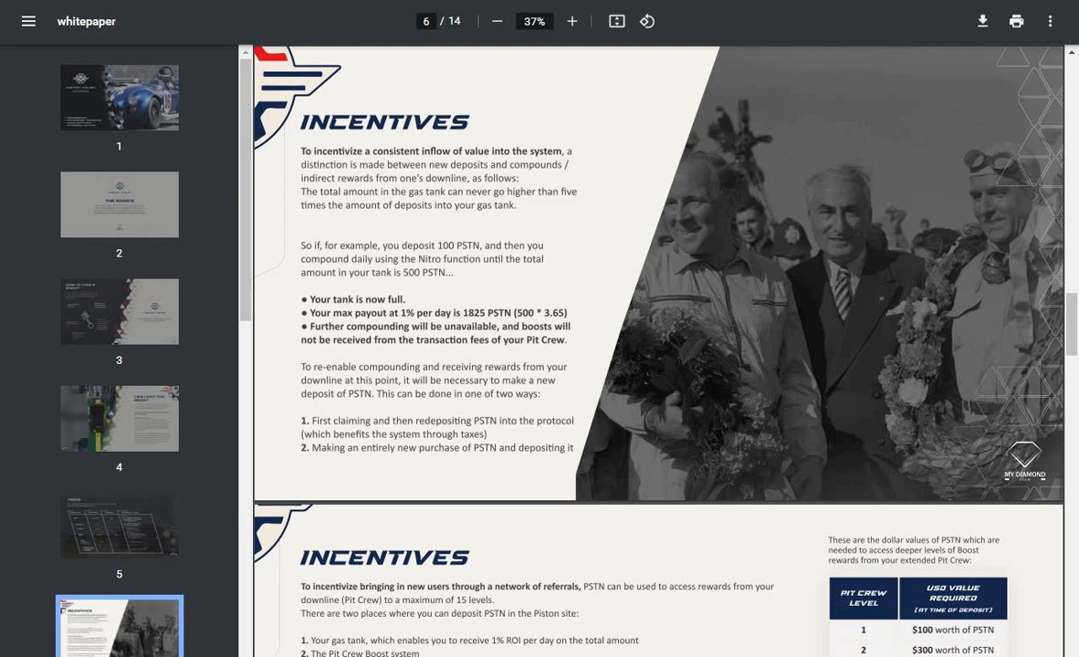
Step: Scroll through page 7's Pit Crew level table on to page 8's Pit Crew Boost and Round Robin text
{"action": "scroll", "scroll_direction": "down", "scroll_amount": 3}
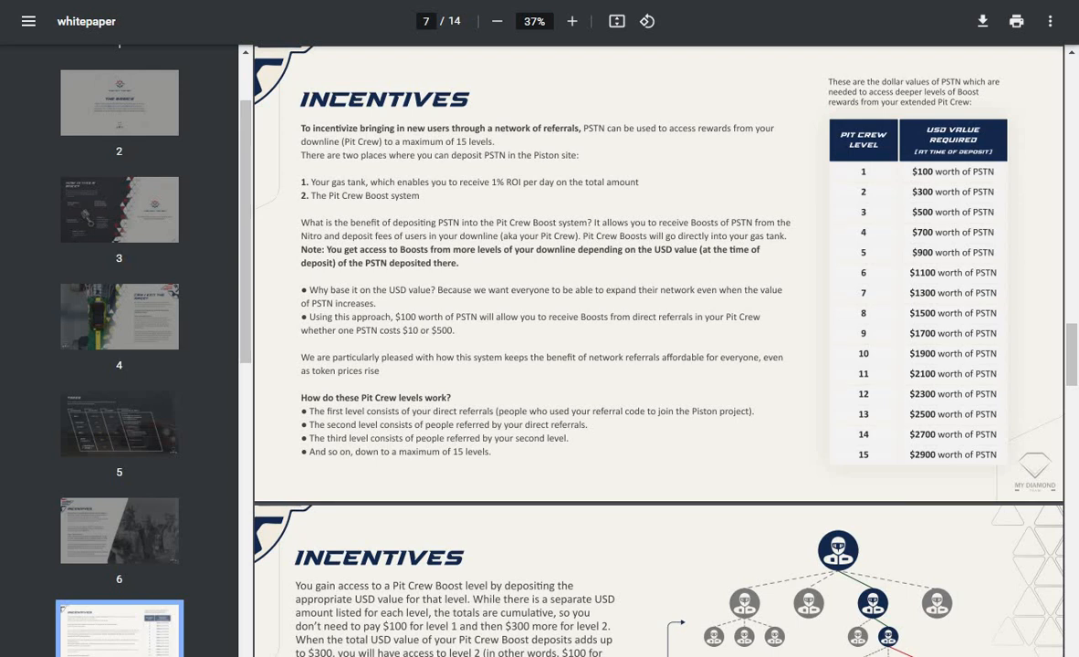
{"action": "scroll", "scroll_direction": "down", "scroll_amount": 3}
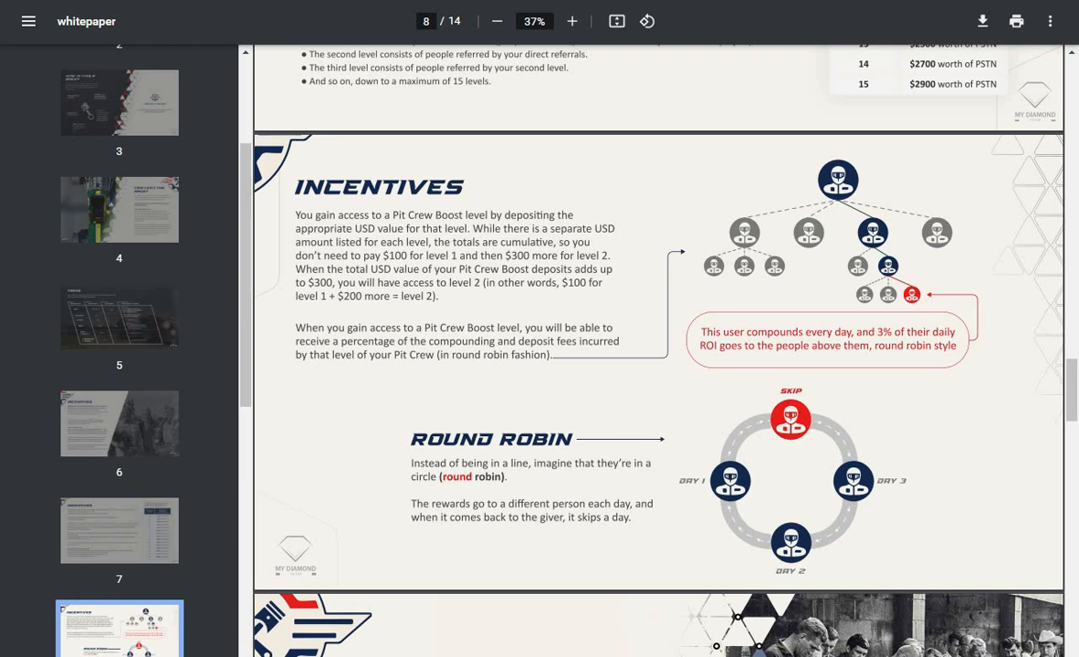
{"action": "mouse_move", "coordinate": [884, 422]}
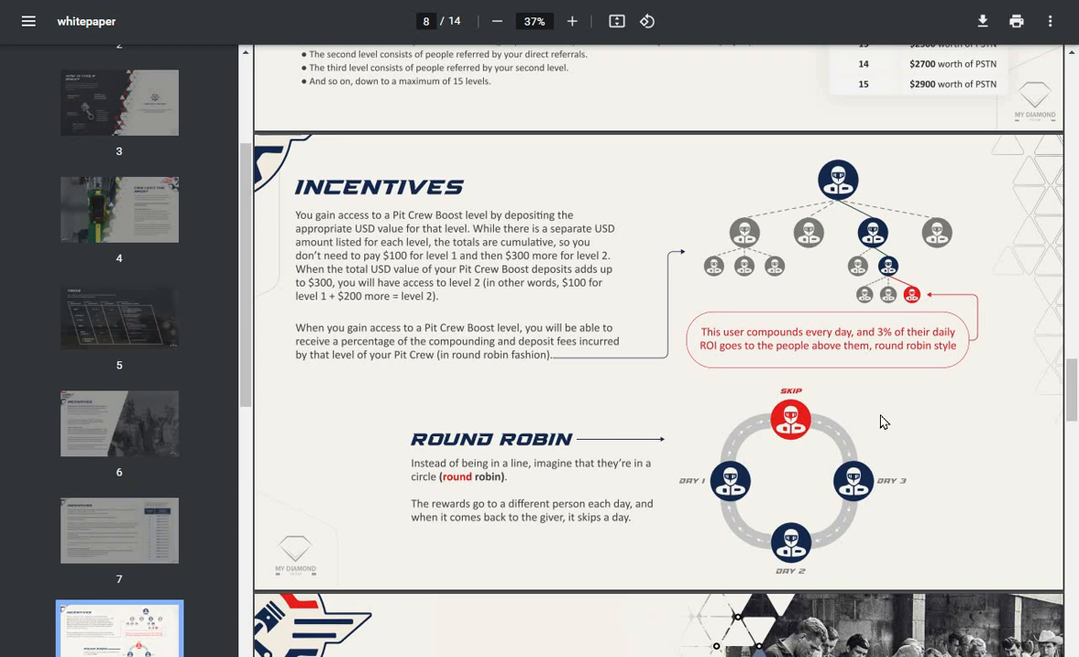
{"action": "mouse_move", "coordinate": [910, 387]}
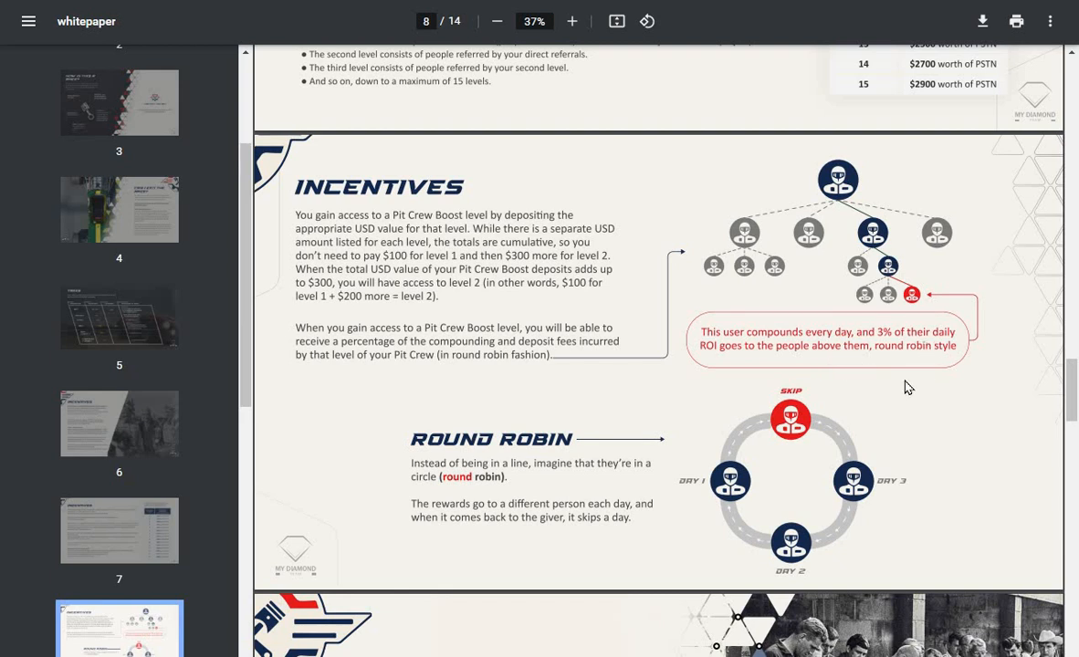
{"action": "mouse_move", "coordinate": [763, 384]}
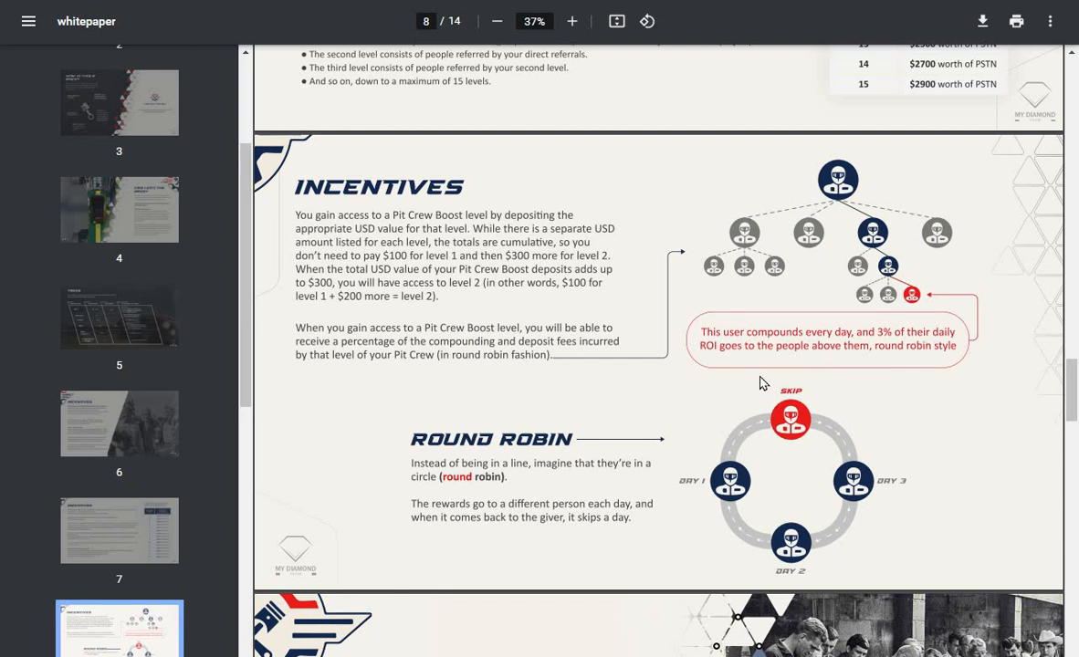
{"action": "mouse_move", "coordinate": [869, 383]}
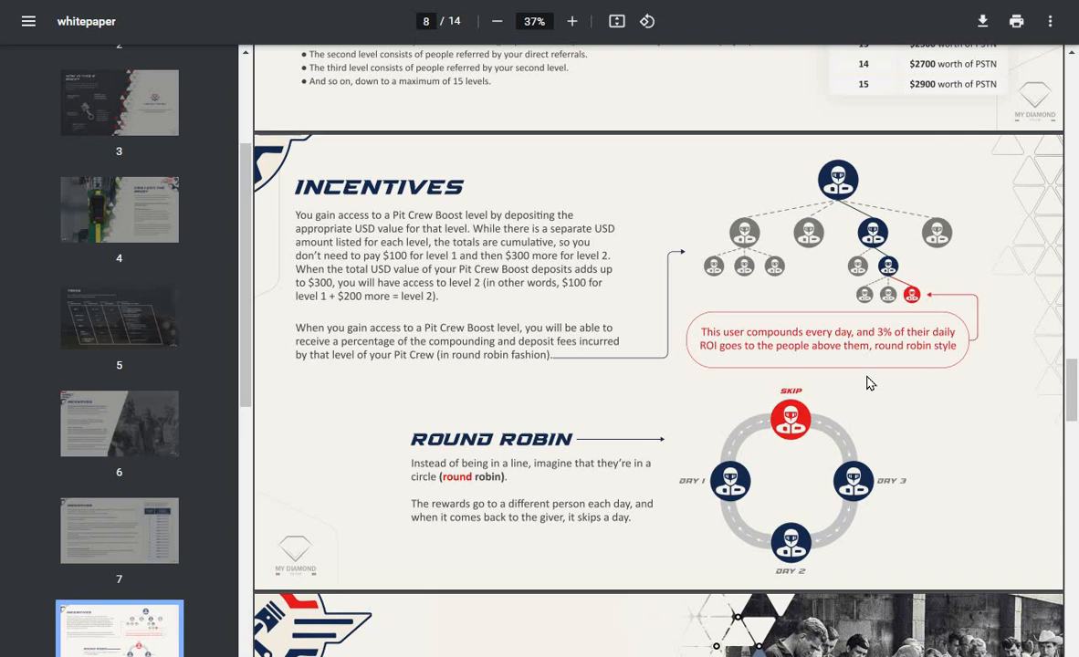
{"action": "mouse_move", "coordinate": [942, 377]}
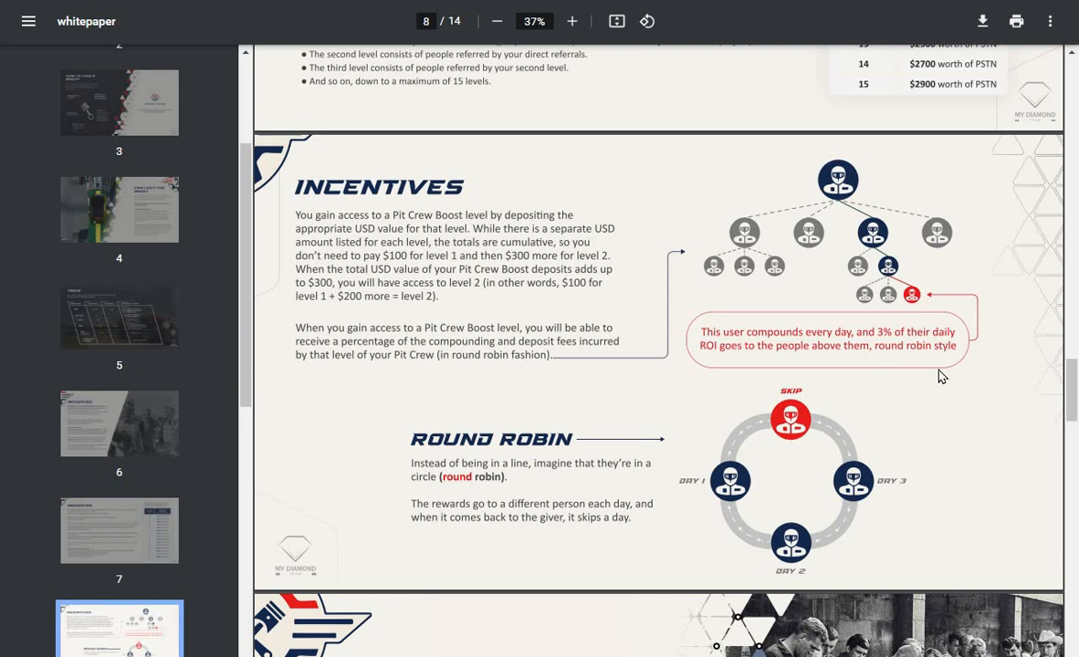
{"action": "mouse_move", "coordinate": [936, 382]}
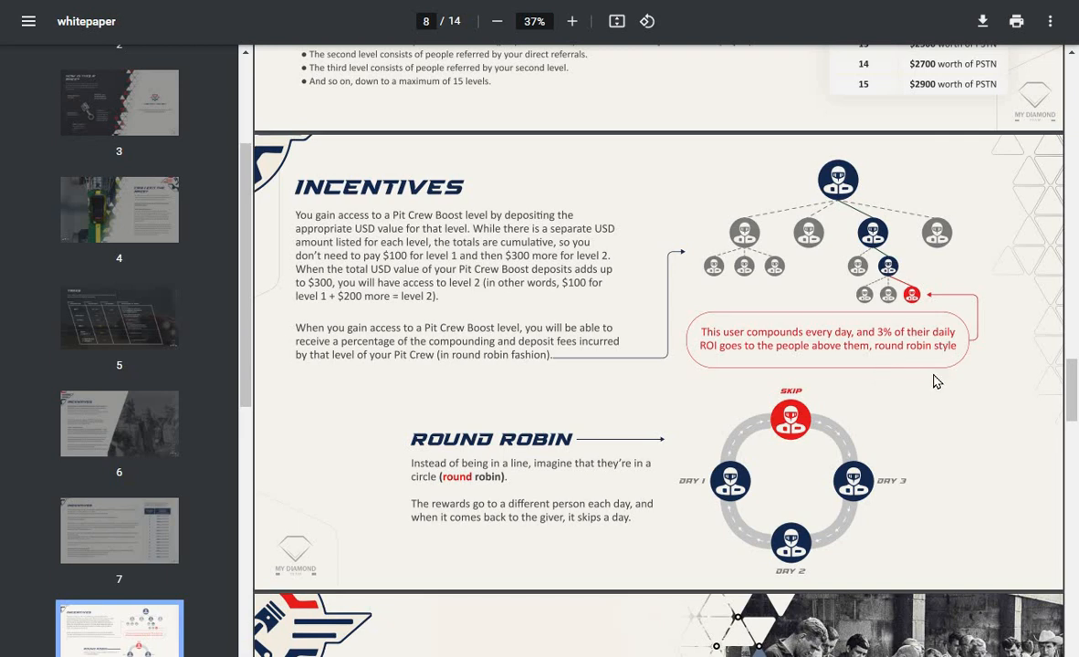
{"action": "mouse_move", "coordinate": [570, 519]}
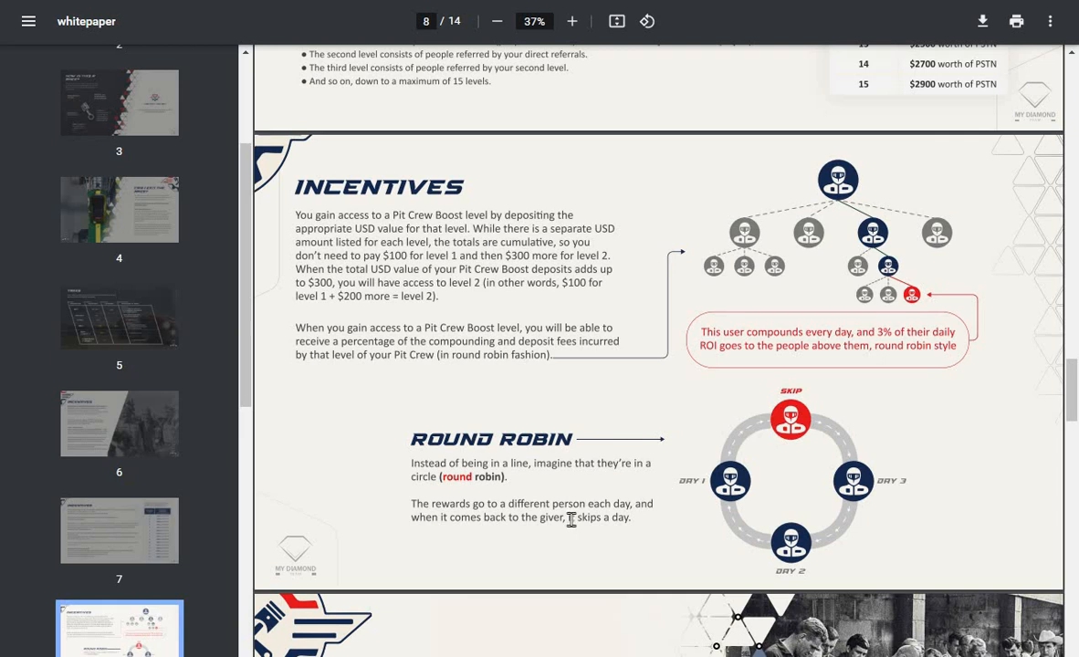
{"action": "mouse_move", "coordinate": [585, 534]}
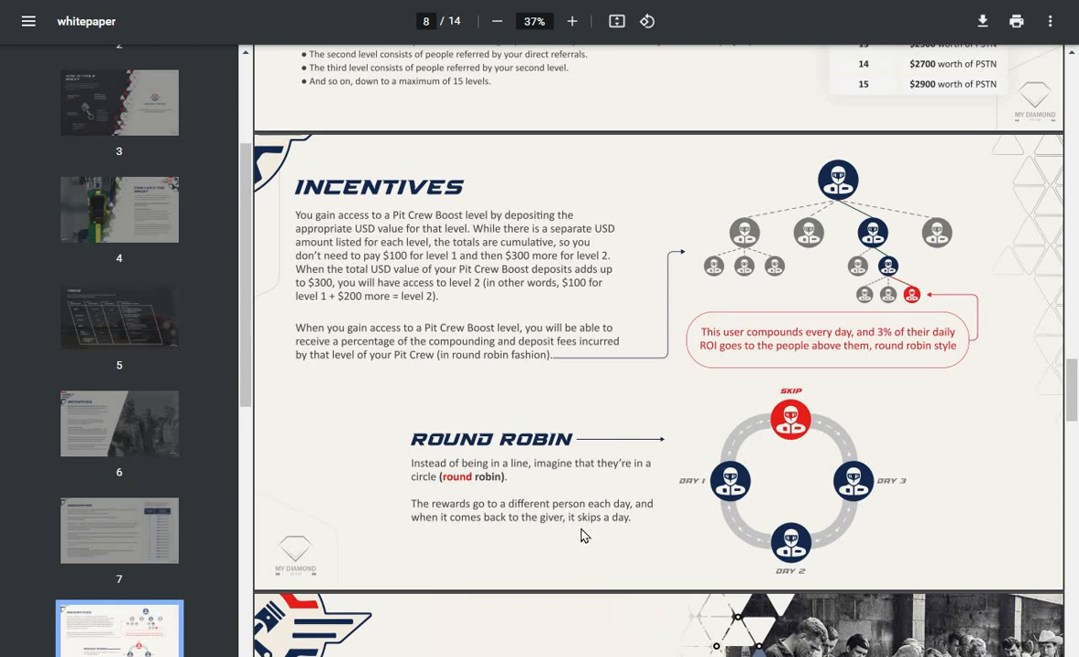
{"action": "mouse_move", "coordinate": [789, 420]}
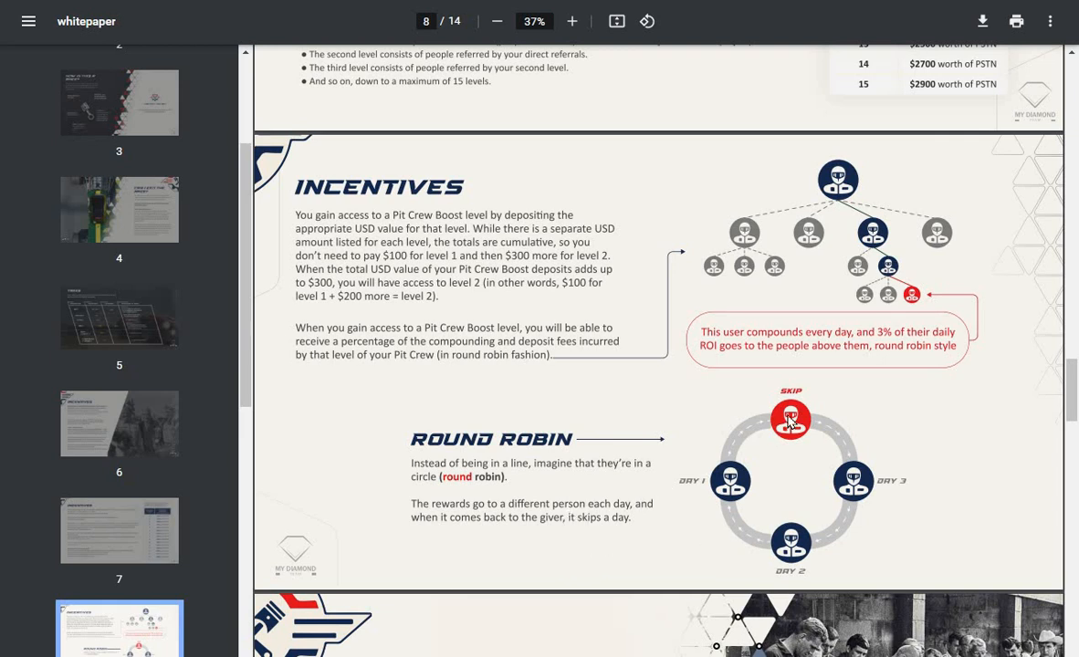
{"action": "mouse_move", "coordinate": [654, 533]}
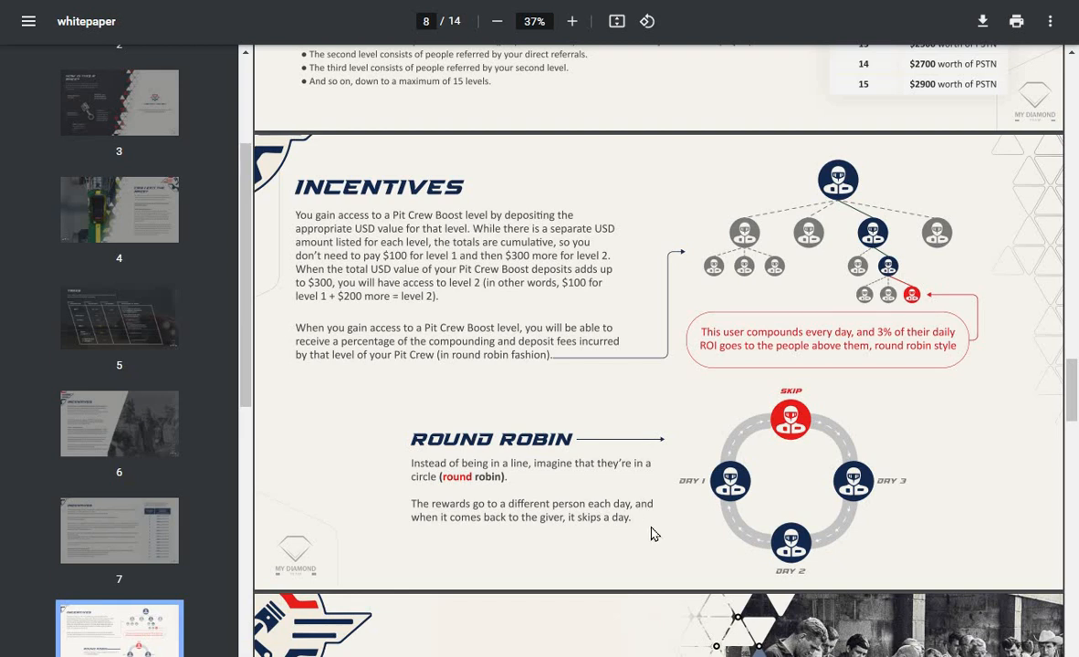
{"action": "mouse_move", "coordinate": [491, 544]}
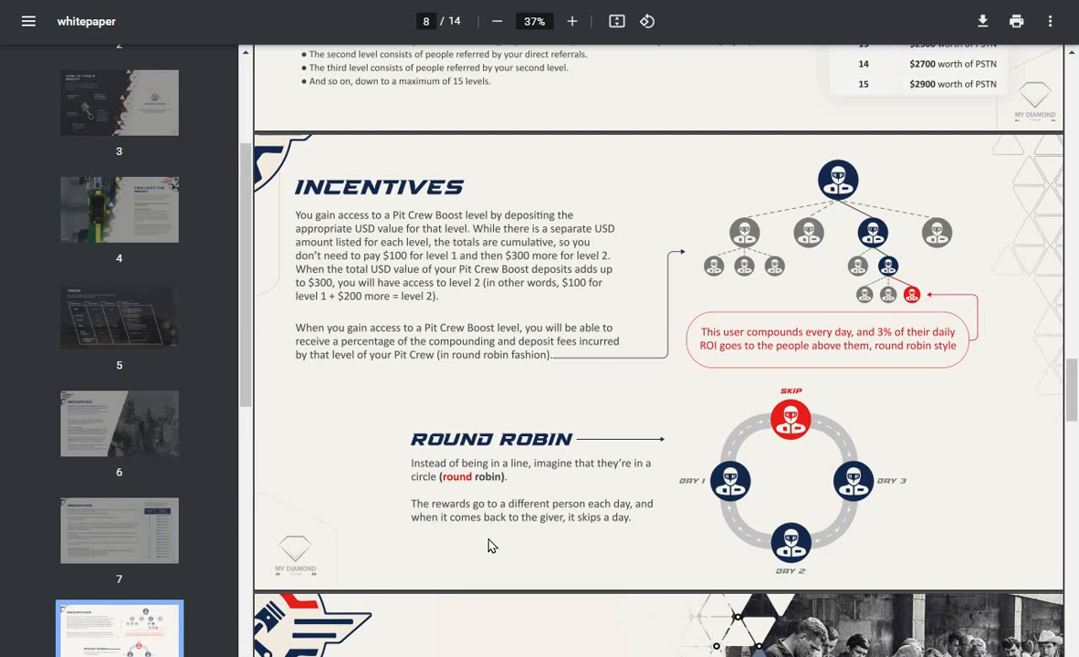
{"action": "mouse_move", "coordinate": [602, 544]}
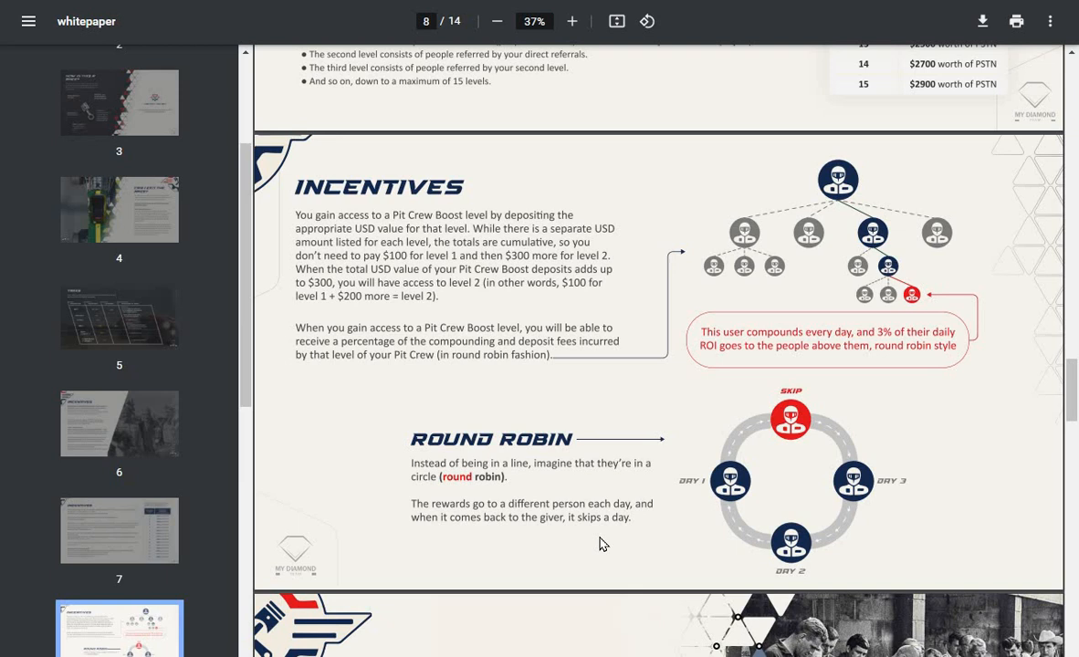
{"action": "mouse_move", "coordinate": [641, 549]}
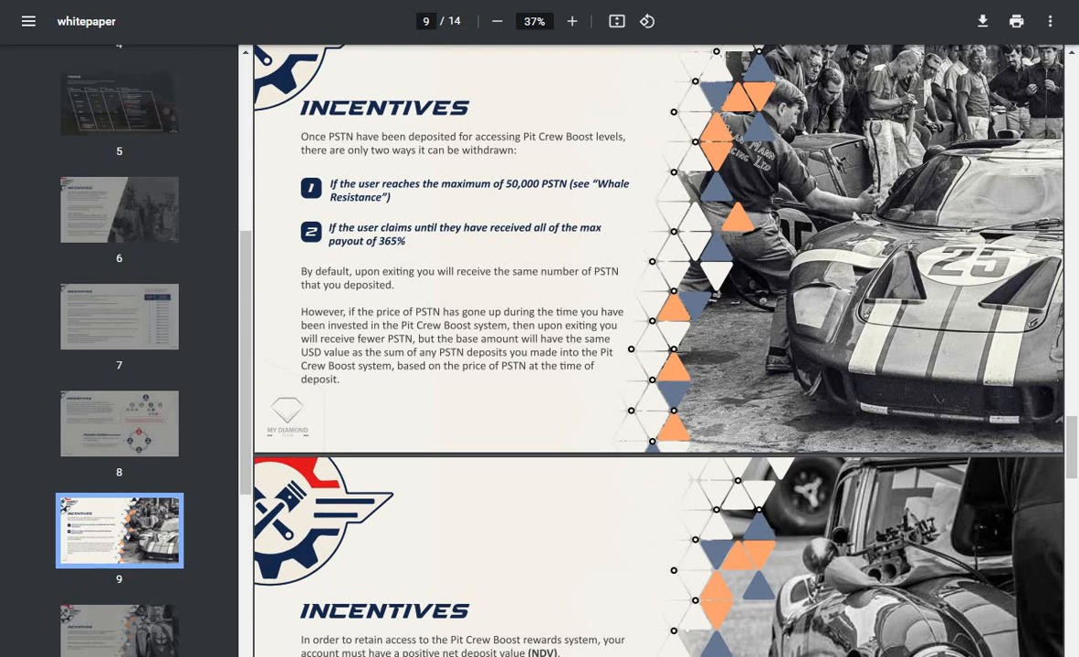
Step: Scroll to page 10 with the NDV equation and the start of Deflationary Measures
{"action": "scroll", "scroll_direction": "down", "scroll_amount": 3}
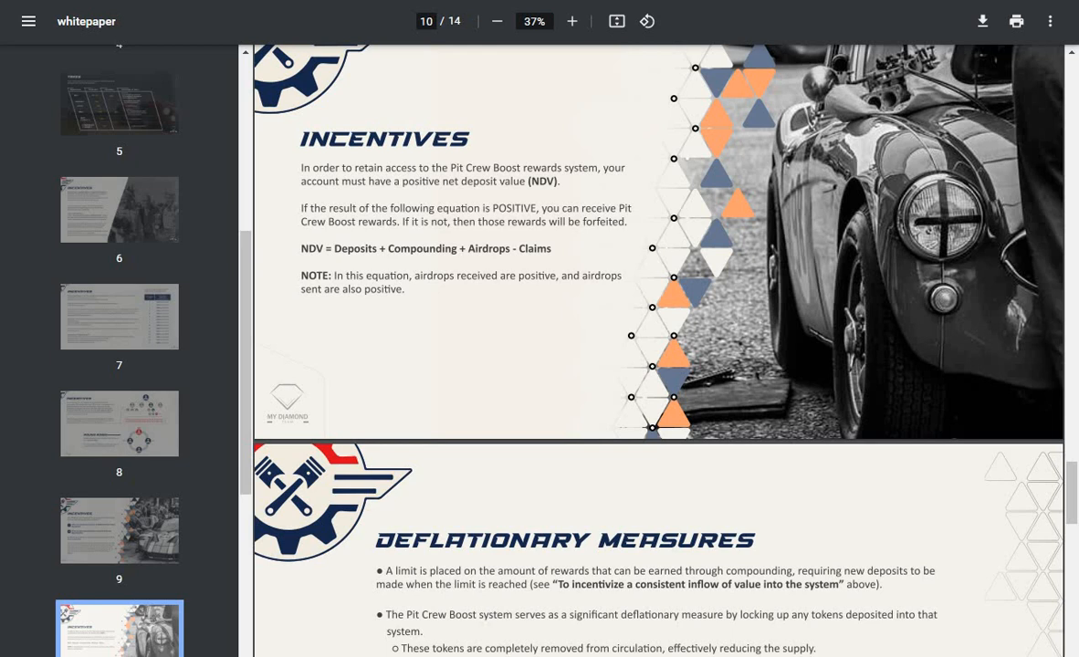
Step: Scroll to page 11, the full Deflationary Measures section with Whale Resistance beginning
{"action": "scroll", "scroll_direction": "down", "scroll_amount": 3}
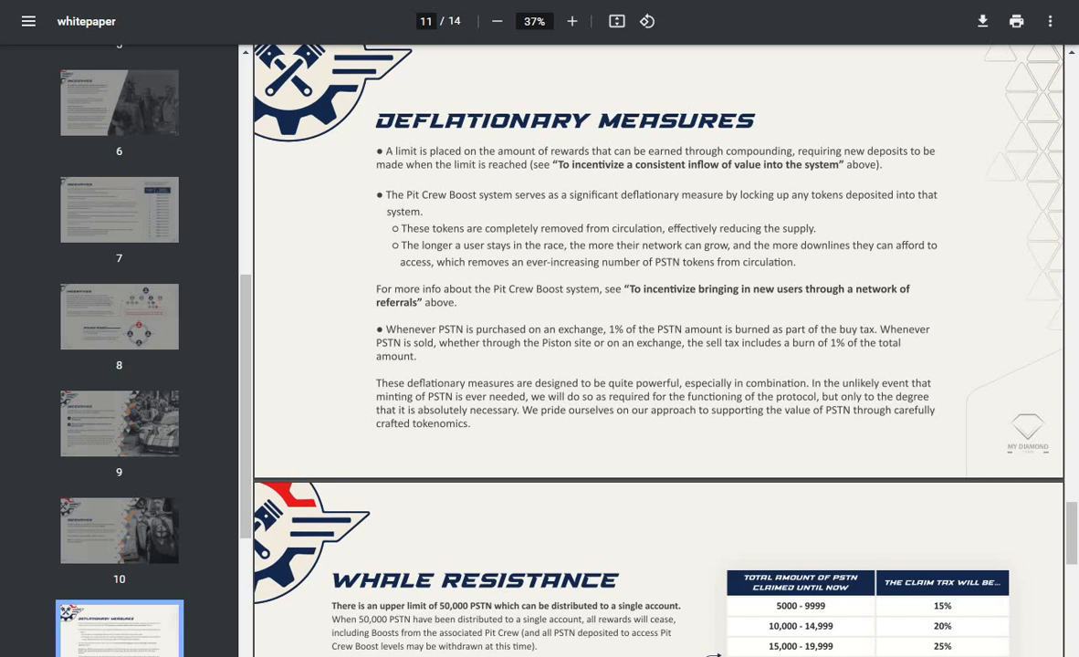
Step: Scroll through page 12's Whale Resistance claim-tax table down to page 13 where Airdrops begins
{"action": "scroll", "scroll_direction": "down", "scroll_amount": 3}
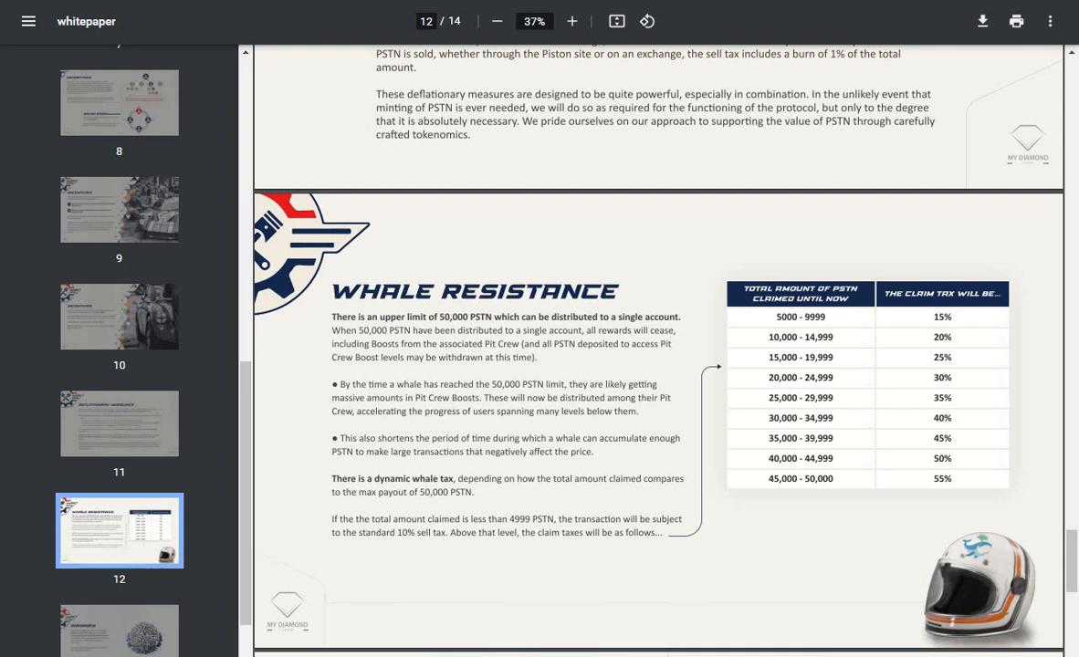
{"action": "mouse_move", "coordinate": [865, 328]}
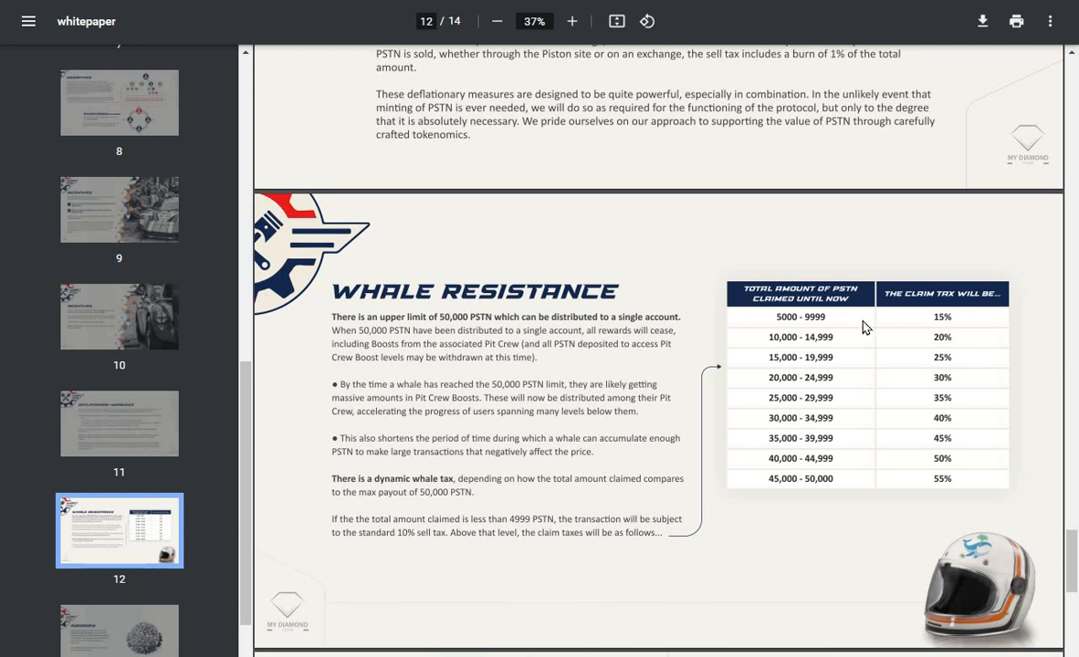
{"action": "mouse_move", "coordinate": [851, 351]}
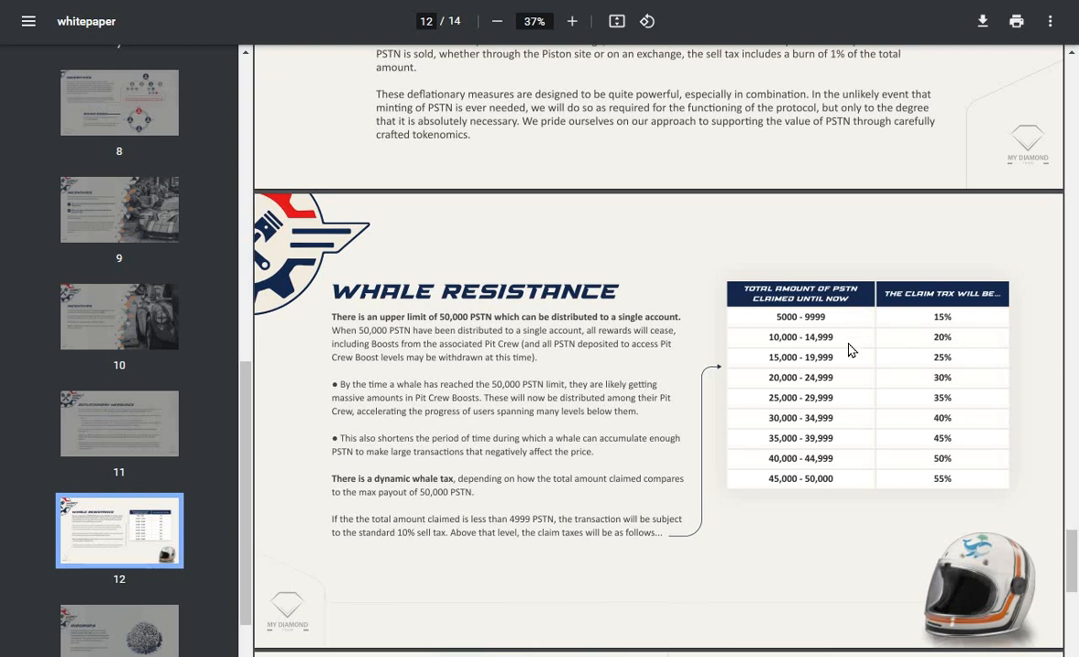
{"action": "mouse_move", "coordinate": [834, 472]}
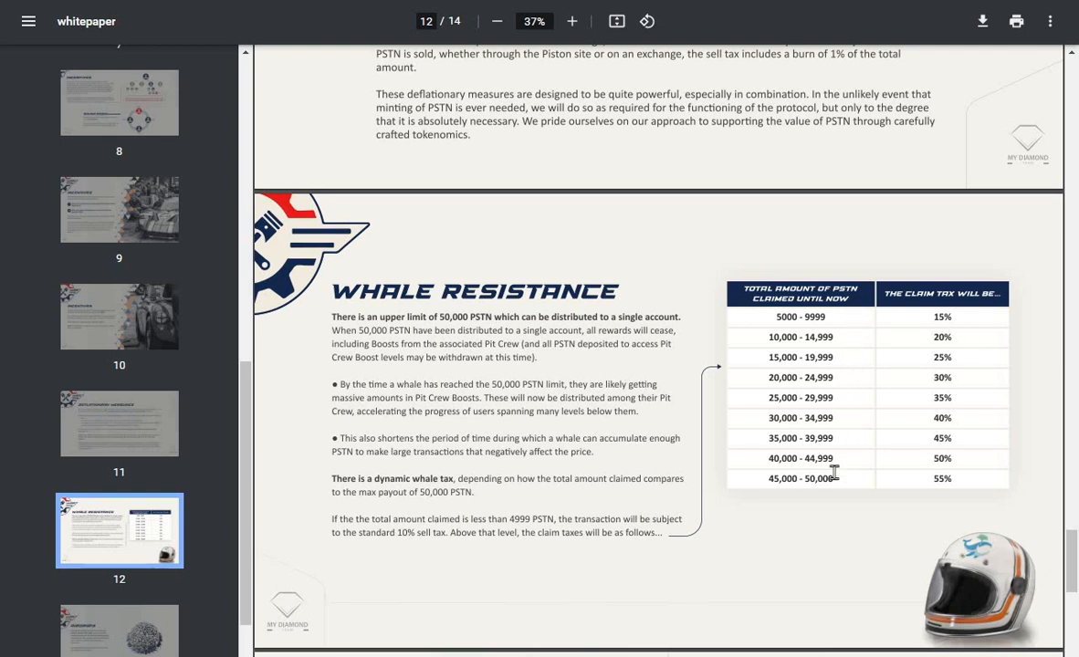
{"action": "mouse_move", "coordinate": [923, 354]}
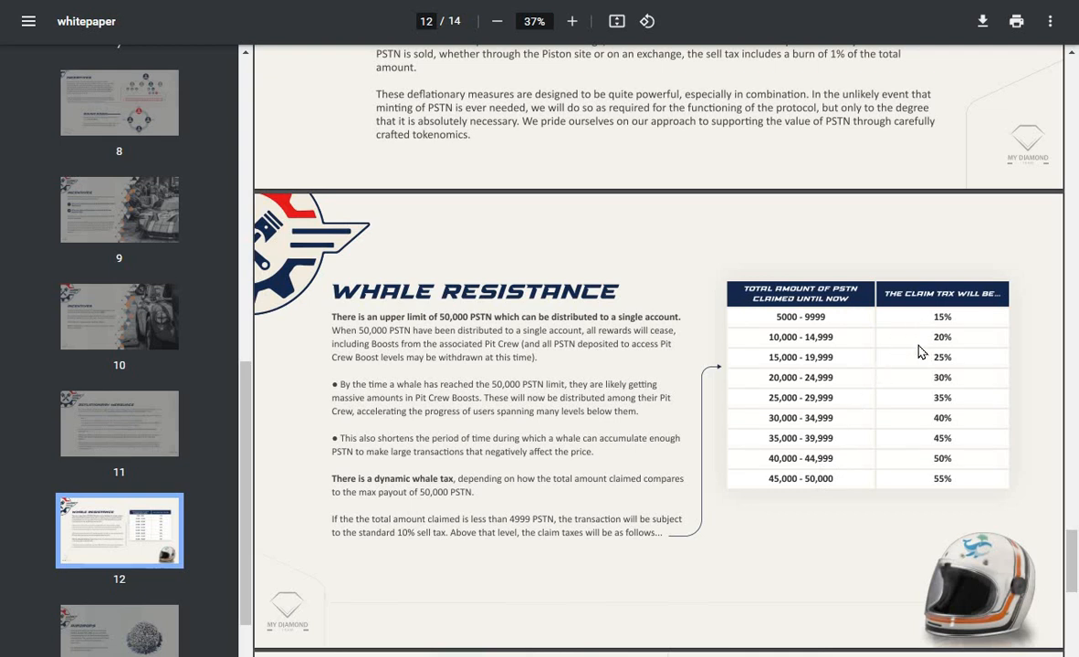
{"action": "mouse_move", "coordinate": [675, 580]}
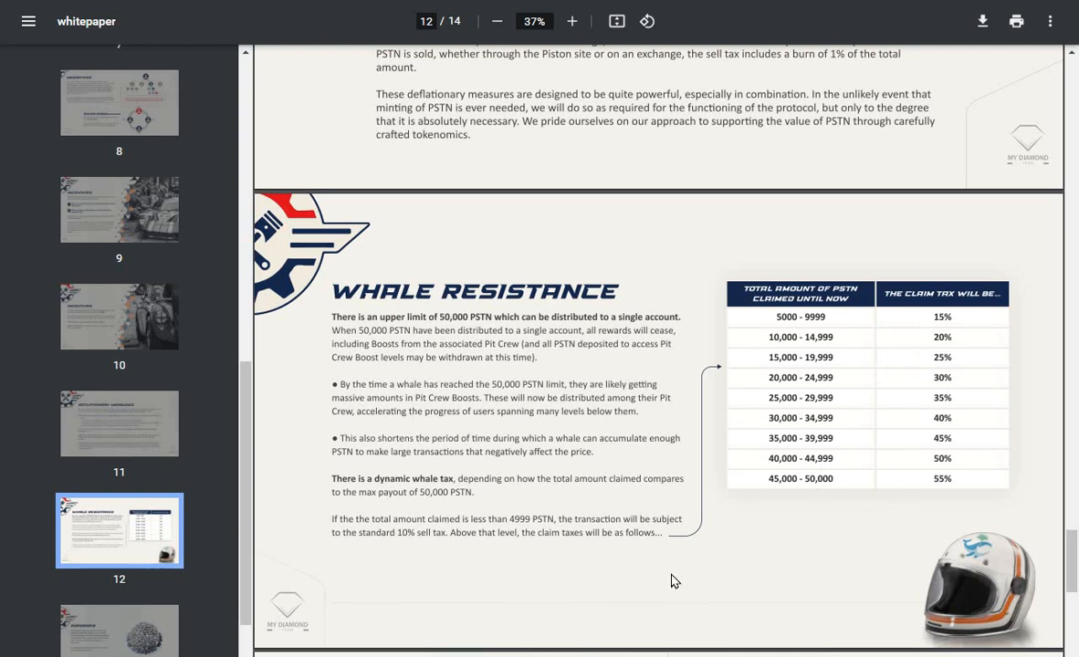
{"action": "mouse_move", "coordinate": [862, 550]}
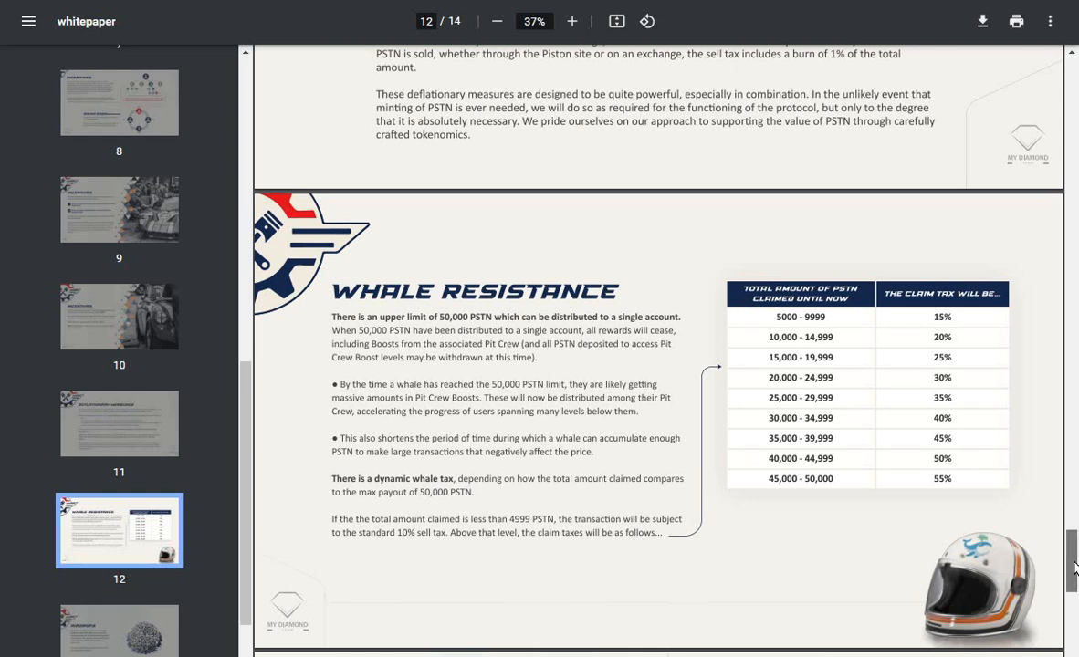
{"action": "scroll", "scroll_direction": "down", "scroll_amount": 3}
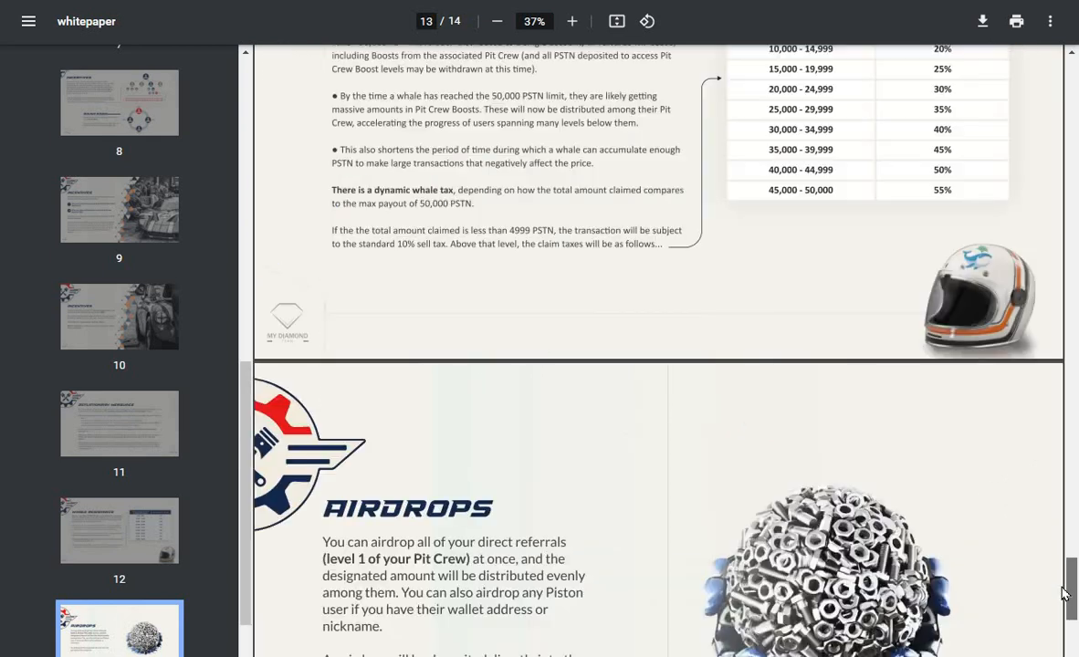
Step: Scroll slightly so the full page 13 Airdrops content is in view
{"action": "scroll", "scroll_direction": "down", "scroll_amount": 3}
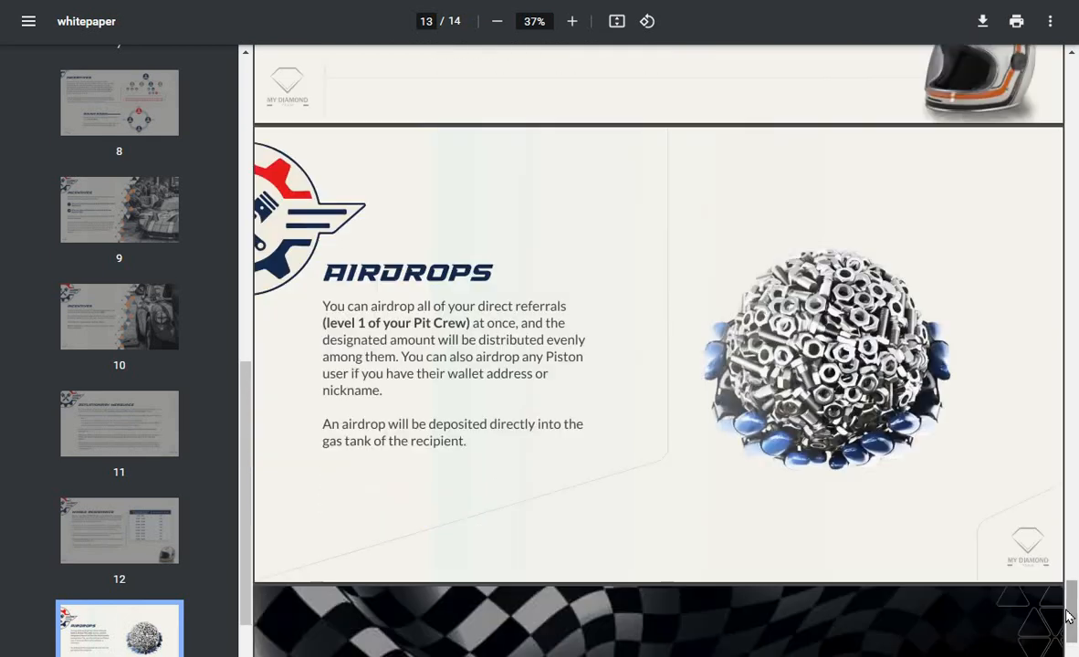
{"action": "mouse_move", "coordinate": [613, 533]}
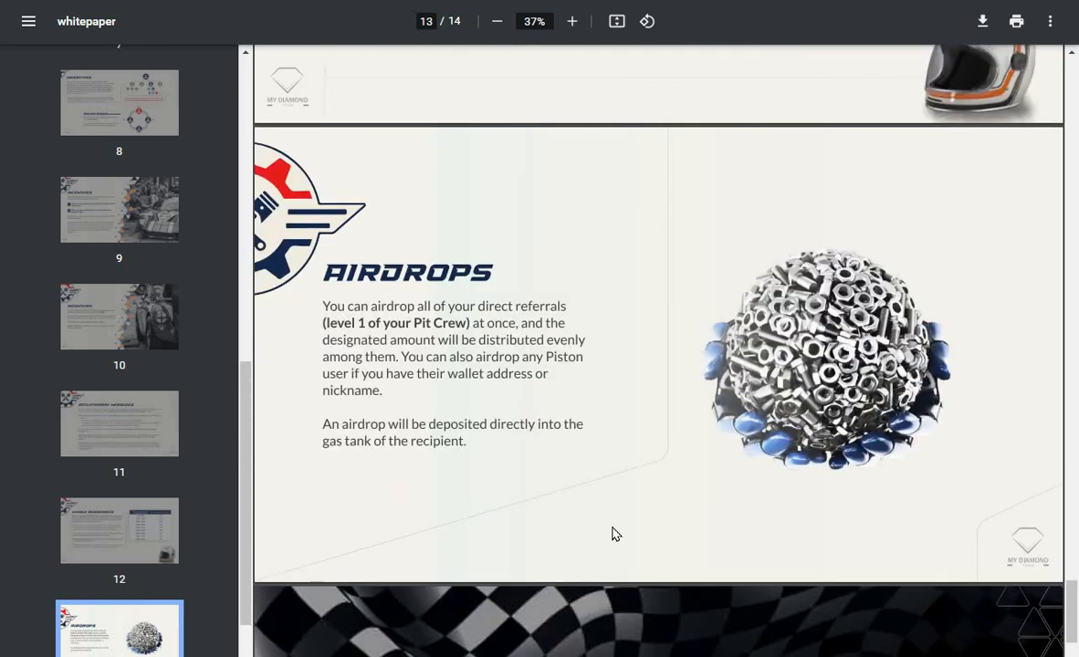
{"action": "mouse_move", "coordinate": [467, 522]}
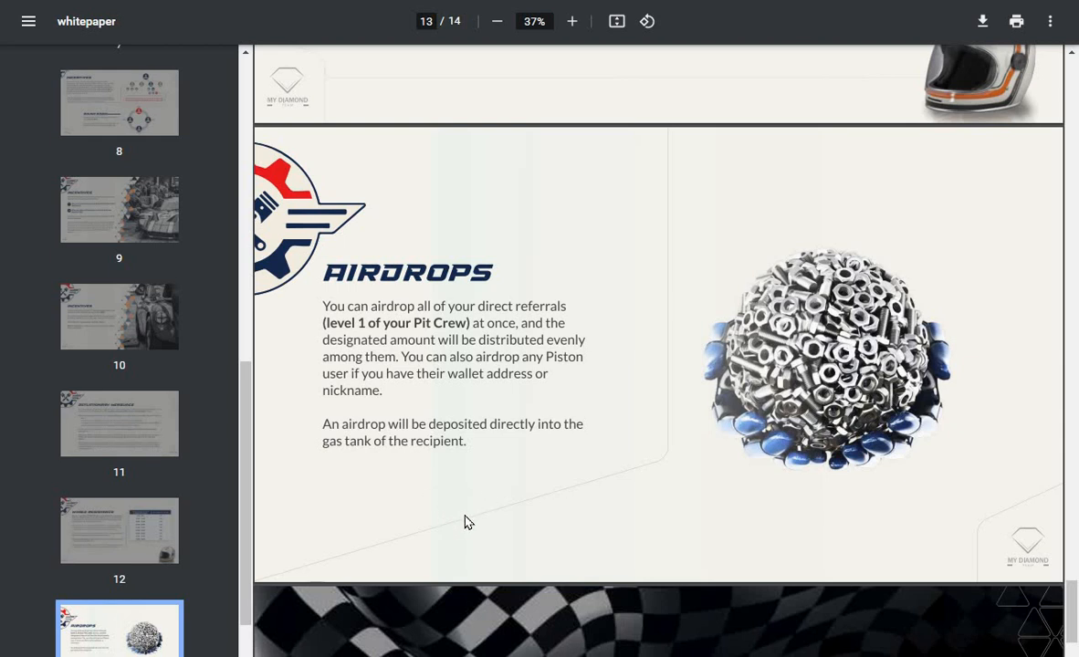
{"action": "mouse_move", "coordinate": [406, 544]}
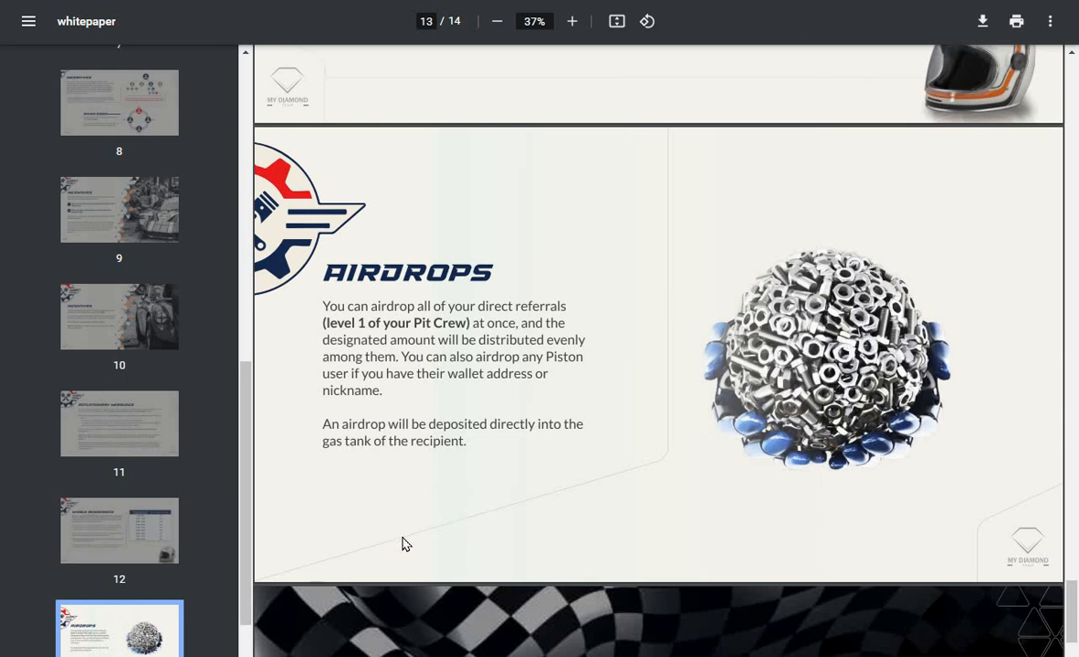
{"action": "mouse_move", "coordinate": [394, 541]}
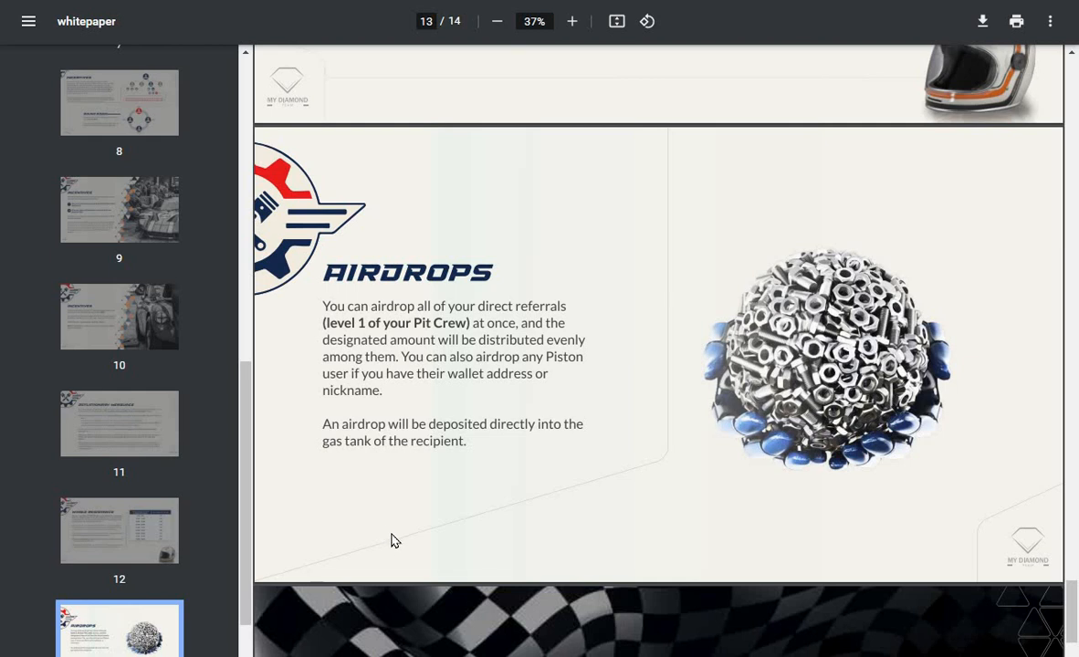
{"action": "mouse_move", "coordinate": [686, 507]}
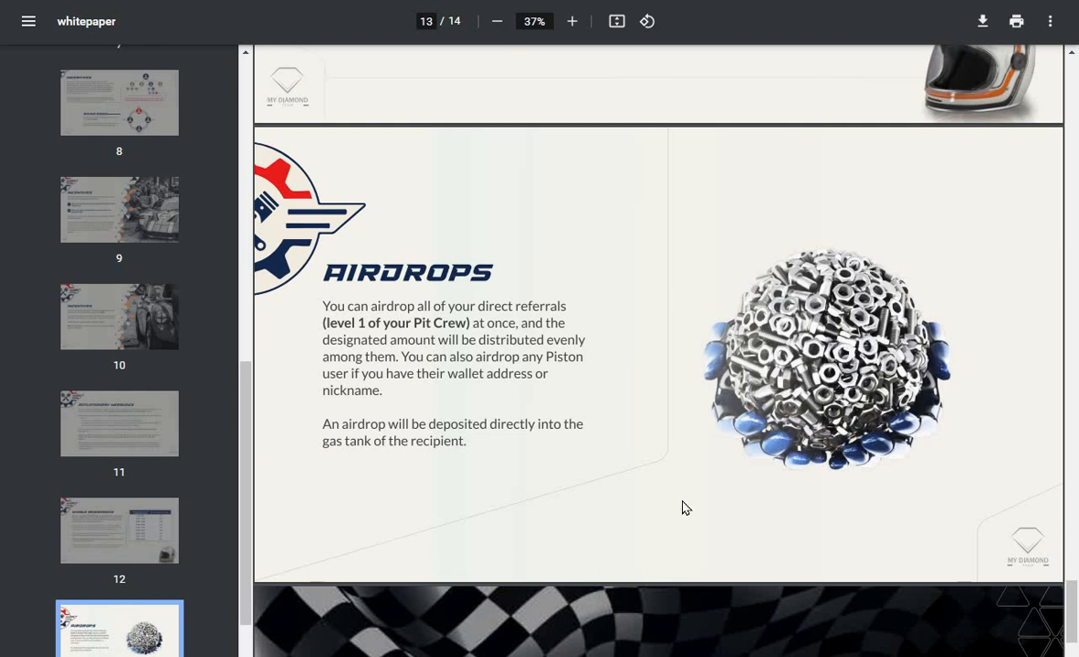
{"action": "mouse_move", "coordinate": [676, 504]}
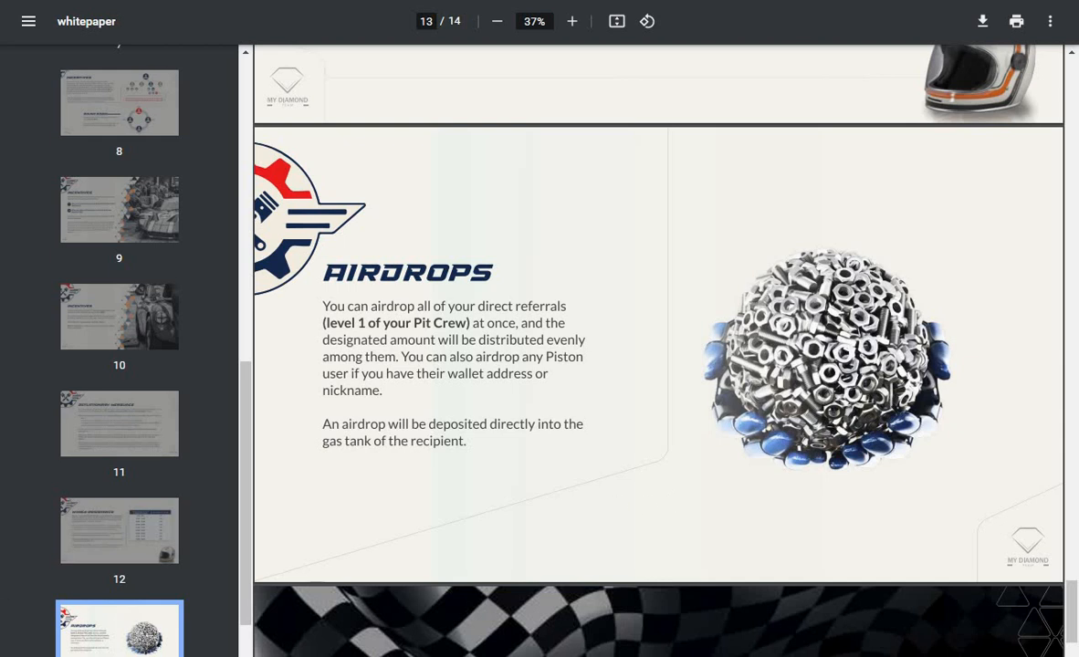
{"action": "scroll", "scroll_direction": "down", "scroll_amount": 3}
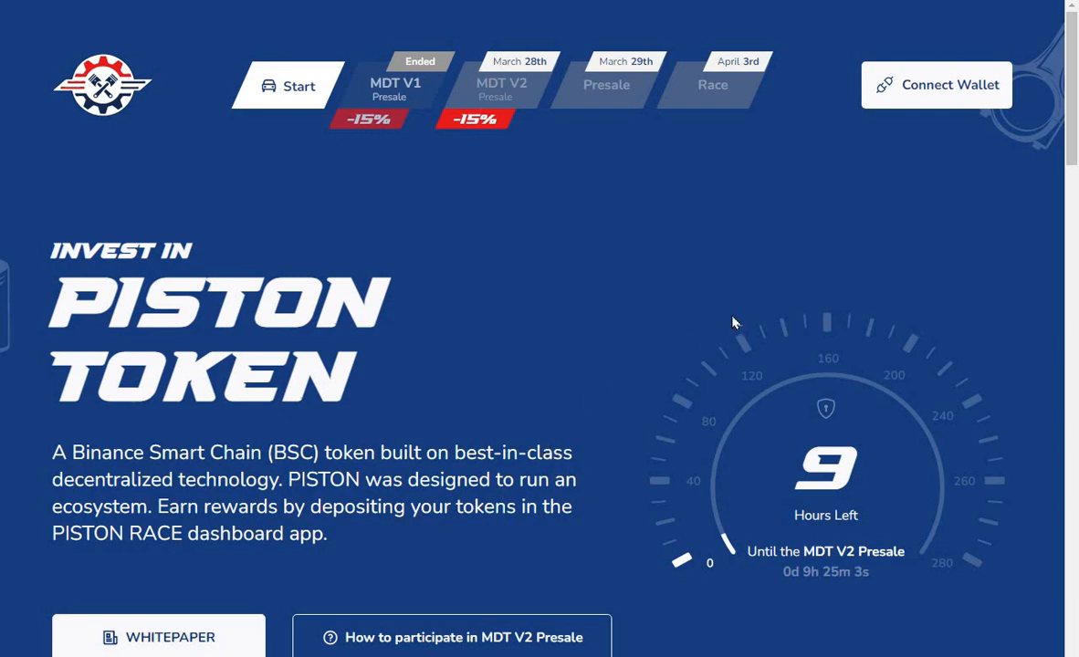
{"action": "mouse_move", "coordinate": [756, 234]}
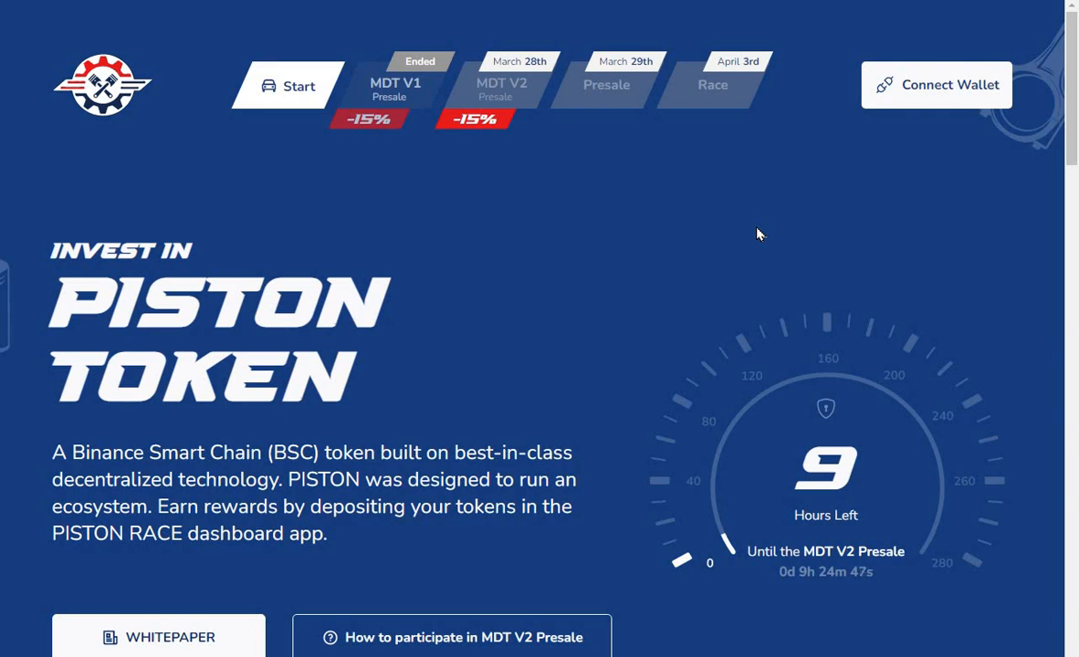
{"action": "mouse_move", "coordinate": [725, 237]}
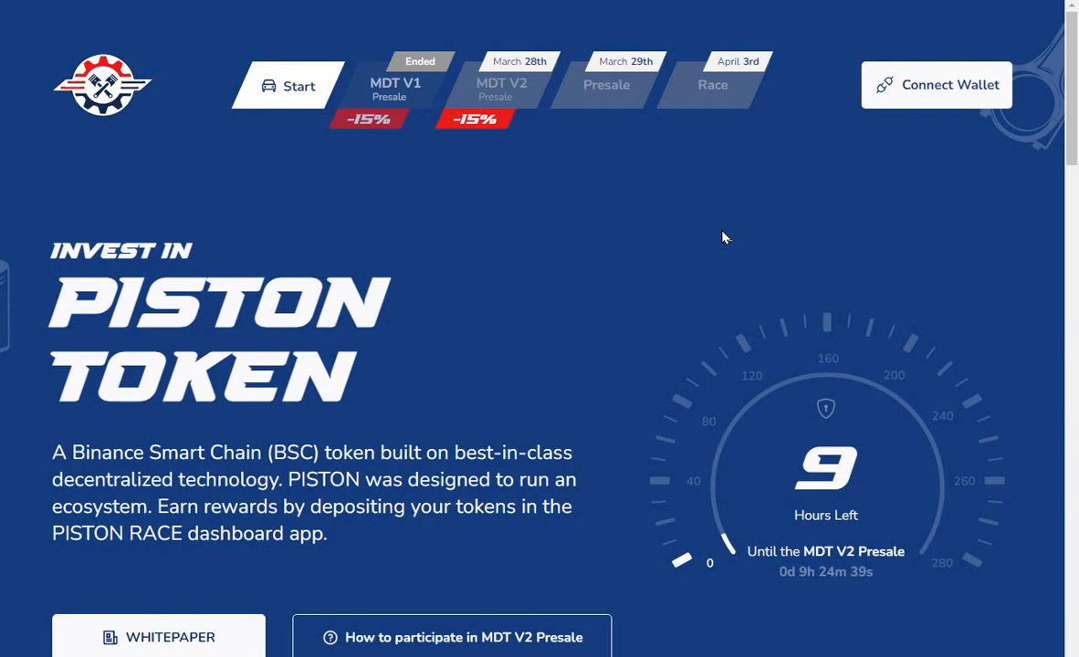
{"action": "mouse_move", "coordinate": [542, 310]}
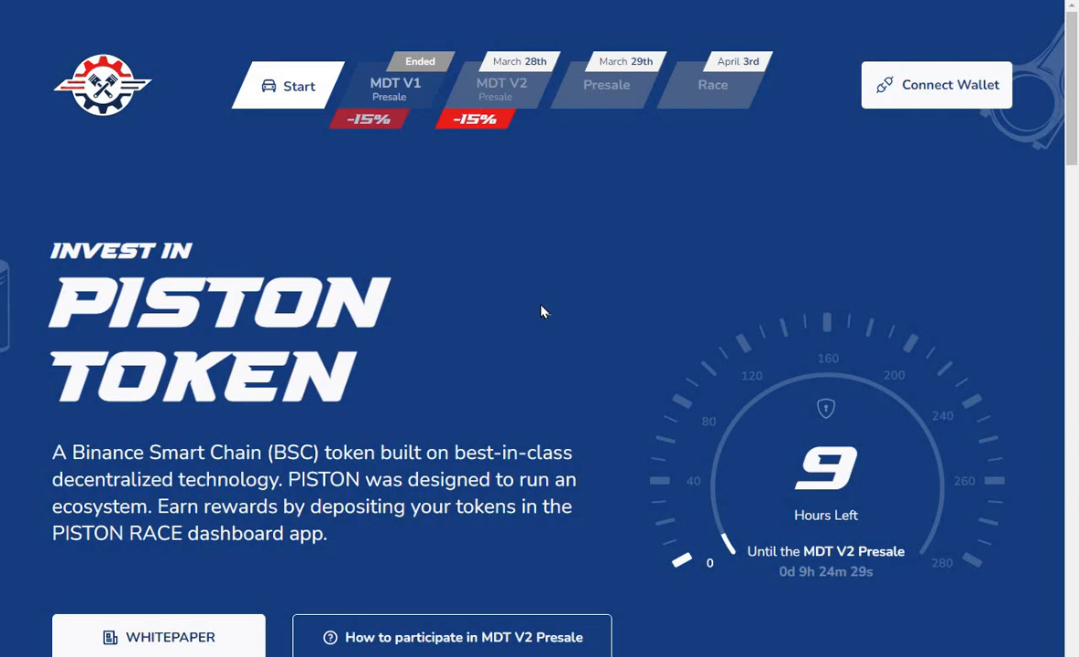
{"action": "mouse_move", "coordinate": [54, 599]}
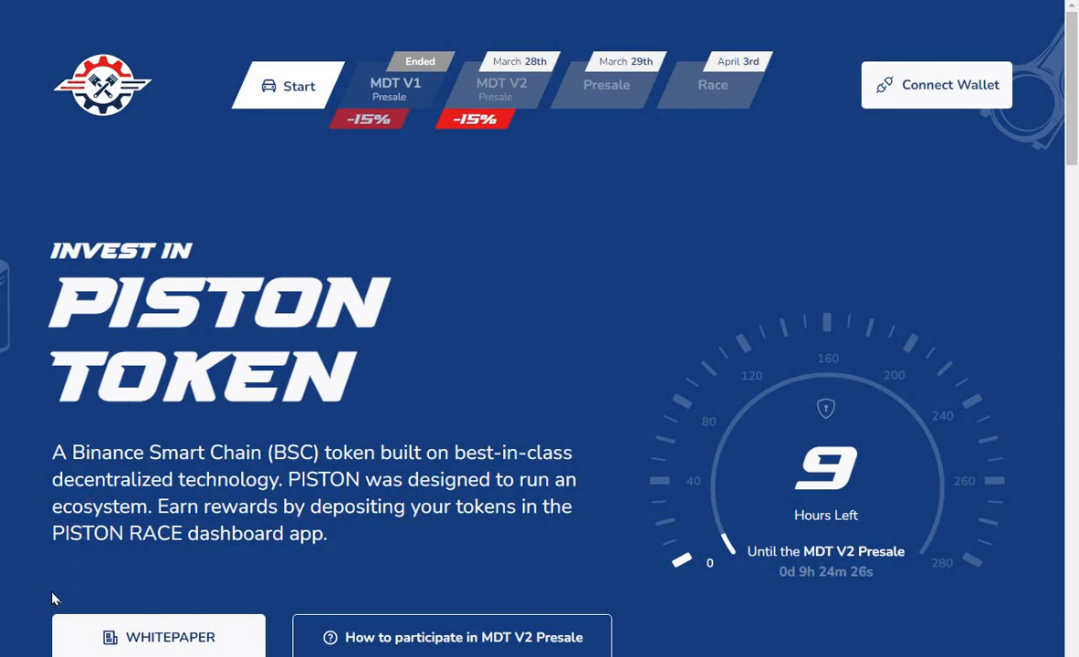